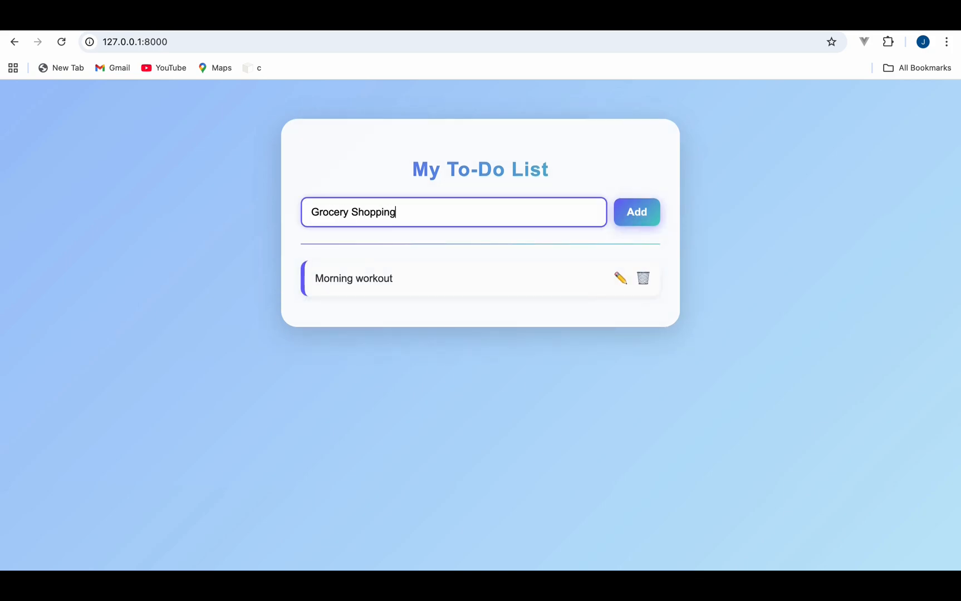
Step: Add Grocery Shopping, Pay bills, Clean workspace and Plan meals for the week as tasks
{"action": "left_click", "coordinate": [637, 212]}
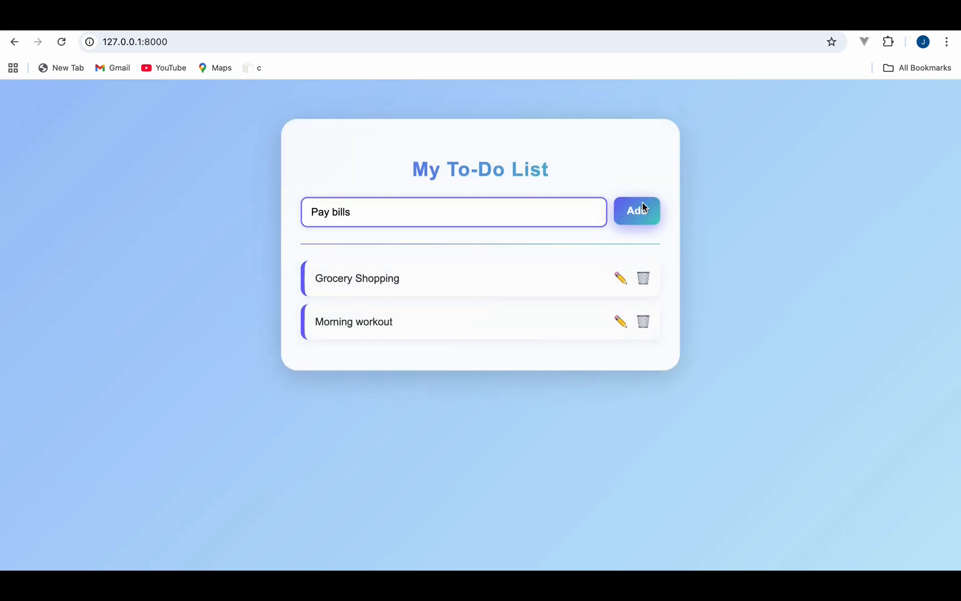
{"action": "left_click", "coordinate": [637, 212]}
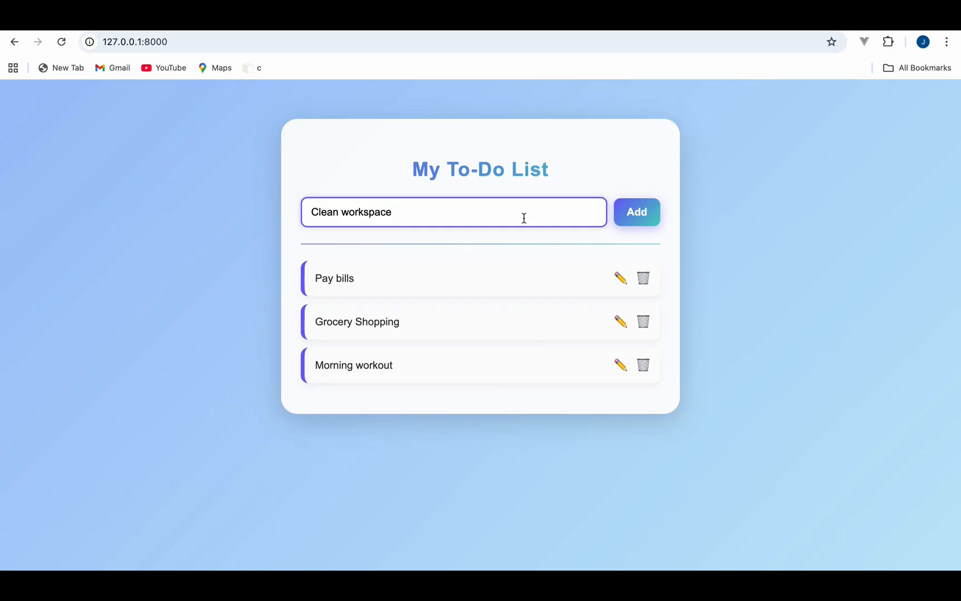
{"action": "left_click", "coordinate": [636, 212]}
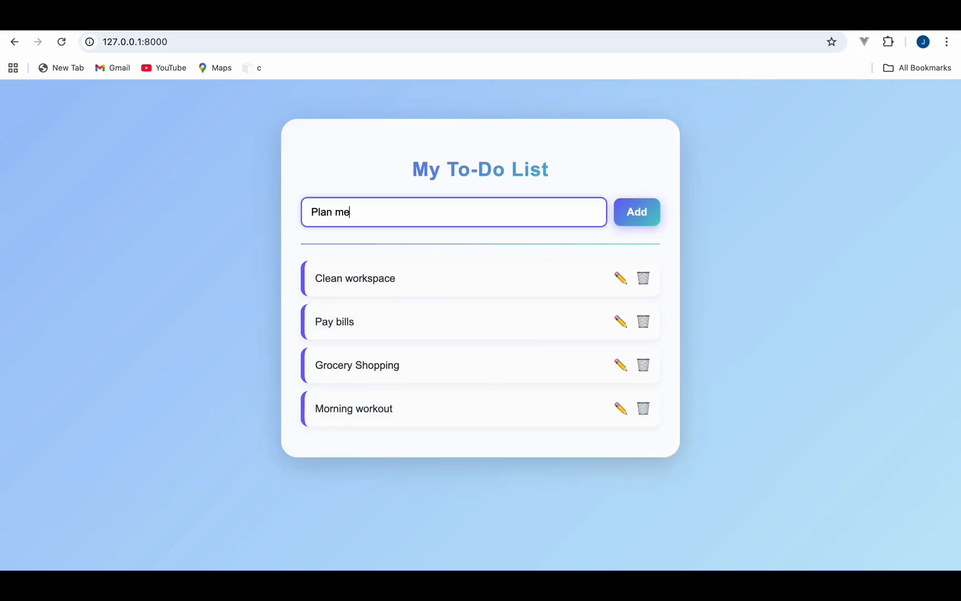
{"action": "left_click", "coordinate": [637, 212]}
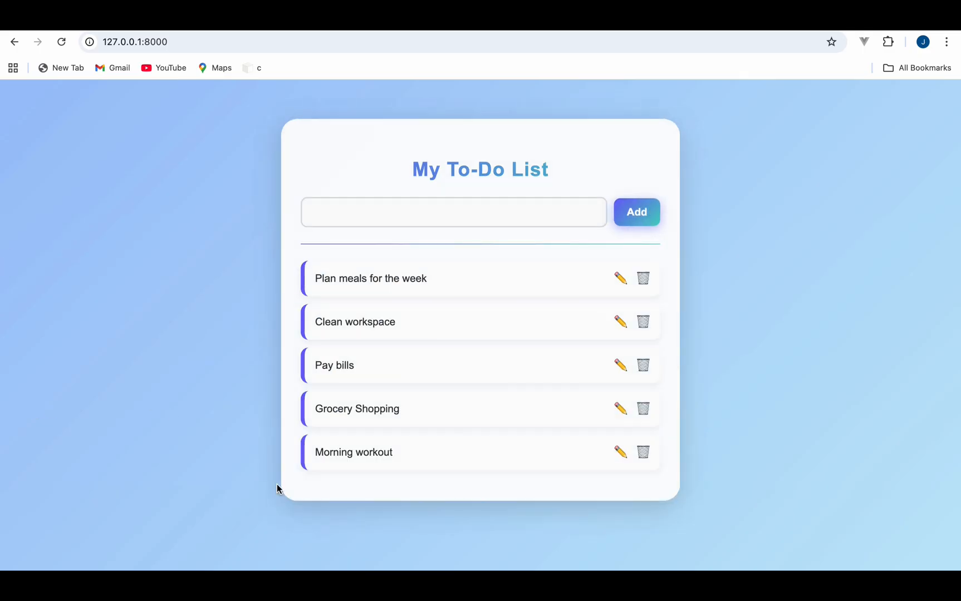
Step: Mark Morning workout and Pay bills completed, then open the delete confirmation for Test
{"action": "left_click", "coordinate": [353, 452]}
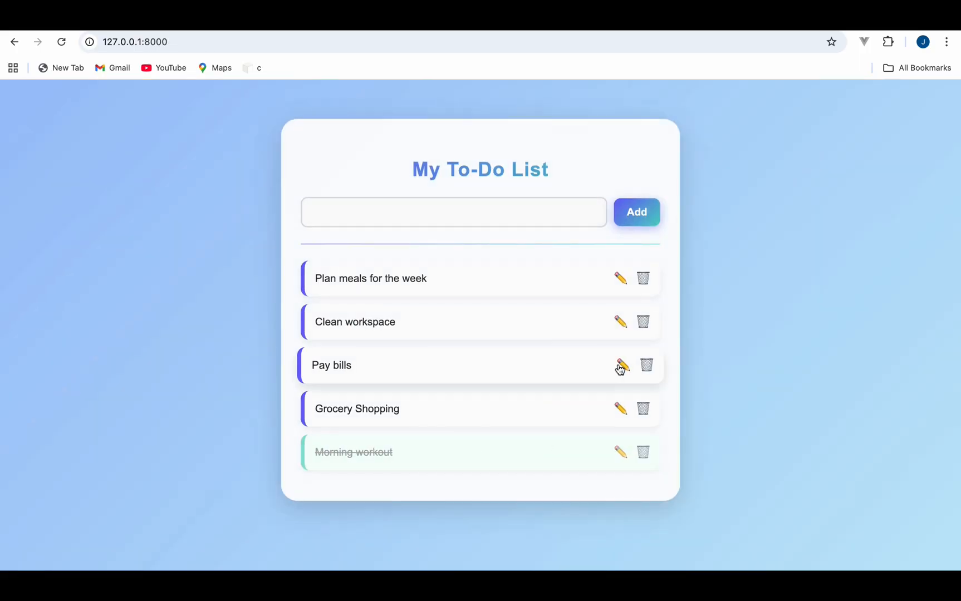
{"action": "left_click", "coordinate": [330, 365]}
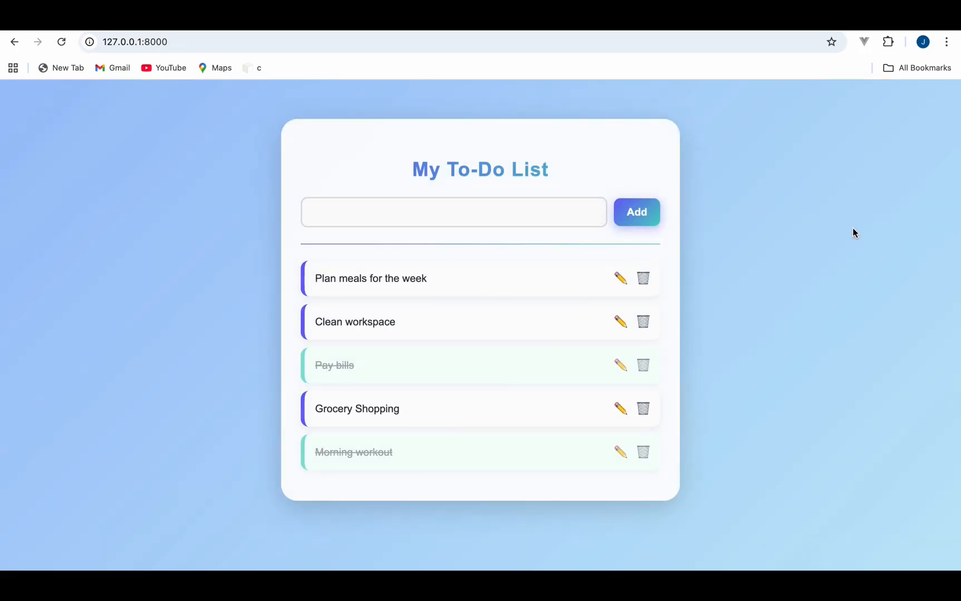
{"action": "left_click", "coordinate": [643, 278]}
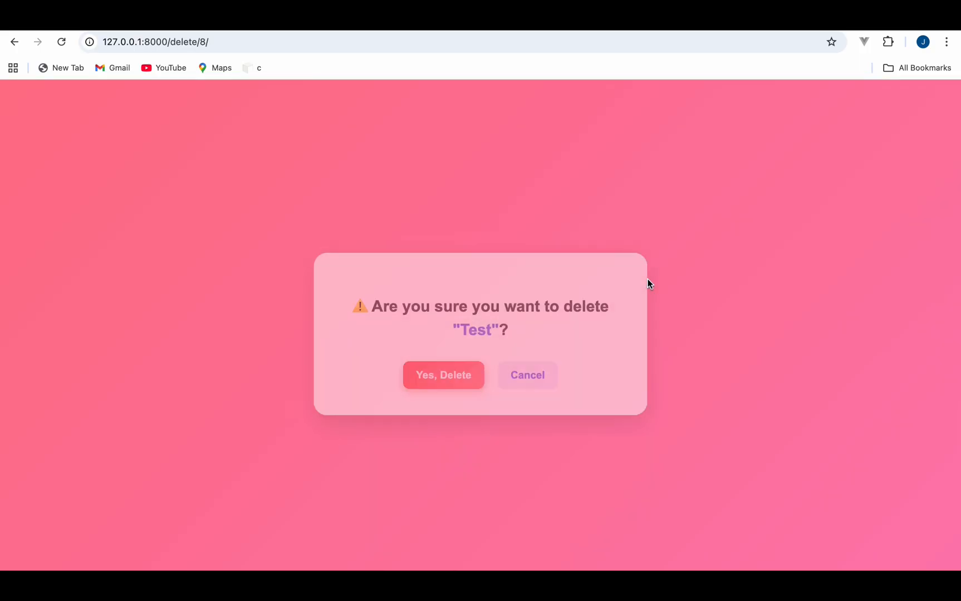
{"action": "left_click", "coordinate": [443, 375]}
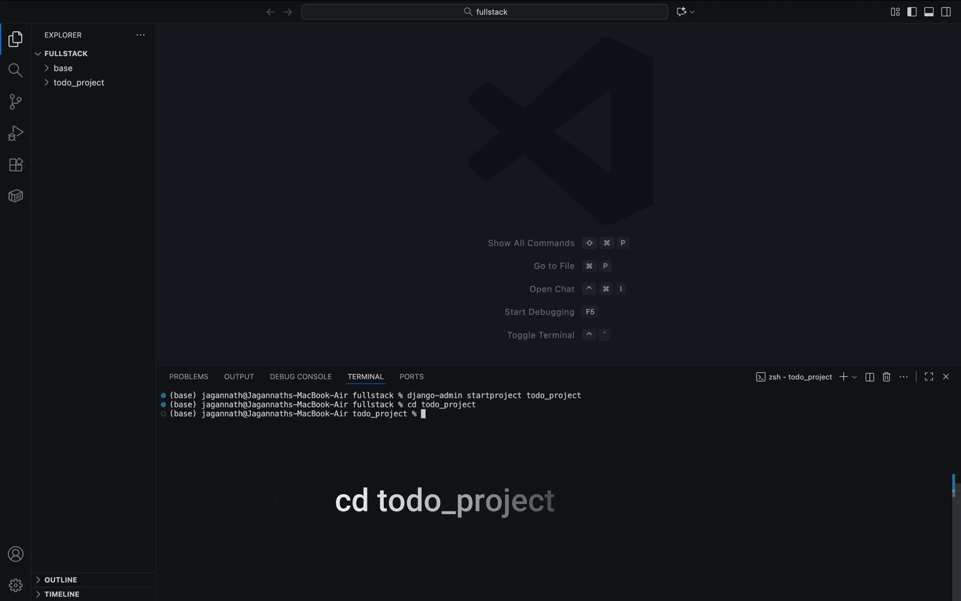
Step: Run python manage.py startapp todo and expand the todo_project, todo and inner project folders
{"action": "type", "text": "python manage.py startapp todo"}
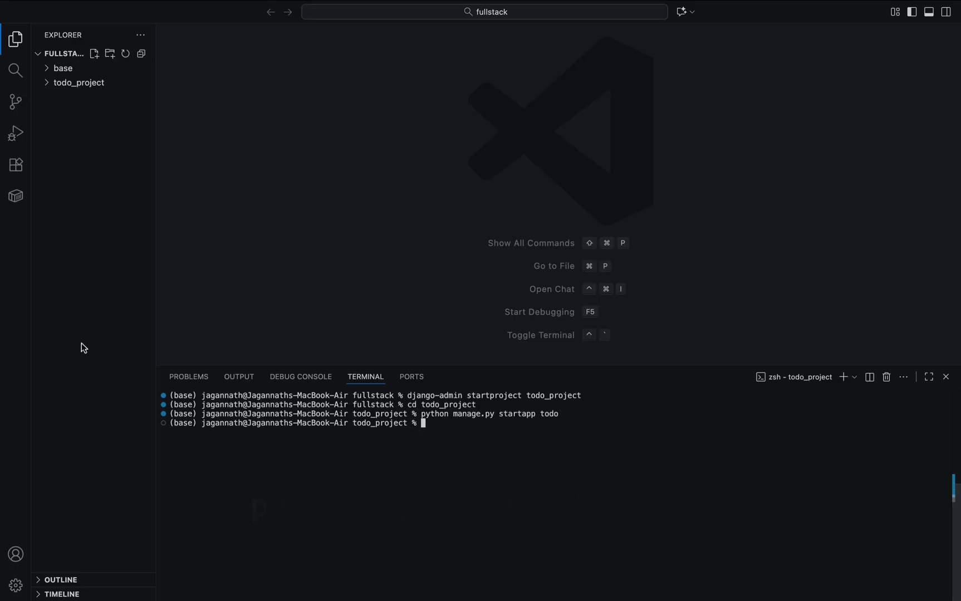
{"action": "left_click", "coordinate": [80, 82]}
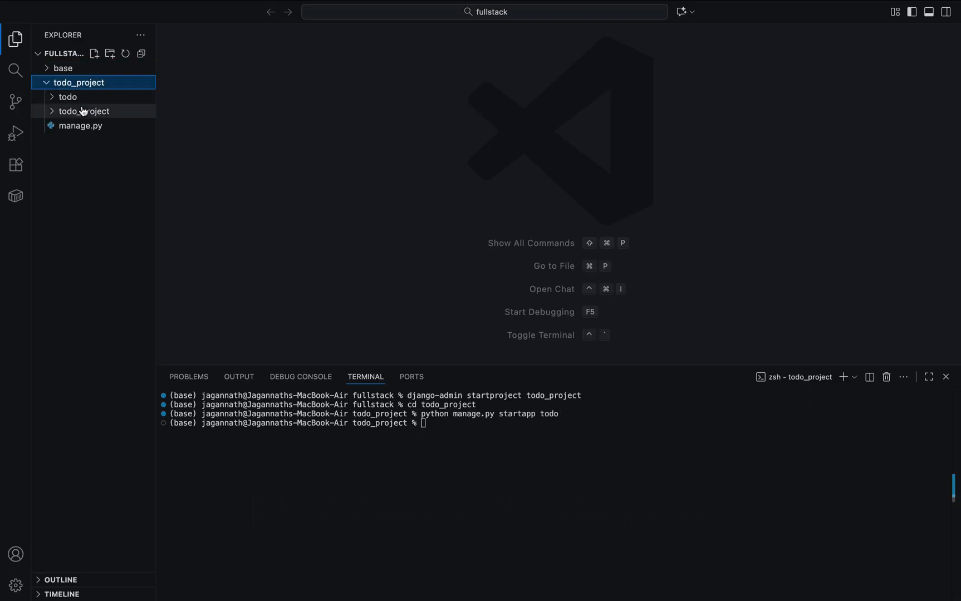
{"action": "left_click", "coordinate": [67, 97]}
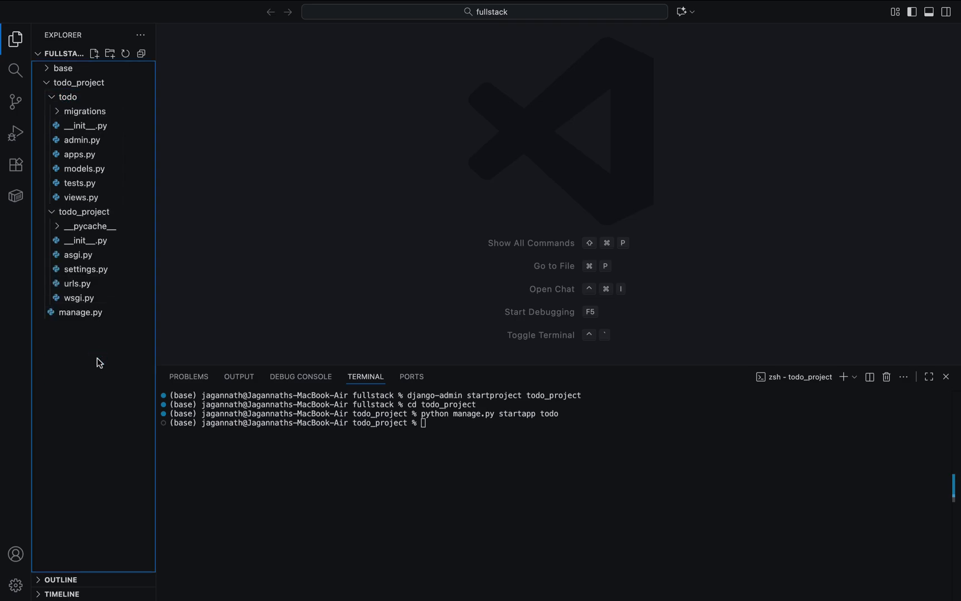
{"action": "mouse_move", "coordinate": [120, 371]}
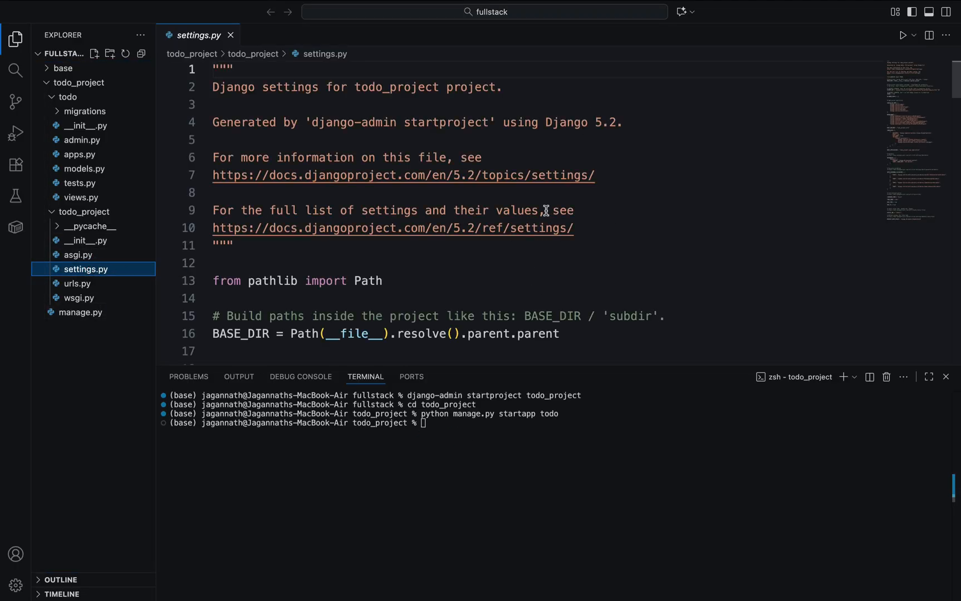
Step: Append "todo", as a new entry in INSTALLED_APPS in settings.py
{"action": "scroll", "scroll_direction": "down", "scroll_amount": 3}
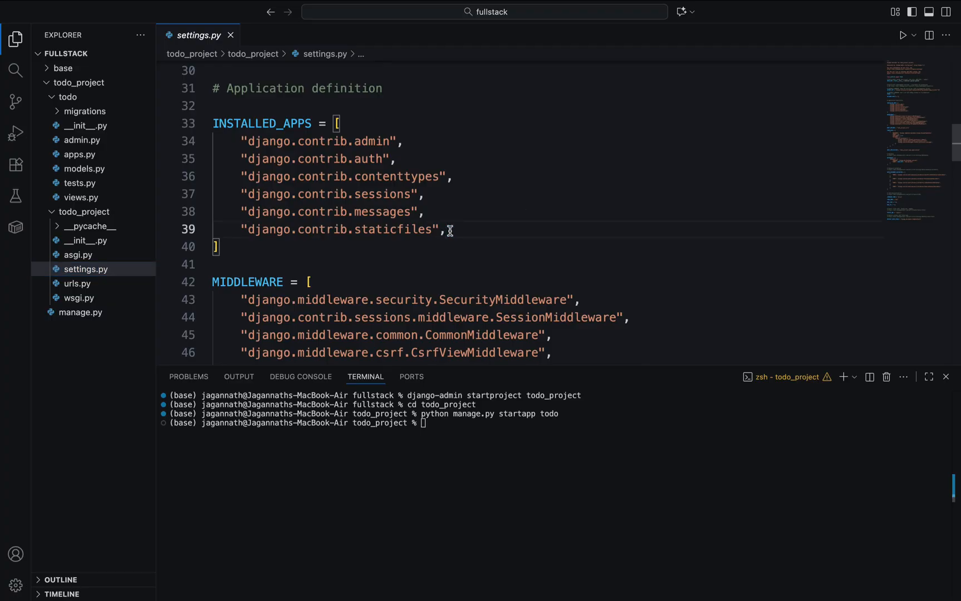
{"action": "type", "text": "\"\""}
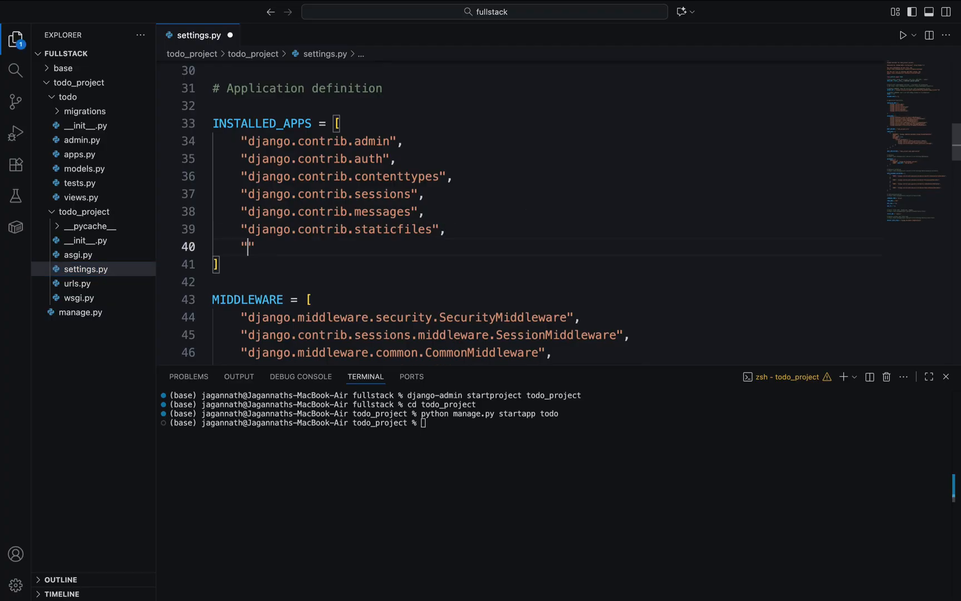
{"action": "type", "text": "todo"}
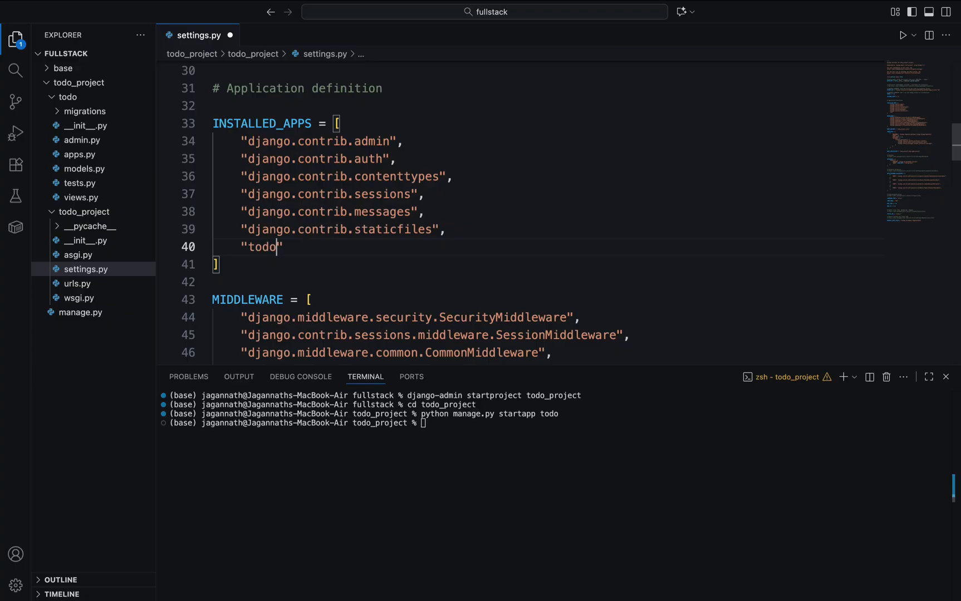
{"action": "type", "text": ","}
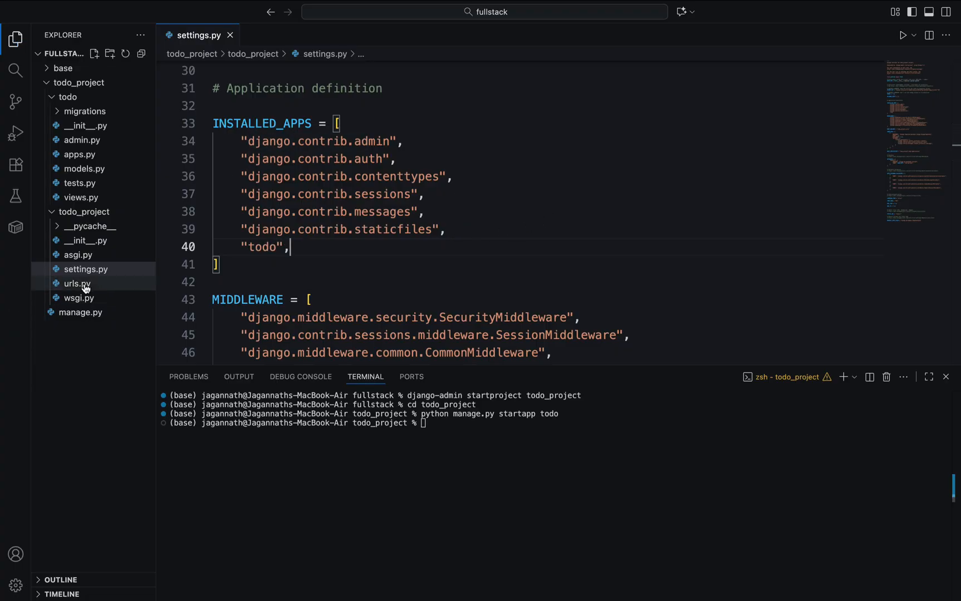
Step: Add include to the django.urls import in the project's urls.py
{"action": "left_click", "coordinate": [76, 284]}
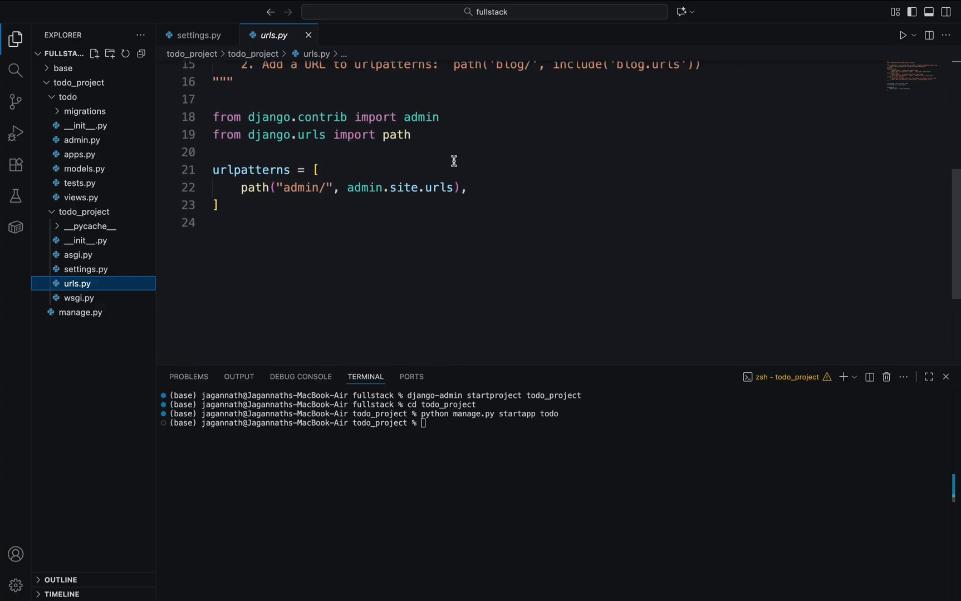
{"action": "type", "text": ","}
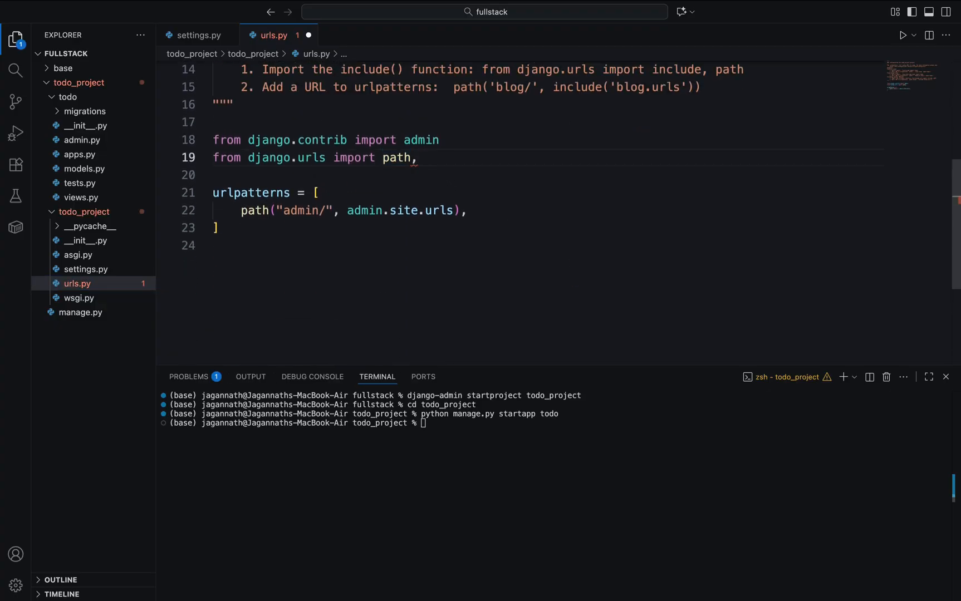
{"action": "type", "text": "include"}
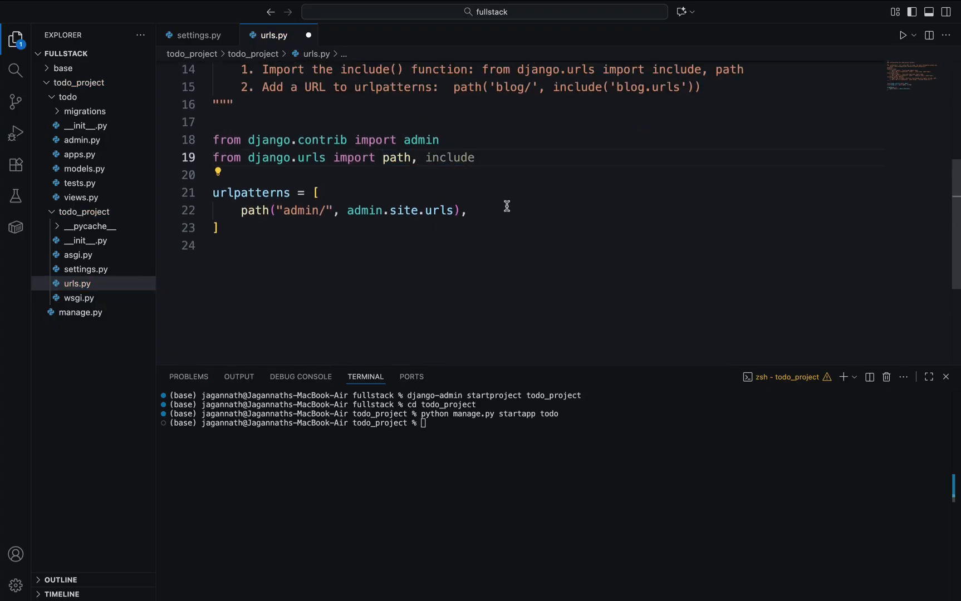
{"action": "double_click", "coordinate": [449, 158]}
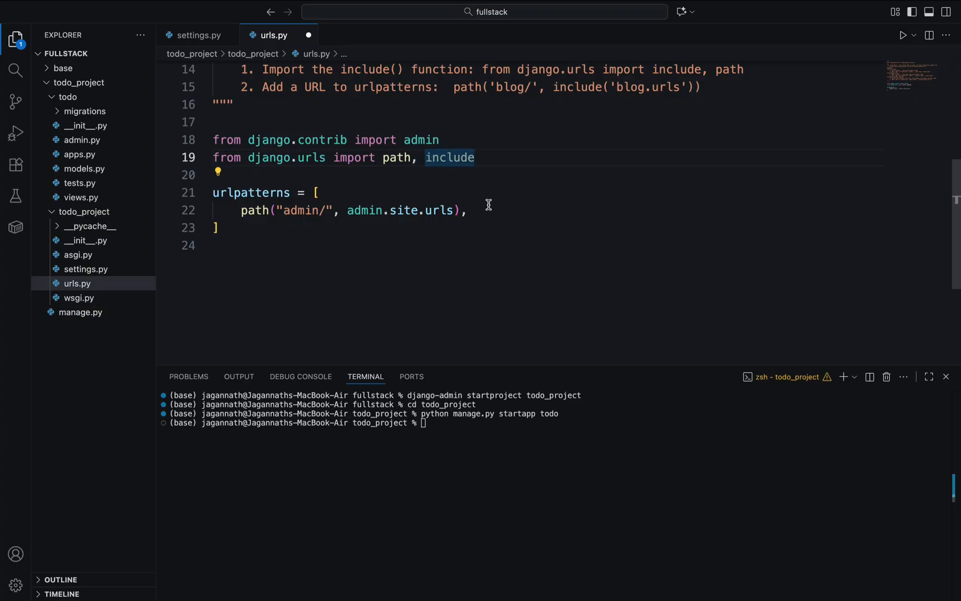
Step: Add path("", include("todo.urls")), to urlpatterns
{"action": "key", "text": "enter"}
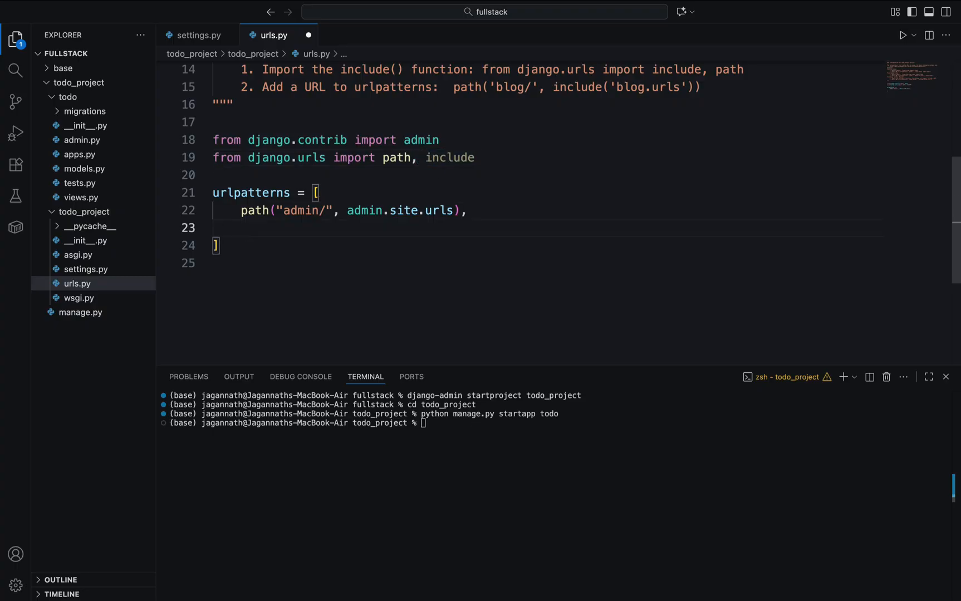
{"action": "type", "text": "path(\"\", inc"}
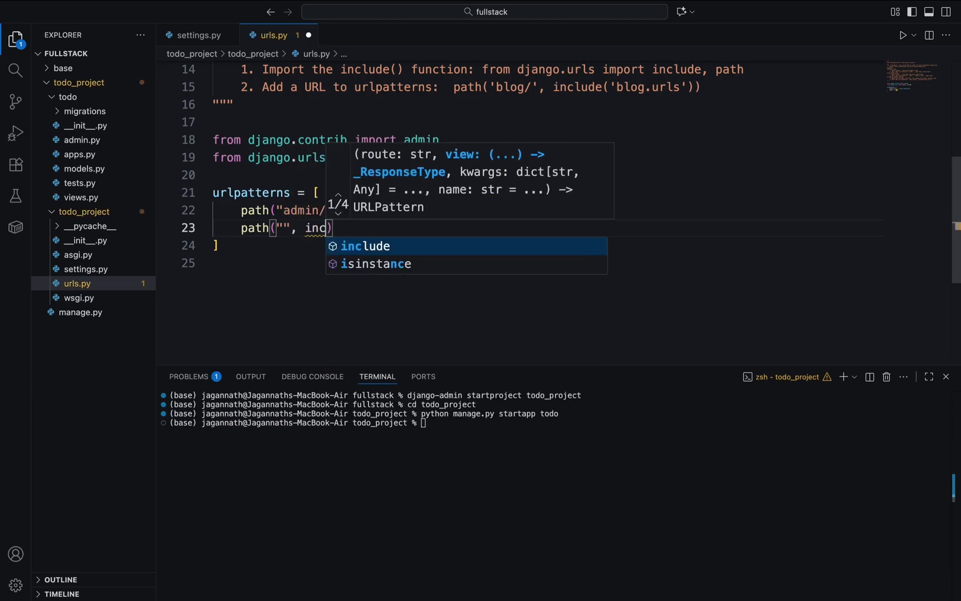
{"action": "key", "text": "Tab"}
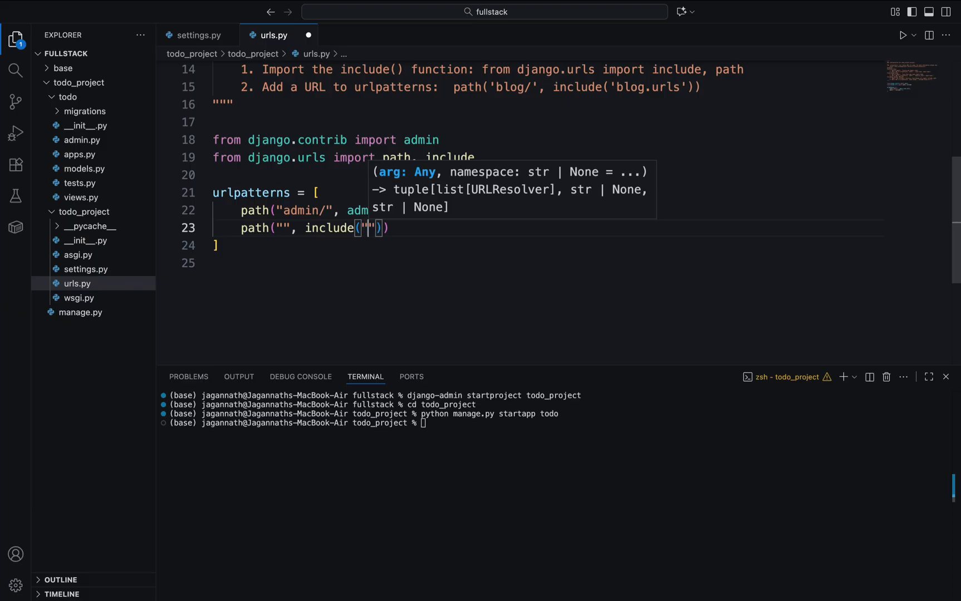
{"action": "type", "text": "todo"}
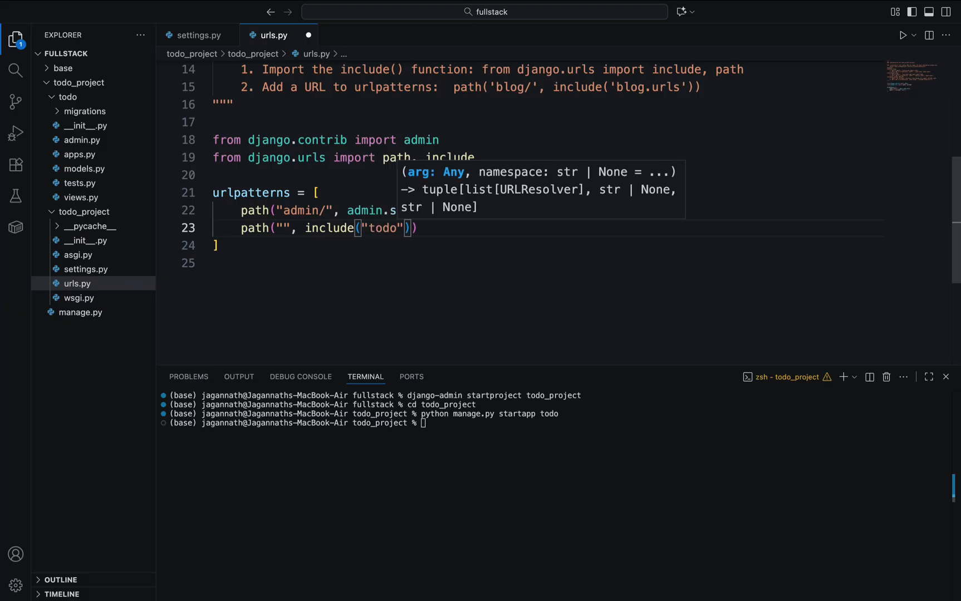
{"action": "type", "text": ".urls"}
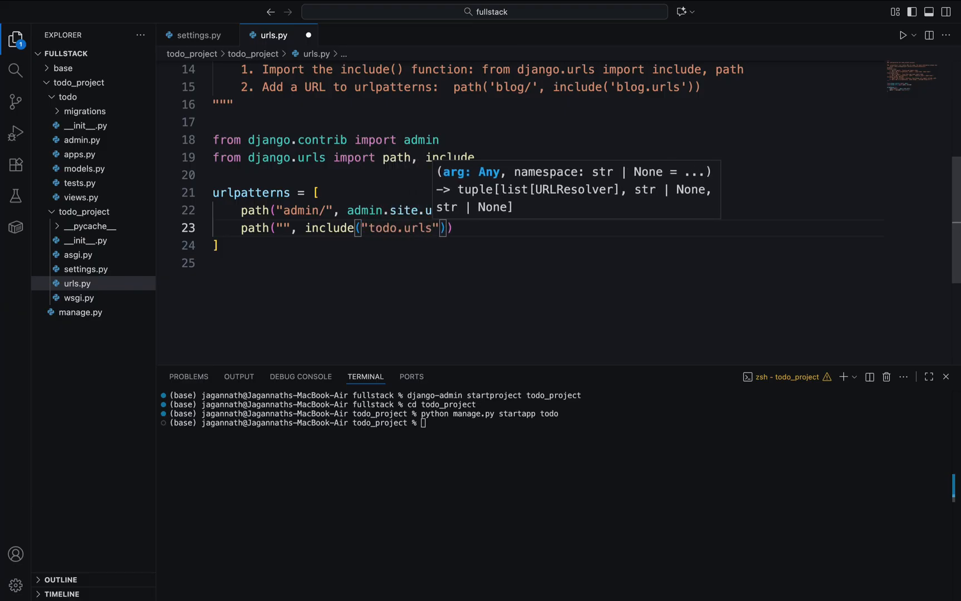
{"action": "type", "text": ","}
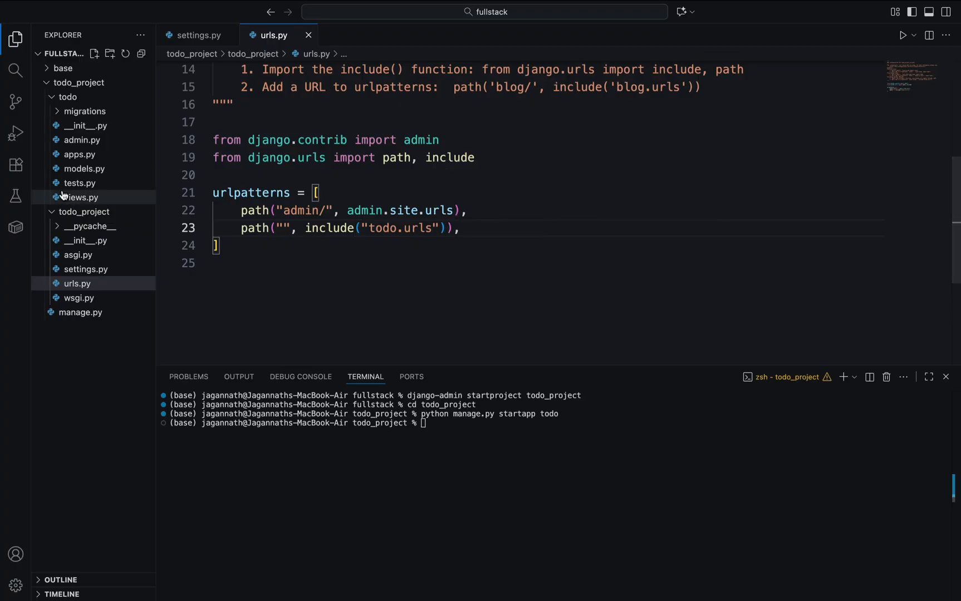
{"action": "left_click", "coordinate": [67, 97]}
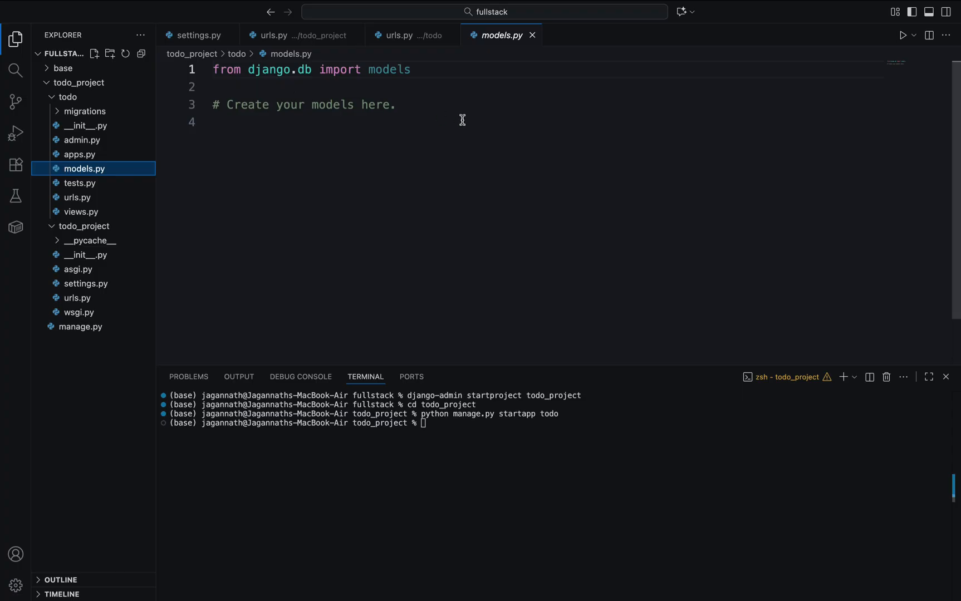
Step: Replace the placeholder with class Task(models.Model) and a unique title CharField, max_length 200
{"action": "triple_click", "coordinate": [303, 104]}
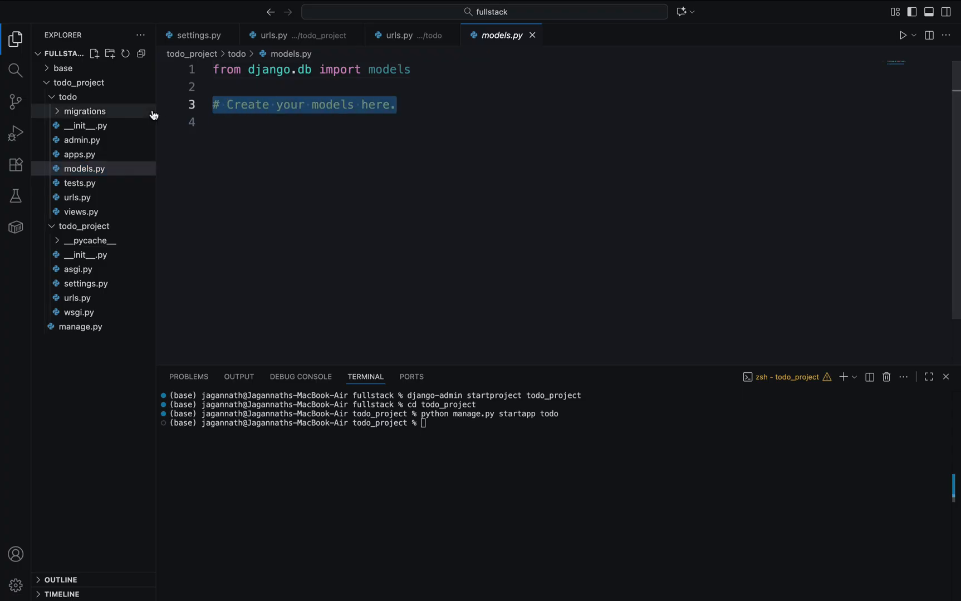
{"action": "type", "text": "class Task"}
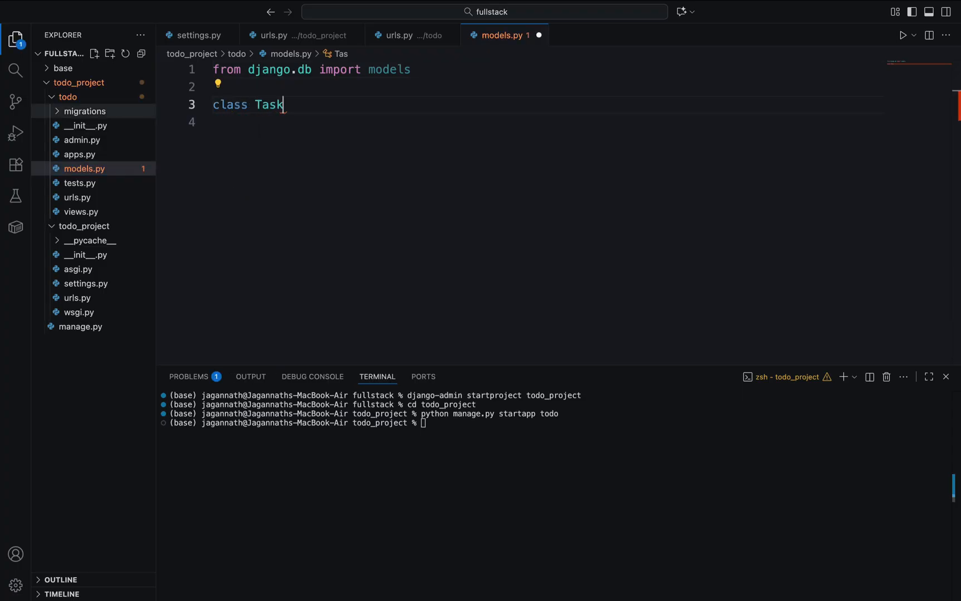
{"action": "type", "text": "(models."}
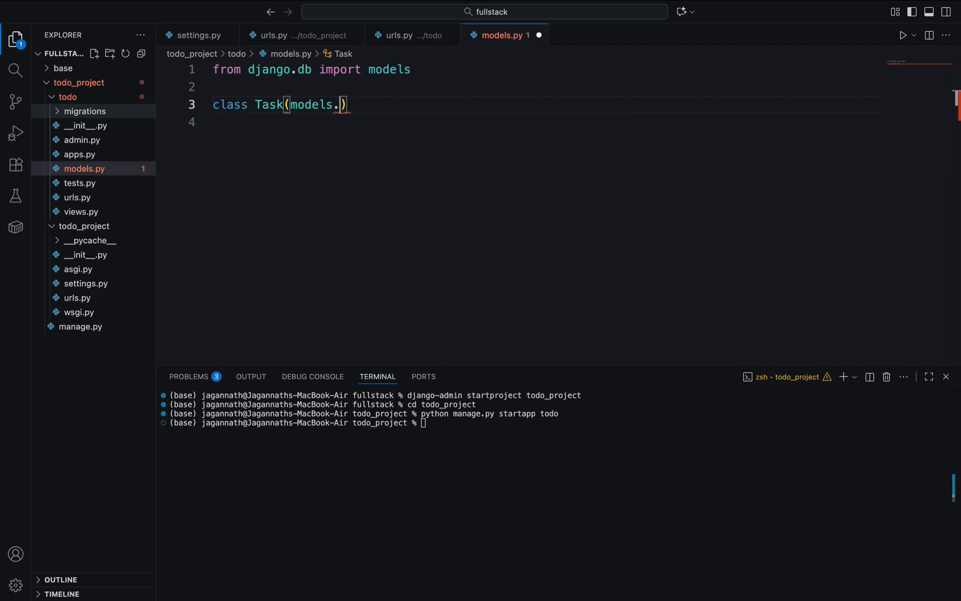
{"action": "type", "text": "Model):"}
{"action": "left_click", "coordinate": [544, 122]}
{"action": "type", "text": "title = mode"}
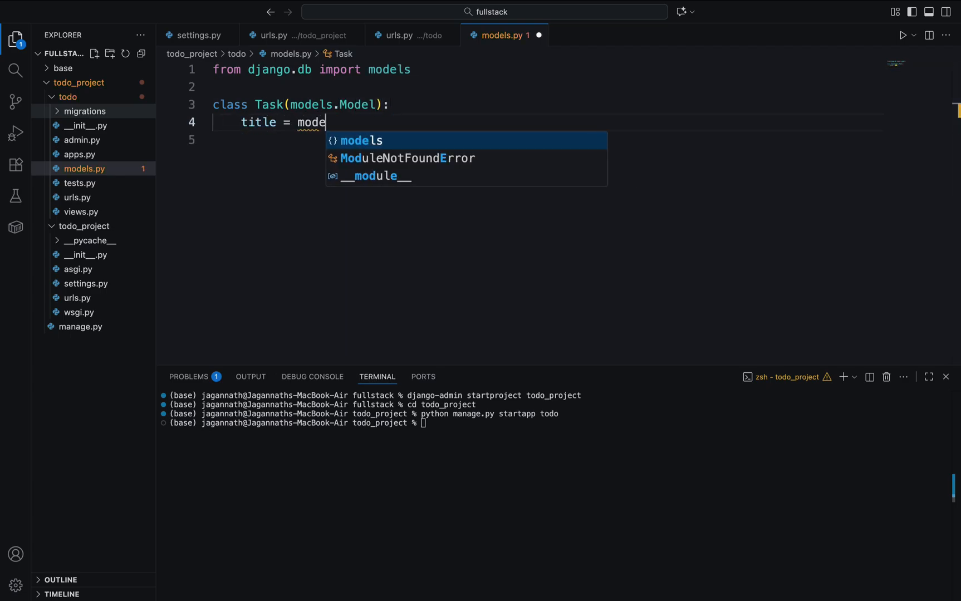
{"action": "type", "text": "ls.CharField()"}
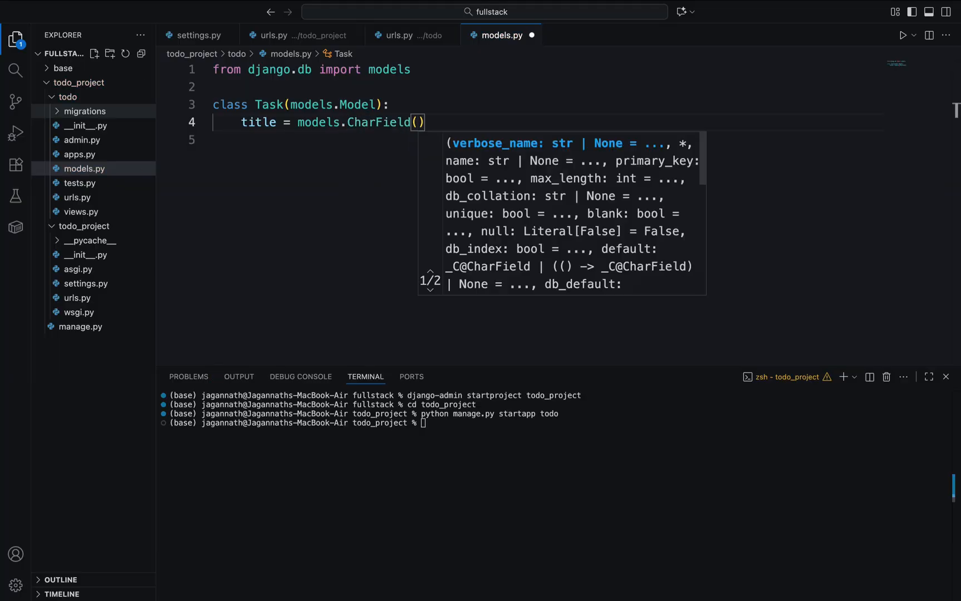
{"action": "type", "text": "max_length=200,"}
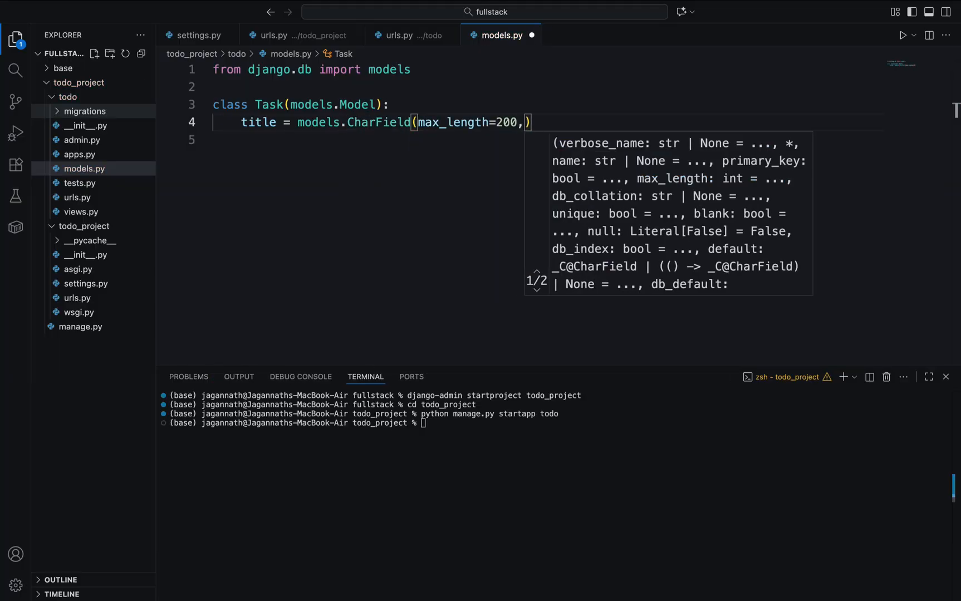
{"action": "type", "text": "unique="}
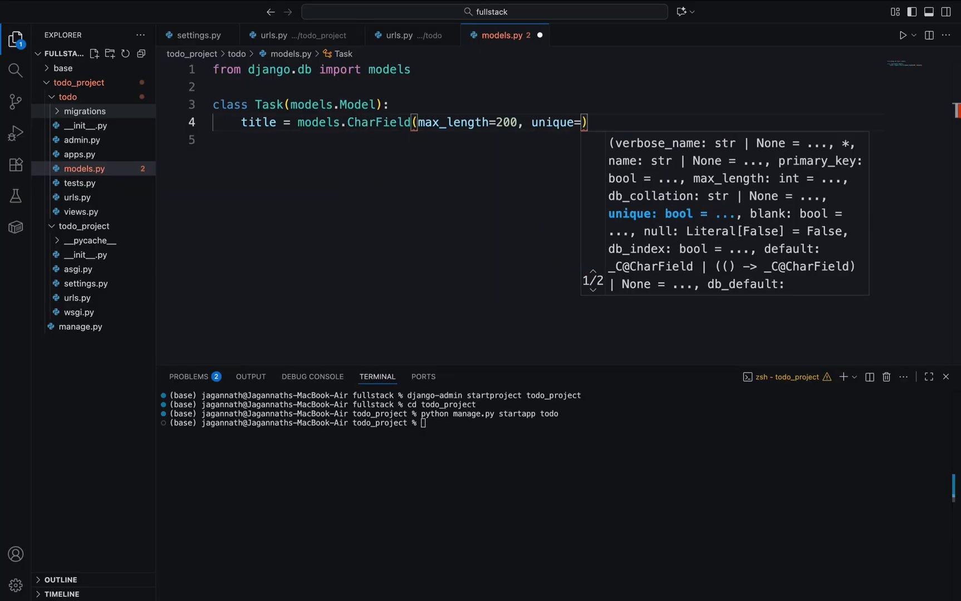
{"action": "type", "text": "True"}
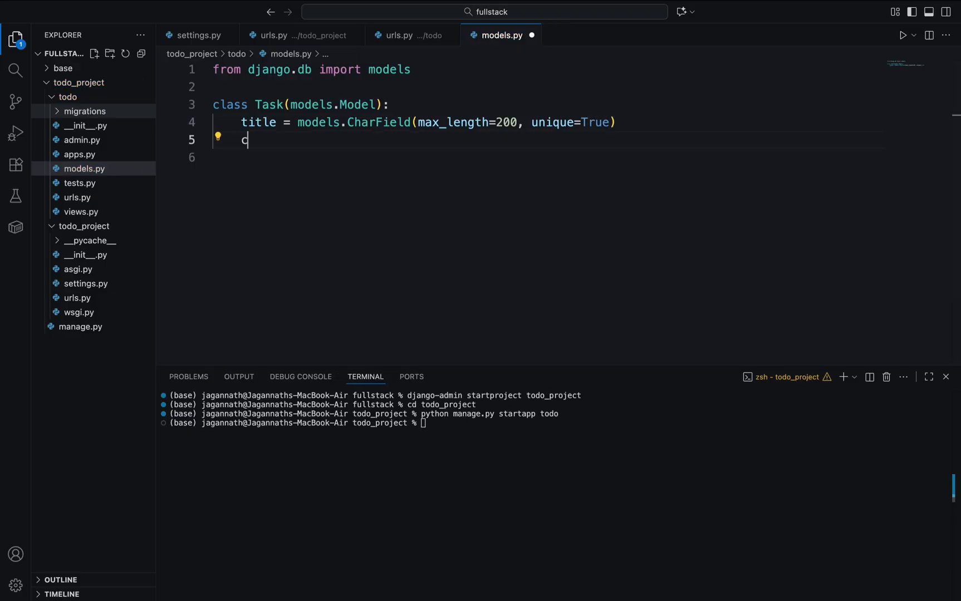
Step: Add a completed BooleanField defaulting to False, a created DateTimeField, and __str__ returning self.title
{"action": "type", "text": "ompleted ="}
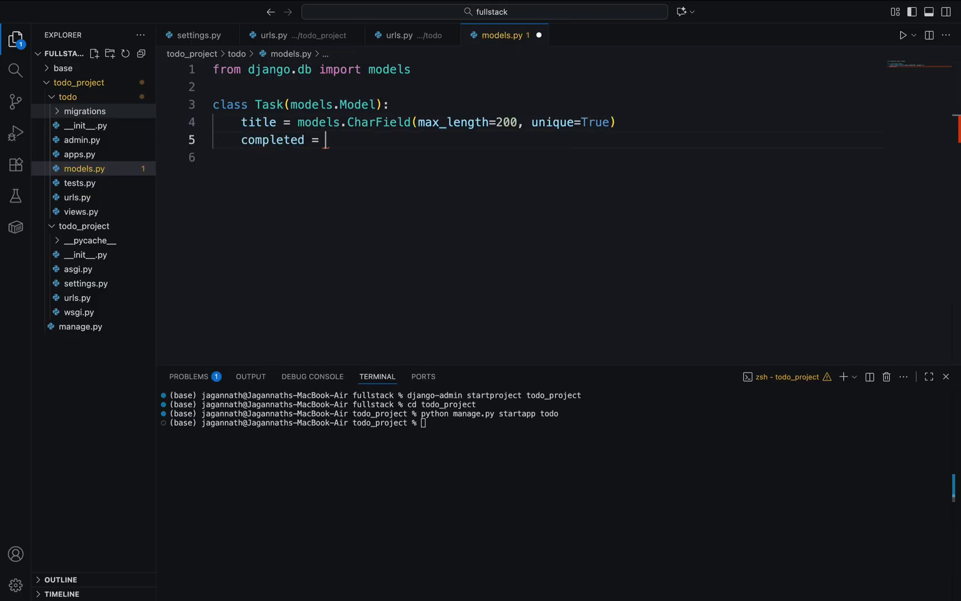
{"action": "type", "text": "models."}
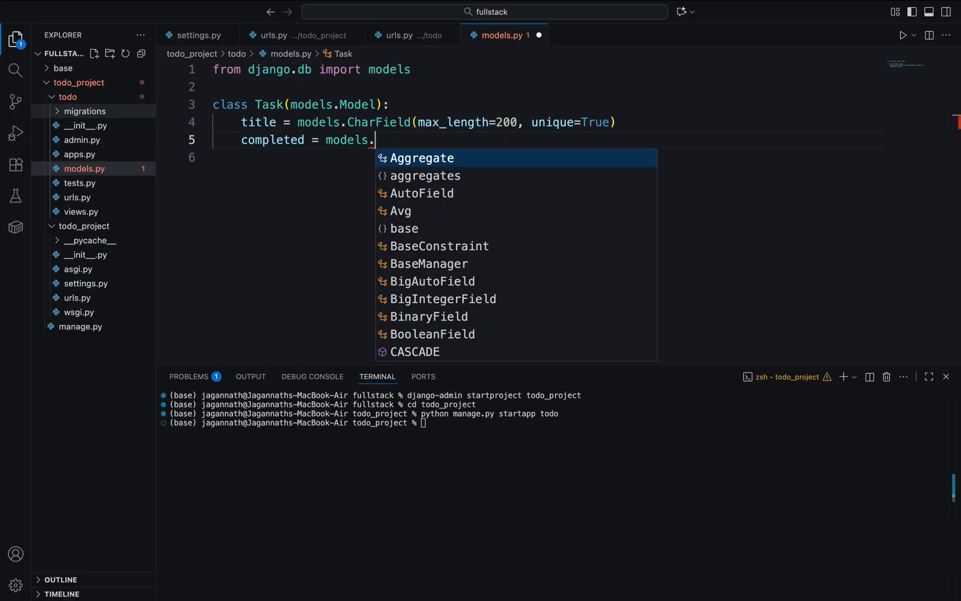
{"action": "type", "text": "BooleanField()"}
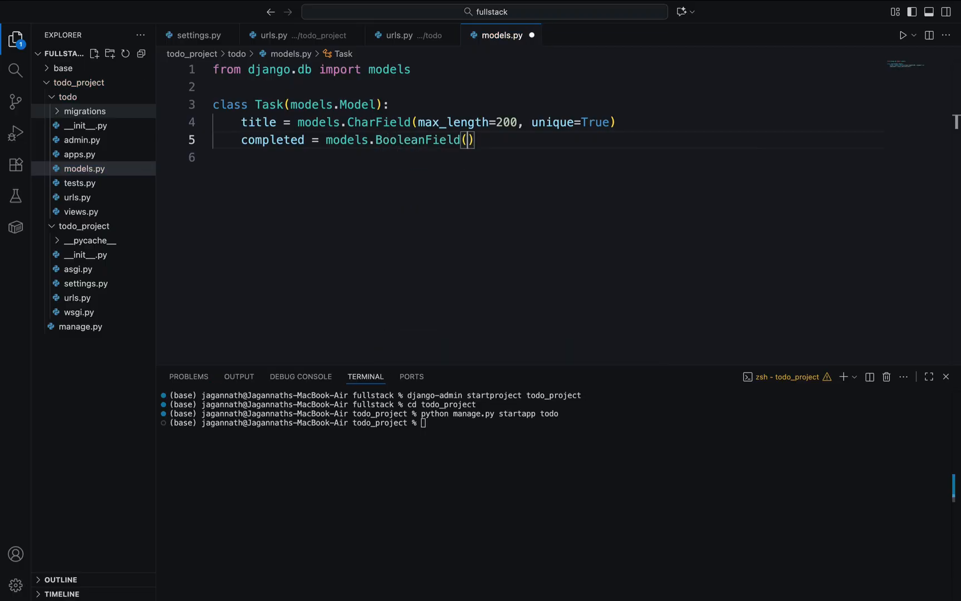
{"action": "type", "text": "default=False"}
{"action": "left_click", "coordinate": [547, 157]}
{"action": "type", "text": "cre"}
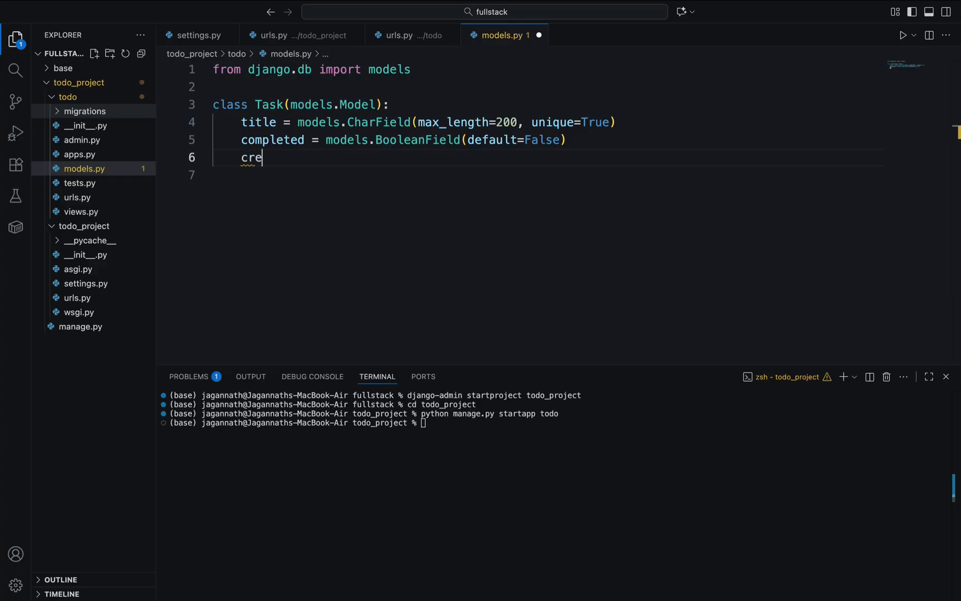
{"action": "type", "text": "ated ="}
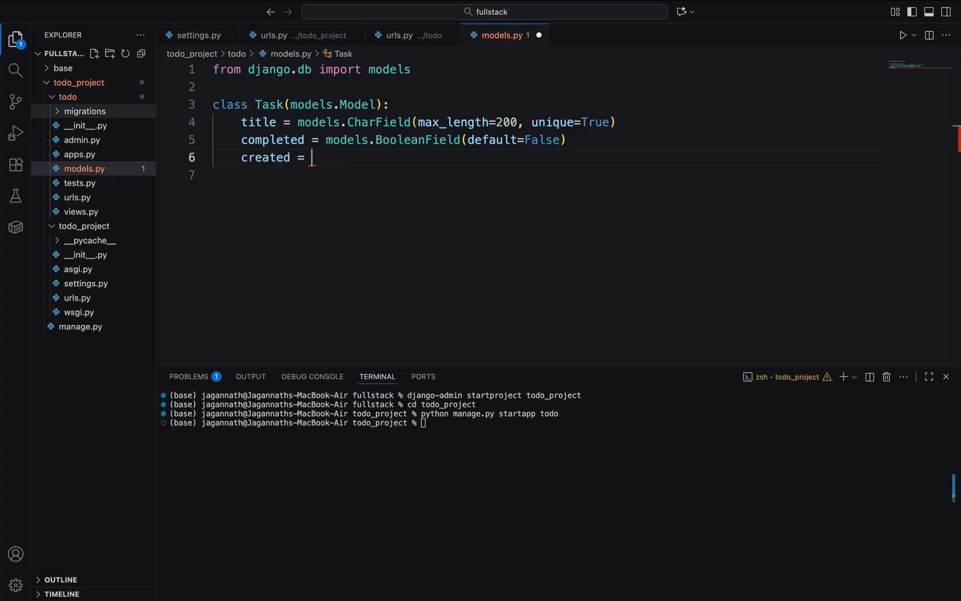
{"action": "type", "text": "models."}
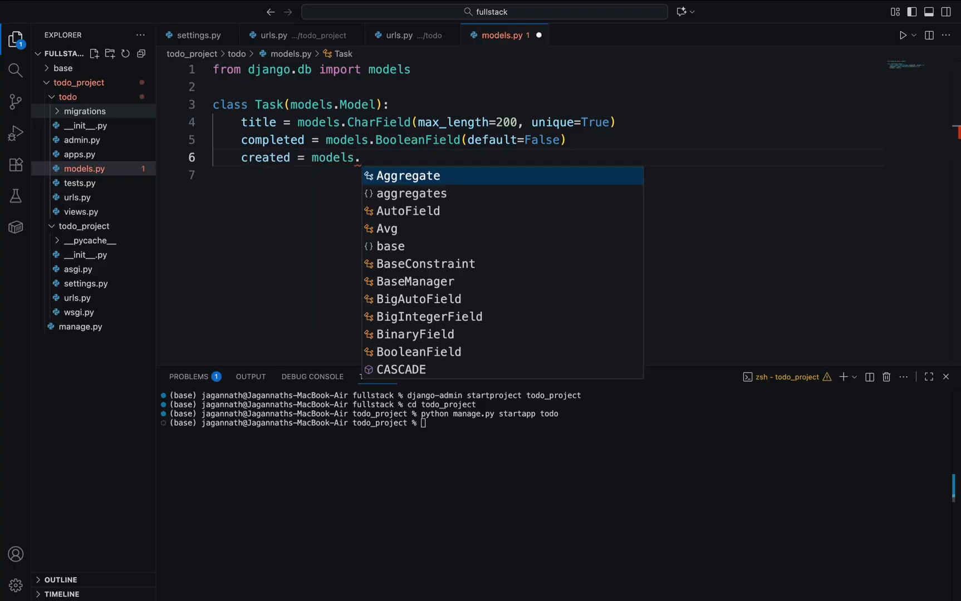
{"action": "type", "text": "DateTimeField()"}
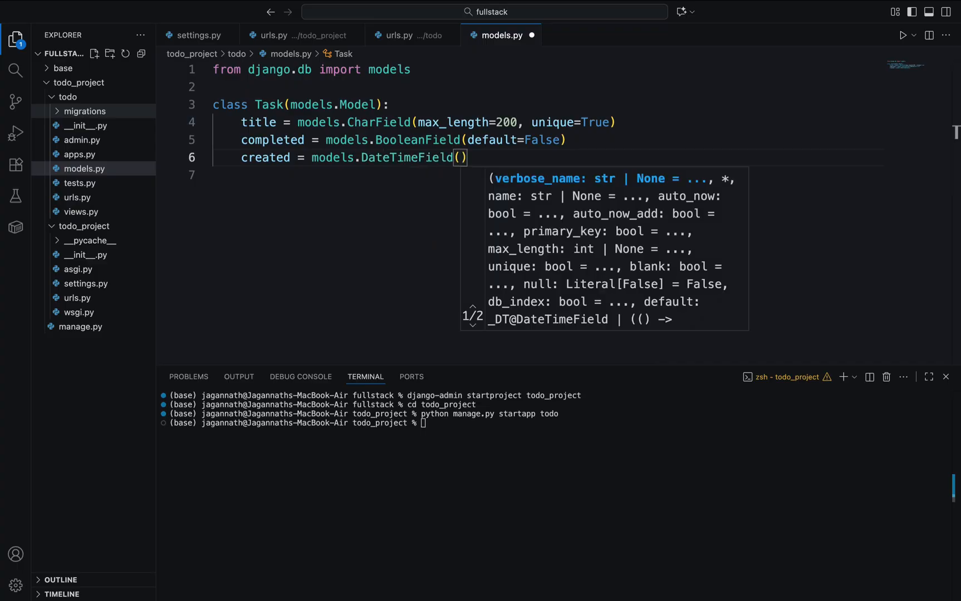
{"action": "type", "text": "auto_now_add=True"}
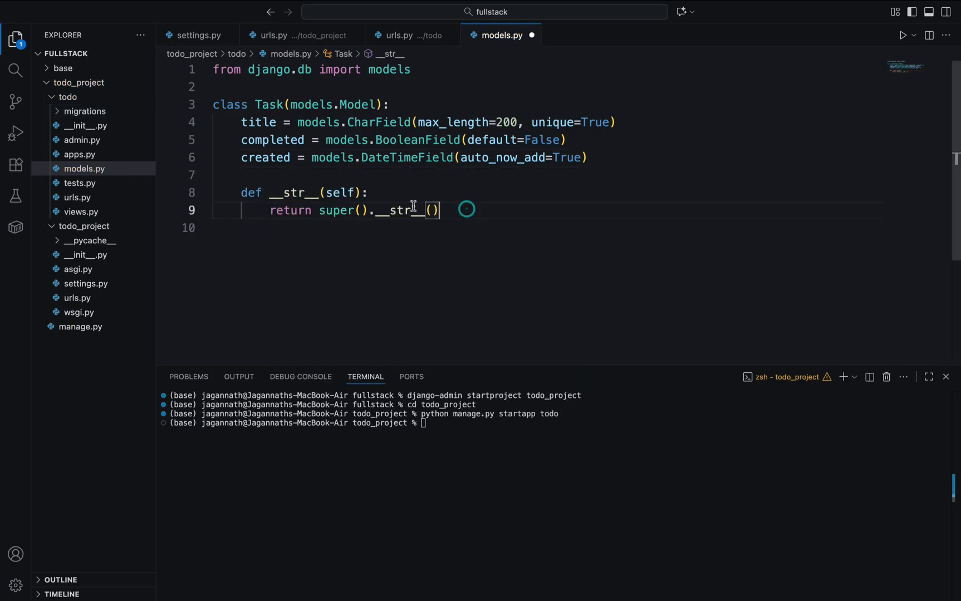
{"action": "type", "text": "self.t"}
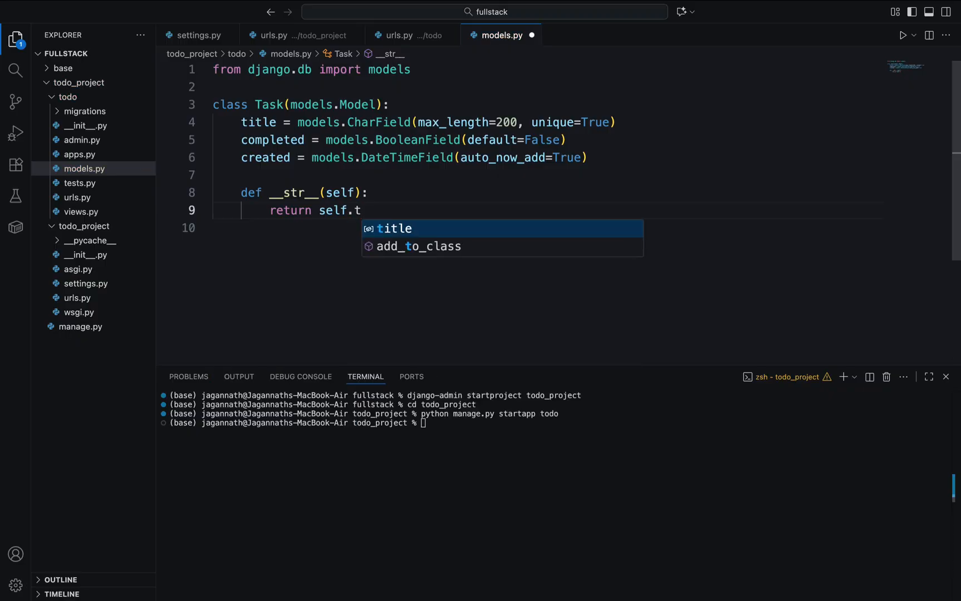
{"action": "key", "text": "Tab"}
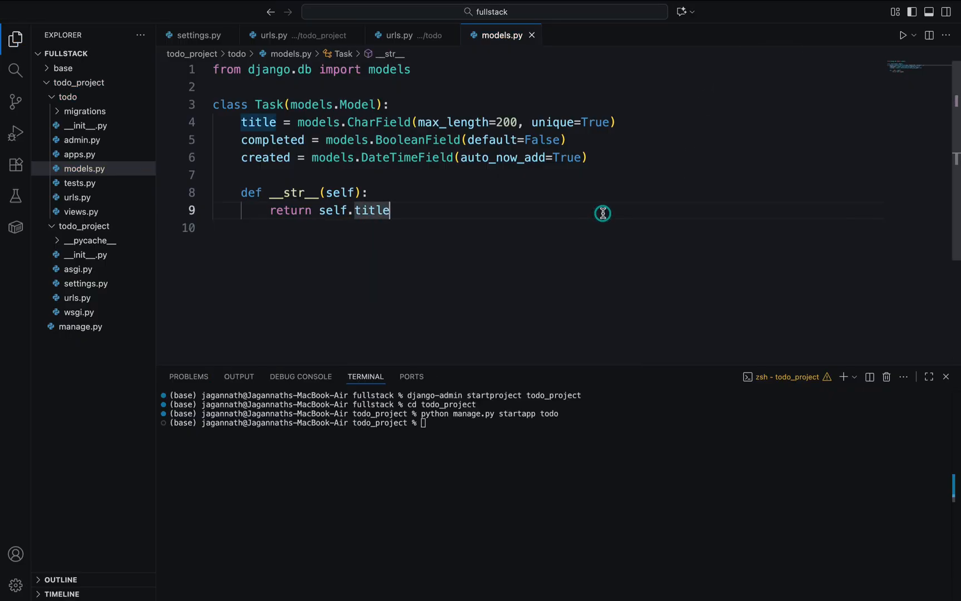
Step: Create forms.py in the todo folder and import forms and the Task model
{"action": "left_click", "coordinate": [94, 54]}
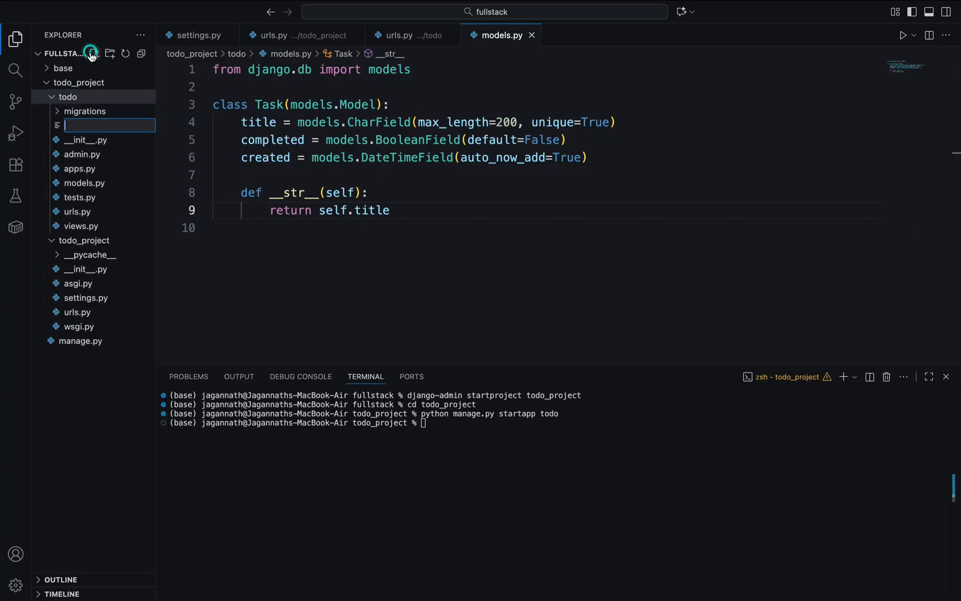
{"action": "type", "text": "forms.p"}
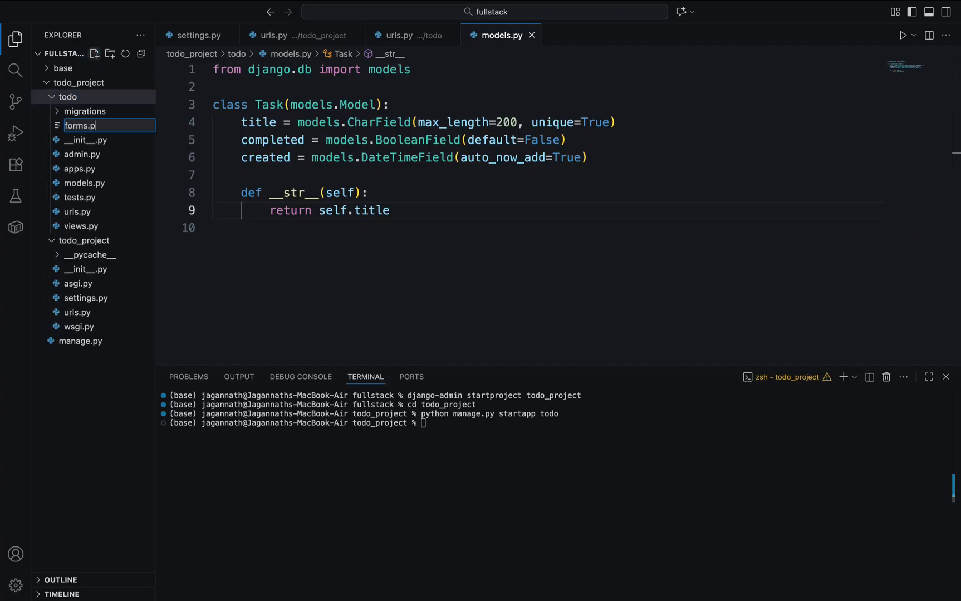
{"action": "key", "text": "Enter"}
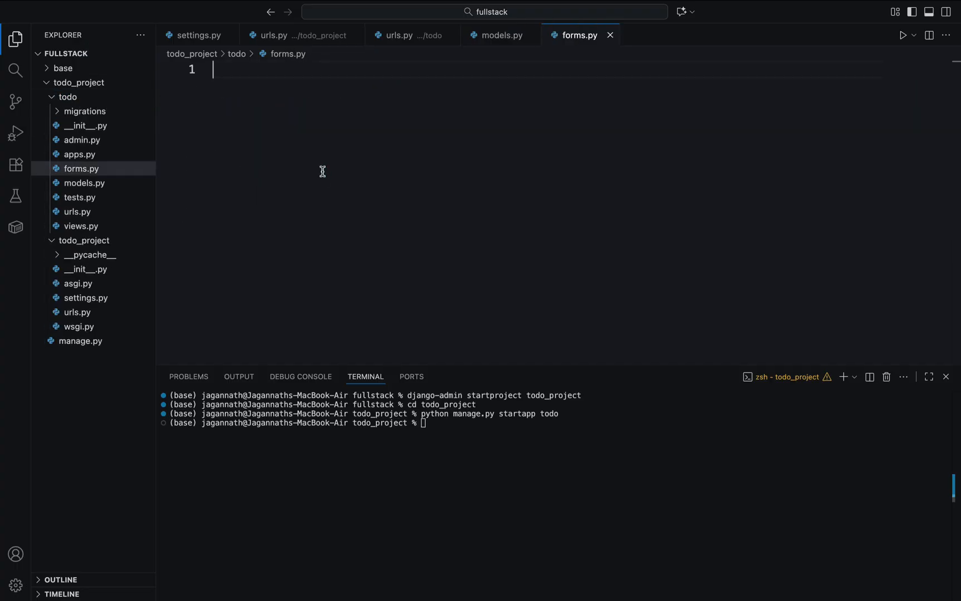
{"action": "type", "text": "from django import forms"}
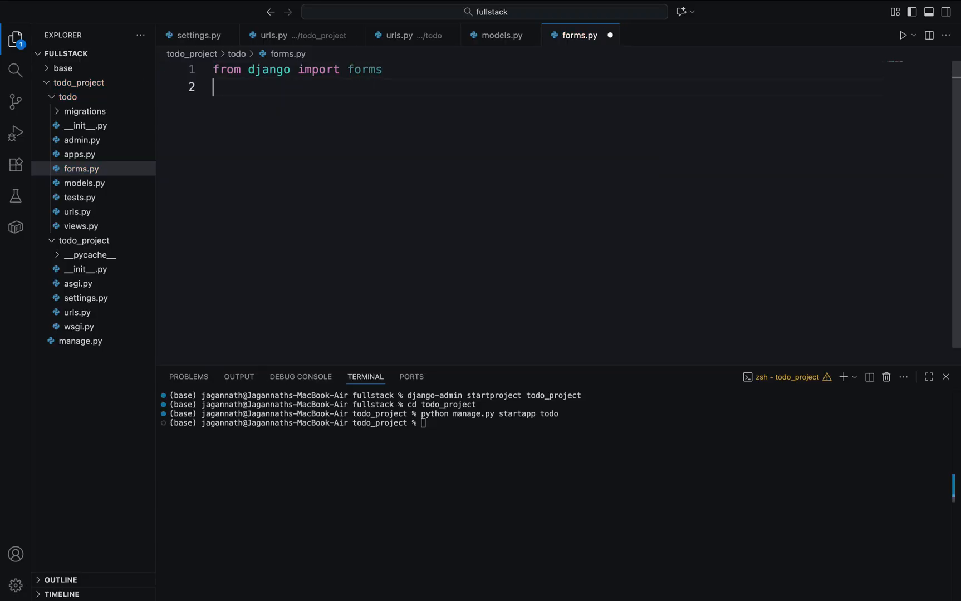
{"action": "type", "text": "from .models import"}
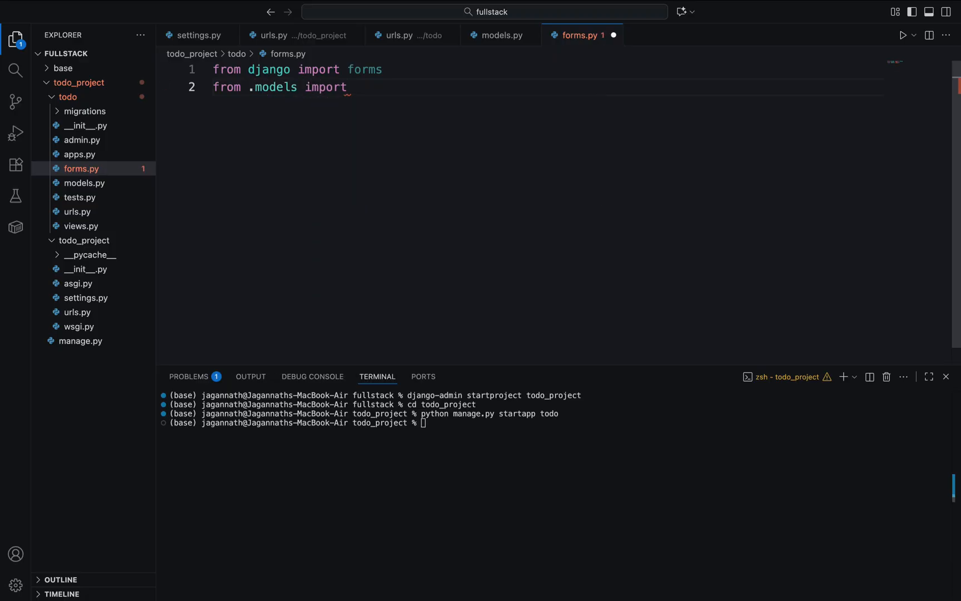
{"action": "type", "text": "Task"}
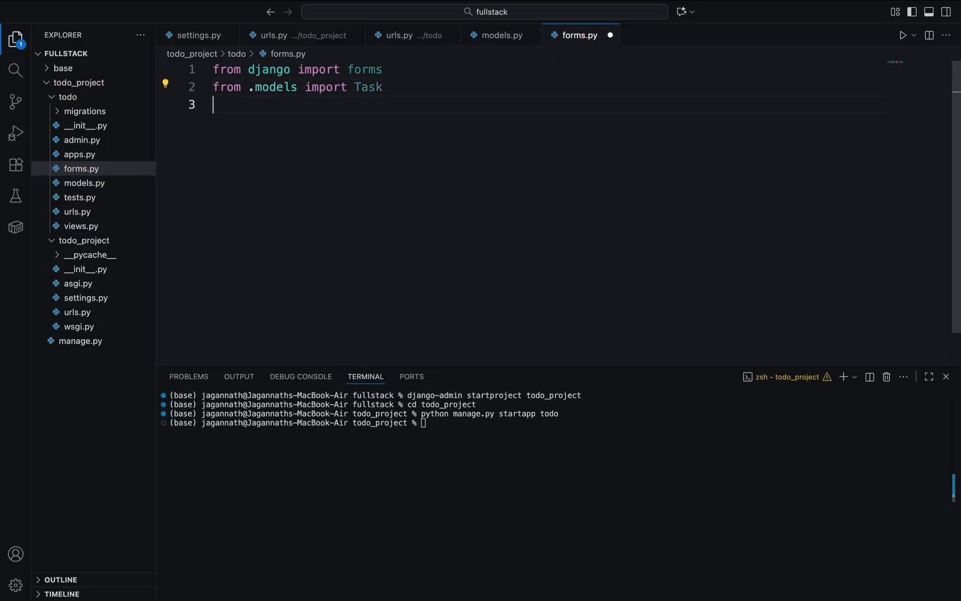
Step: Declare class TaskForm as a forms.ModelForm
{"action": "type", "text": "class"}
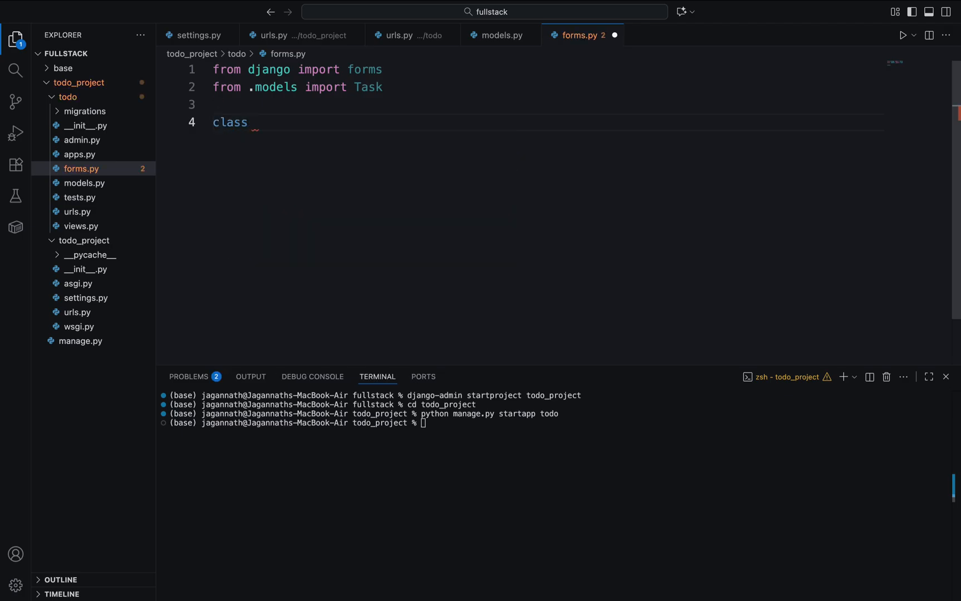
{"action": "type", "text": "TaskF"}
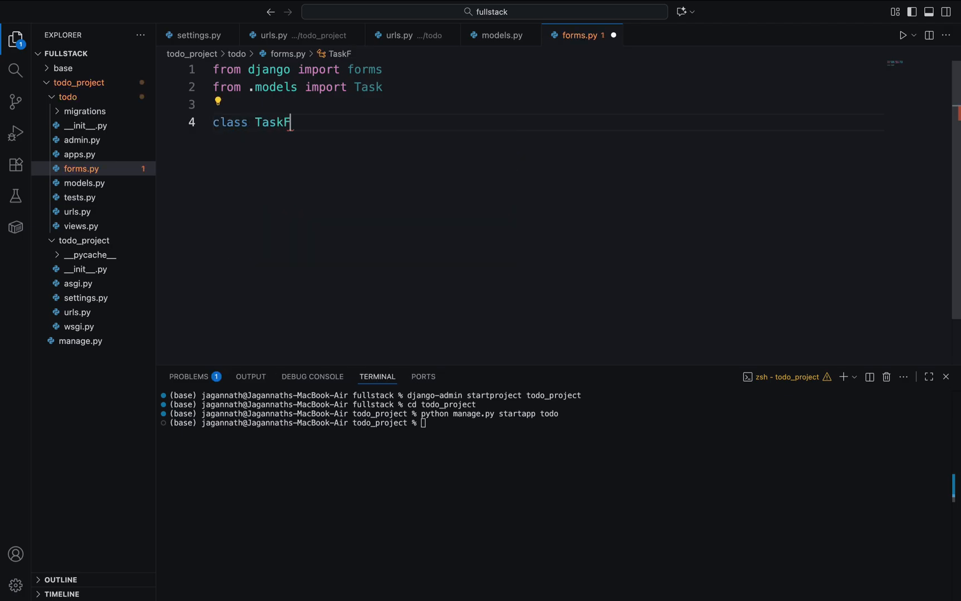
{"action": "type", "text": "orm()"}
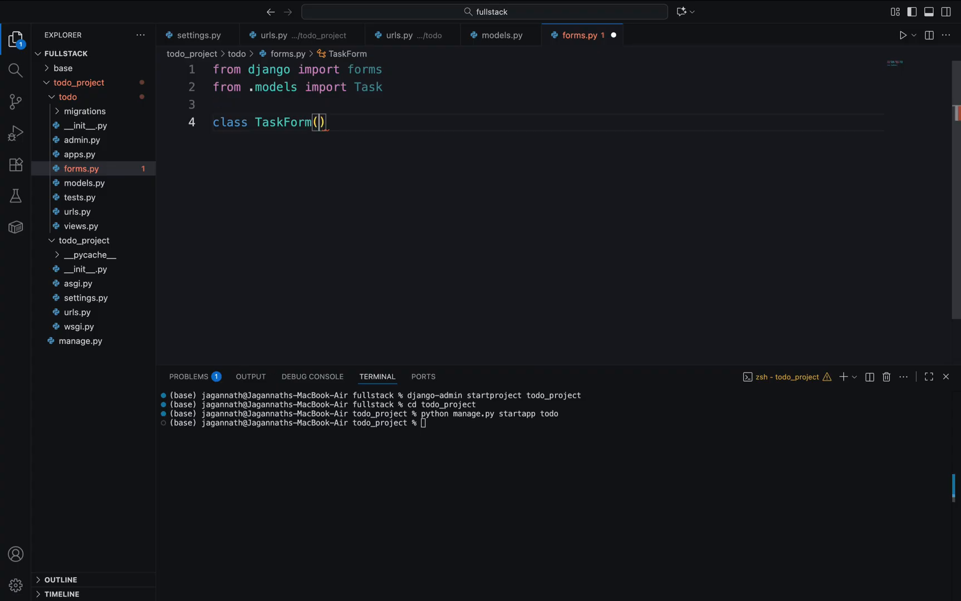
{"action": "type", "text": "forms"}
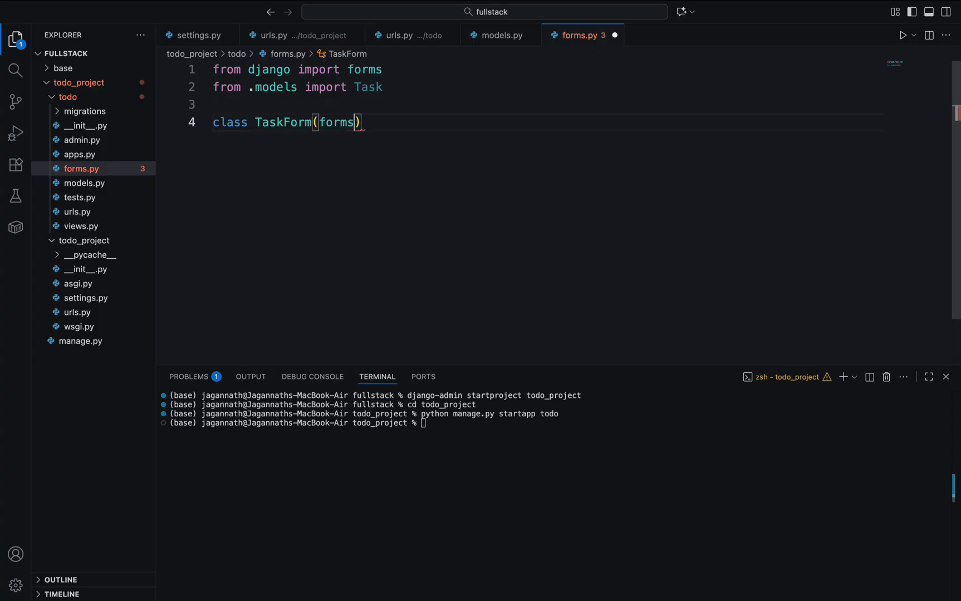
{"action": "type", "text": ".ModelForm"}
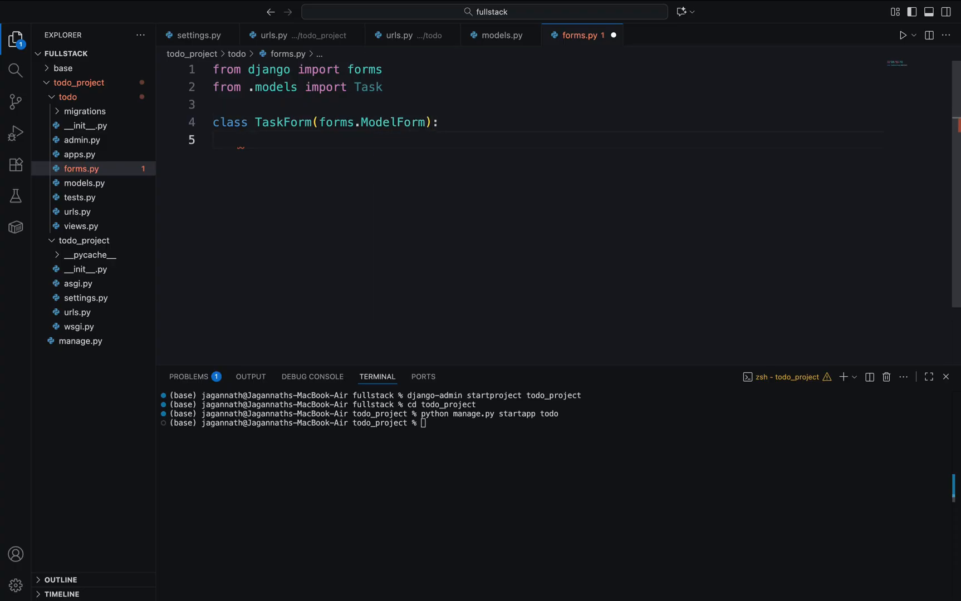
Step: Add class Meta with model = Task and fields ["title", "completed"]
{"action": "type", "text": "class M"}
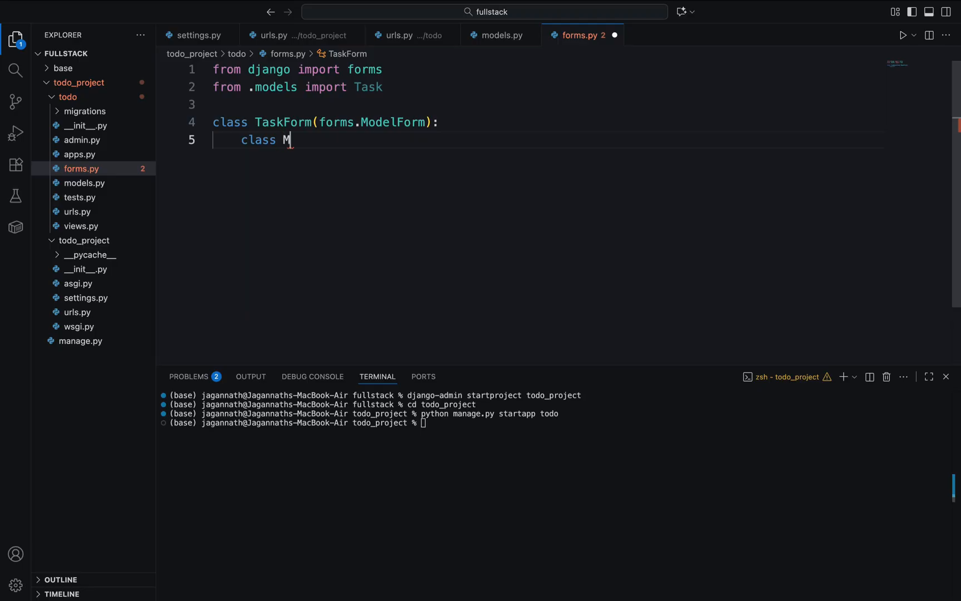
{"action": "type", "text": "eta:"}
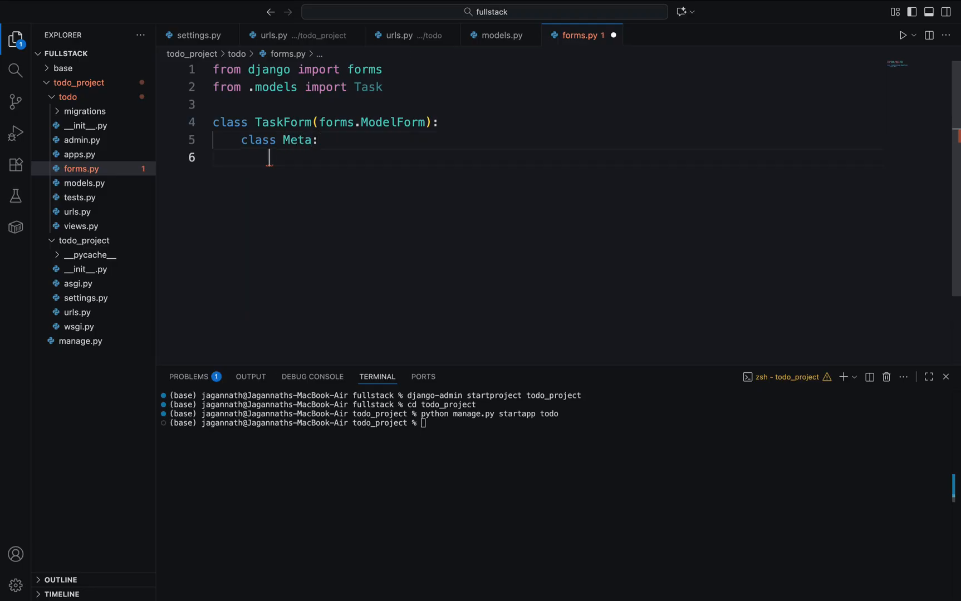
{"action": "type", "text": "model"}
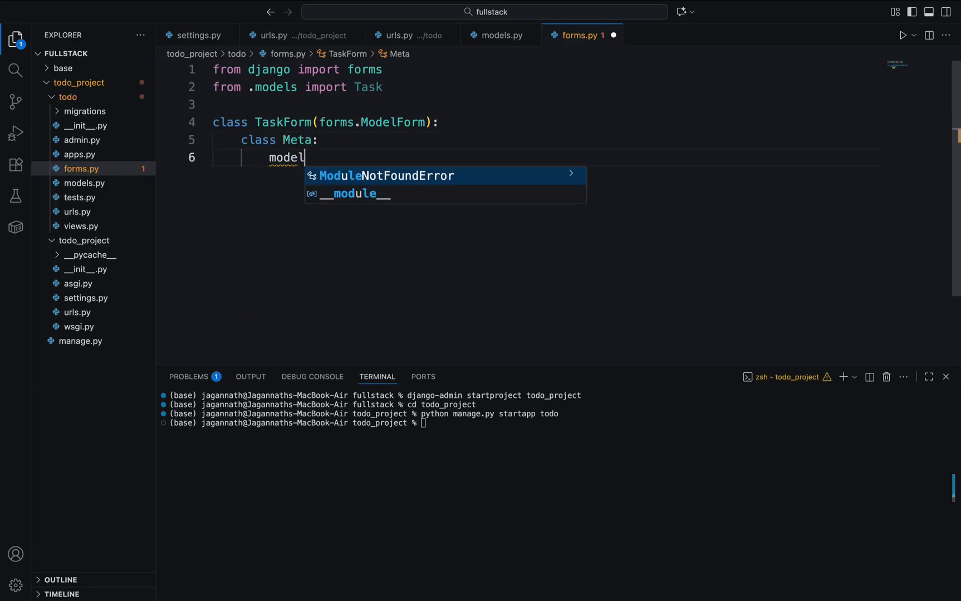
{"action": "type", "text": "= ta"}
{"action": "type", "text": "fi"}
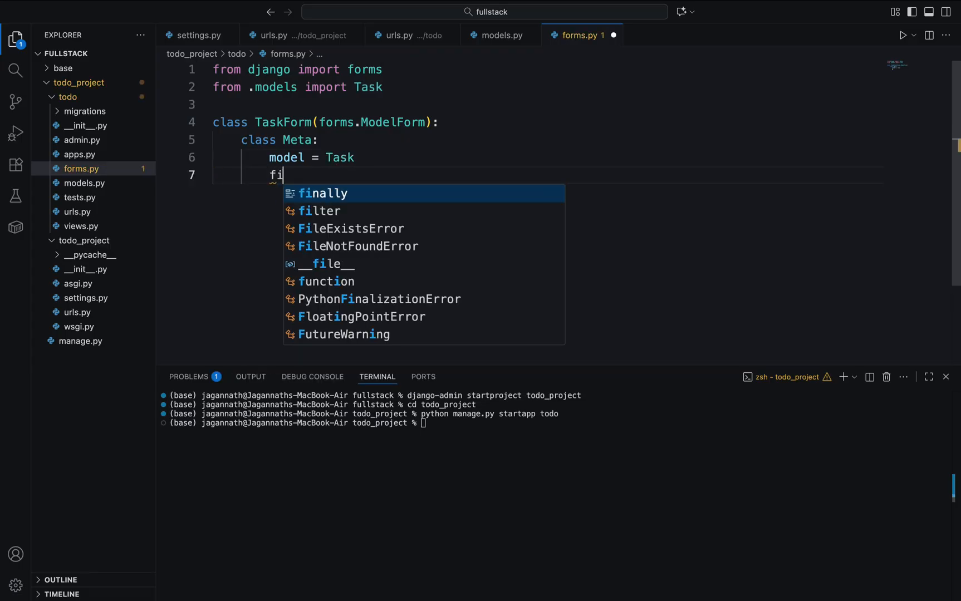
{"action": "type", "text": "elds"}
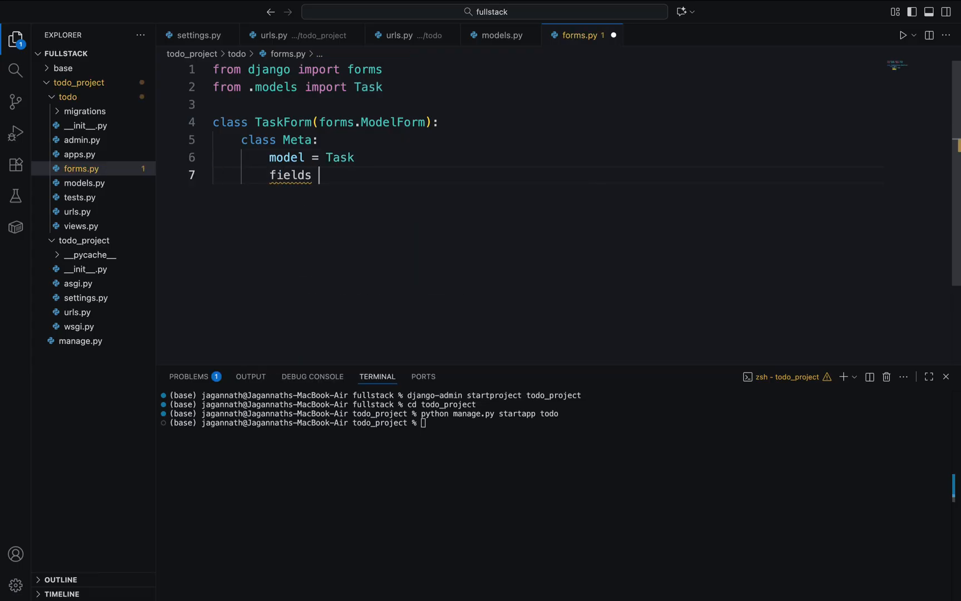
{"action": "type", "text": "= ['']"}
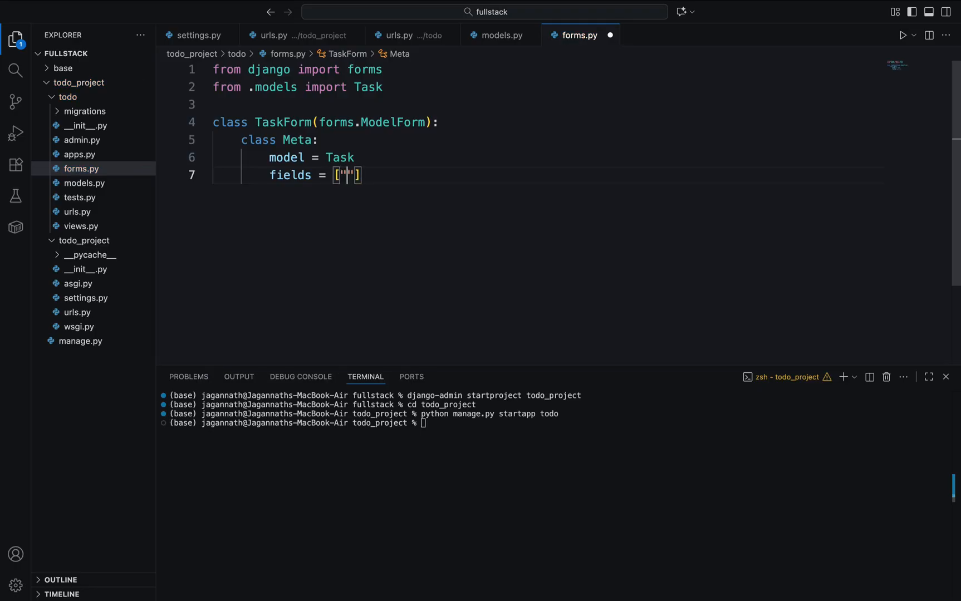
{"action": "type", "text": "title"}
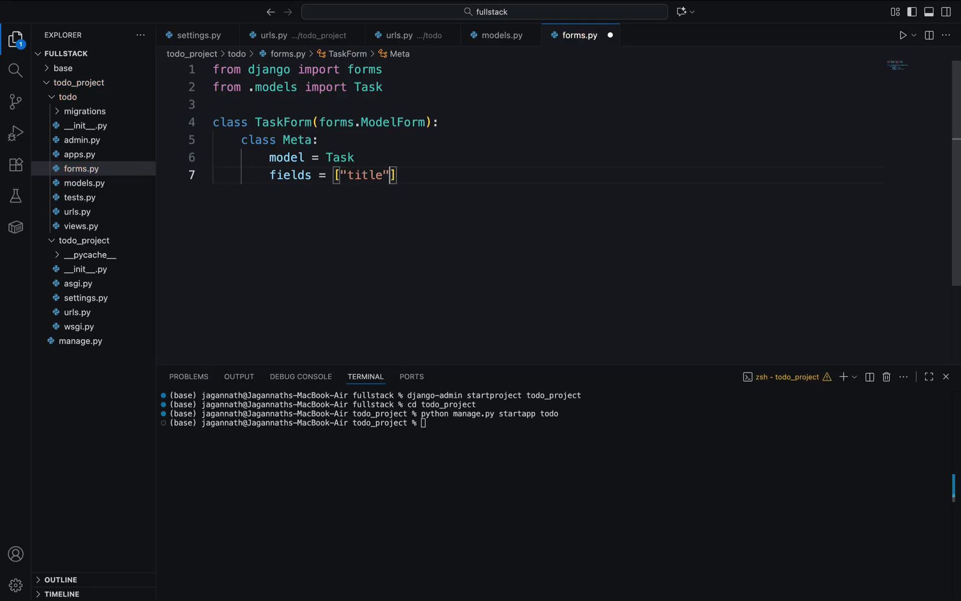
{"action": "type", "text": ", \"\""}
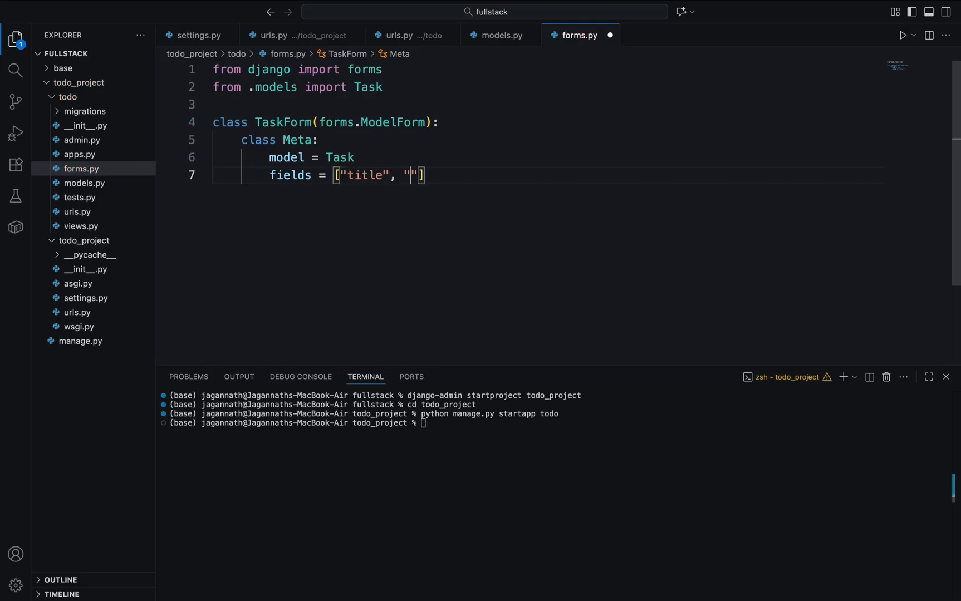
{"action": "type", "text": "completed"}
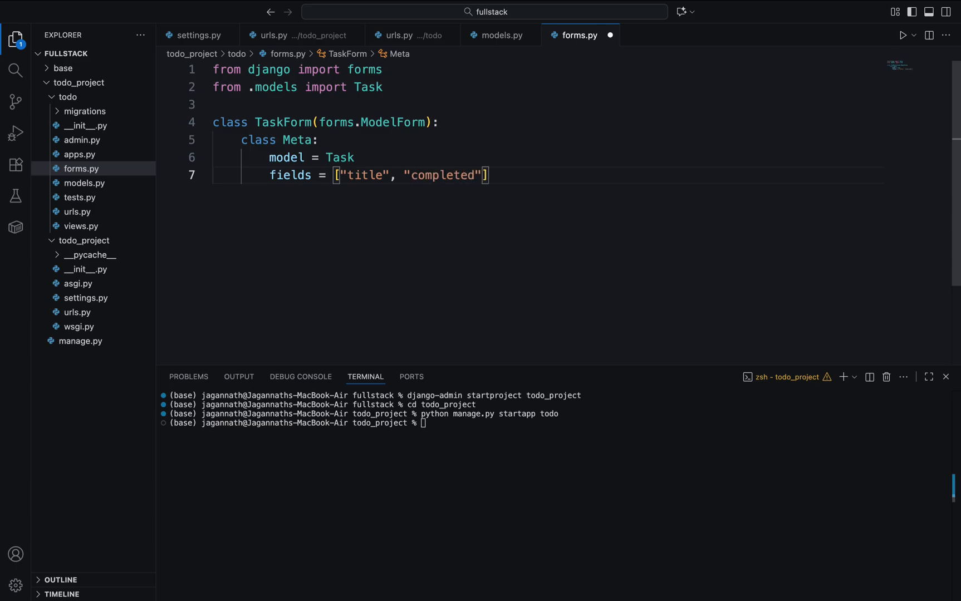
Step: Verify the completed field name in models.py, return to forms.py, then open views.py
{"action": "left_click", "coordinate": [503, 35]}
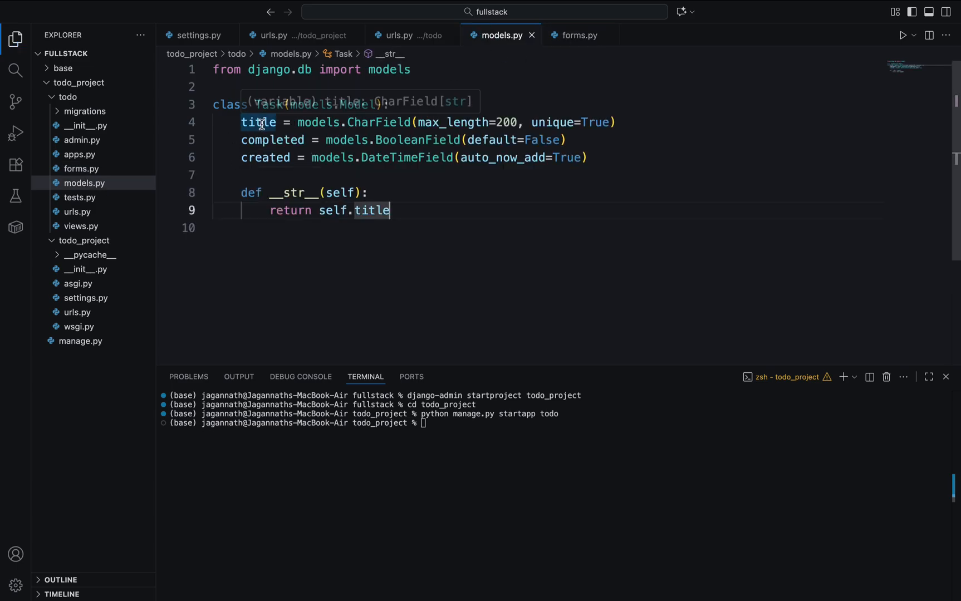
{"action": "double_click", "coordinate": [272, 139]}
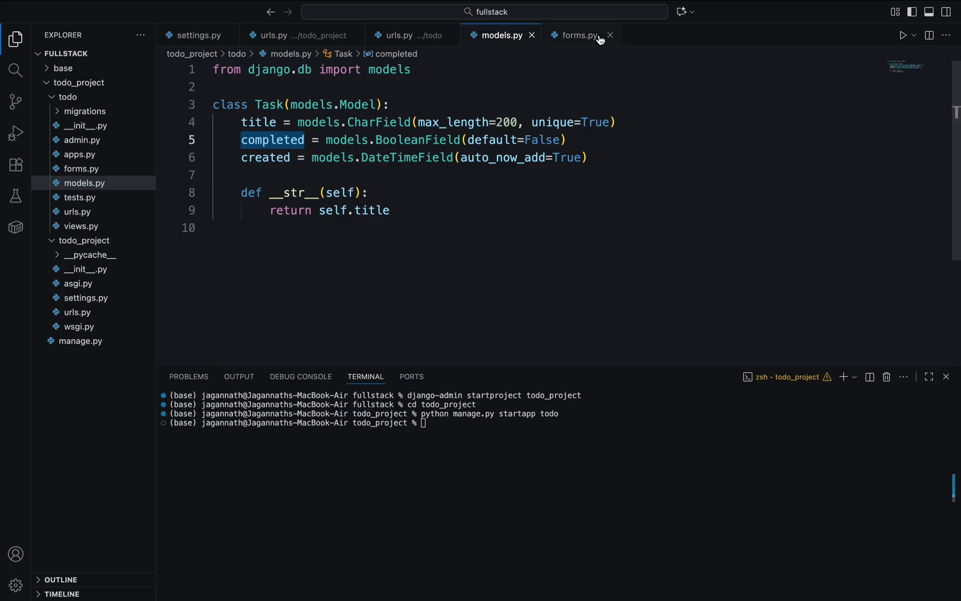
{"action": "left_click", "coordinate": [576, 35]}
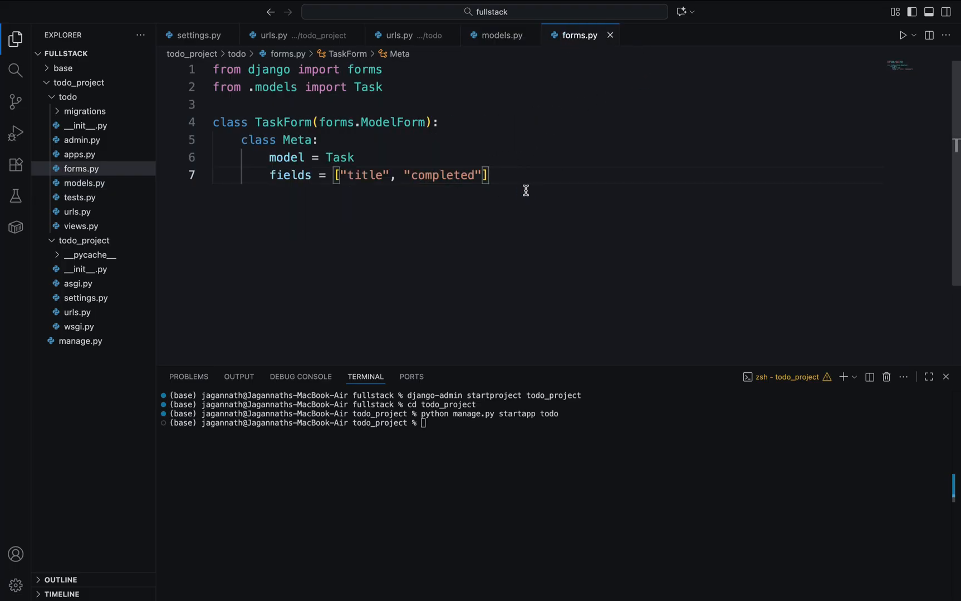
{"action": "mouse_move", "coordinate": [556, 251]}
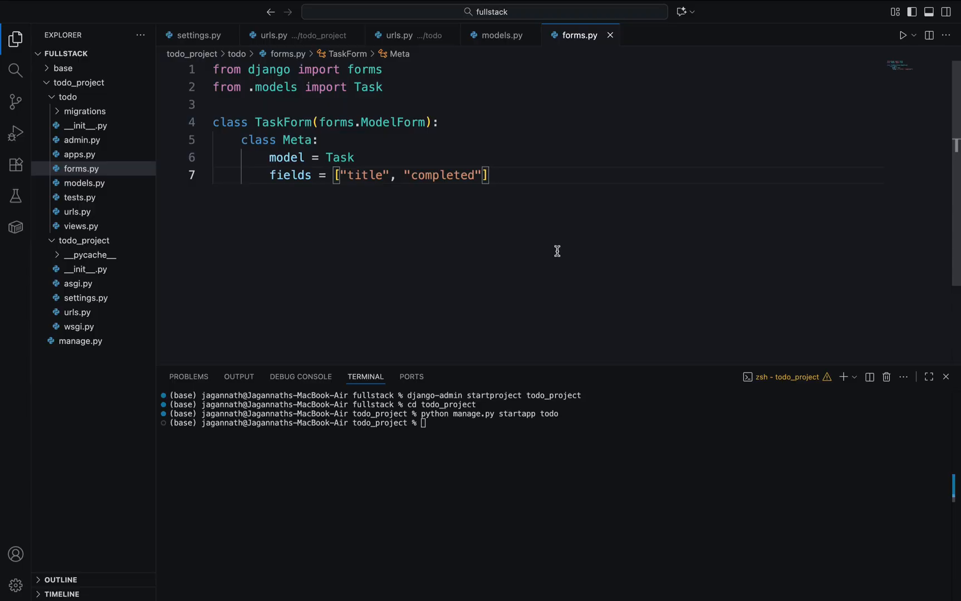
{"action": "left_click", "coordinate": [79, 226]}
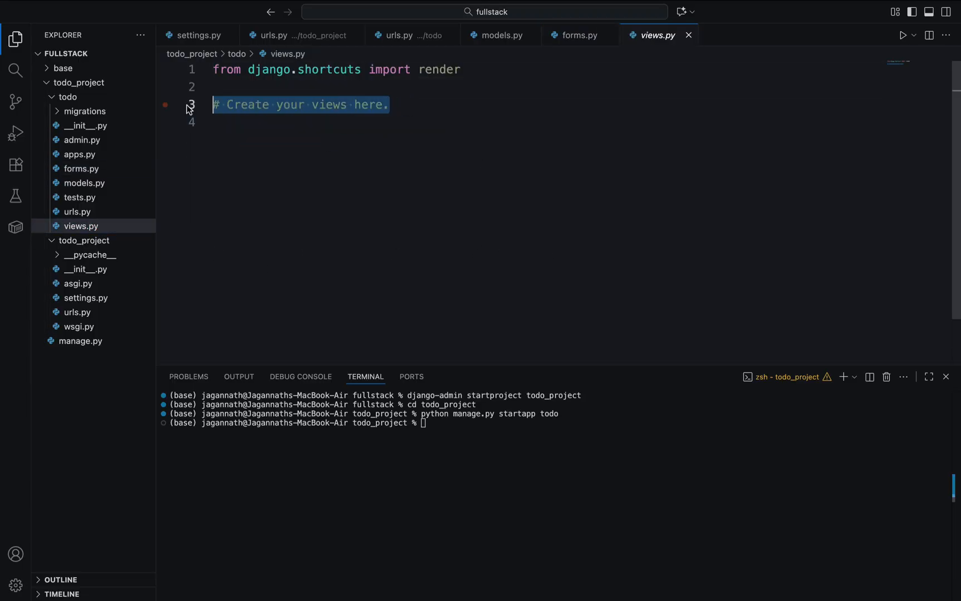
Step: Delete the placeholder comment in views.py and open todo_project in the GitHub repository
{"action": "key", "text": "Delete"}
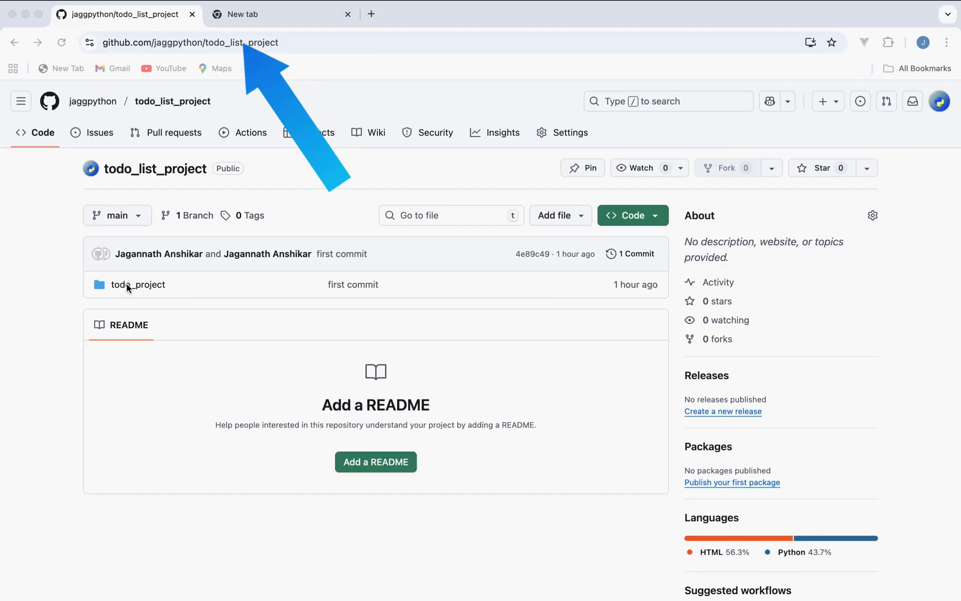
{"action": "left_click", "coordinate": [138, 284]}
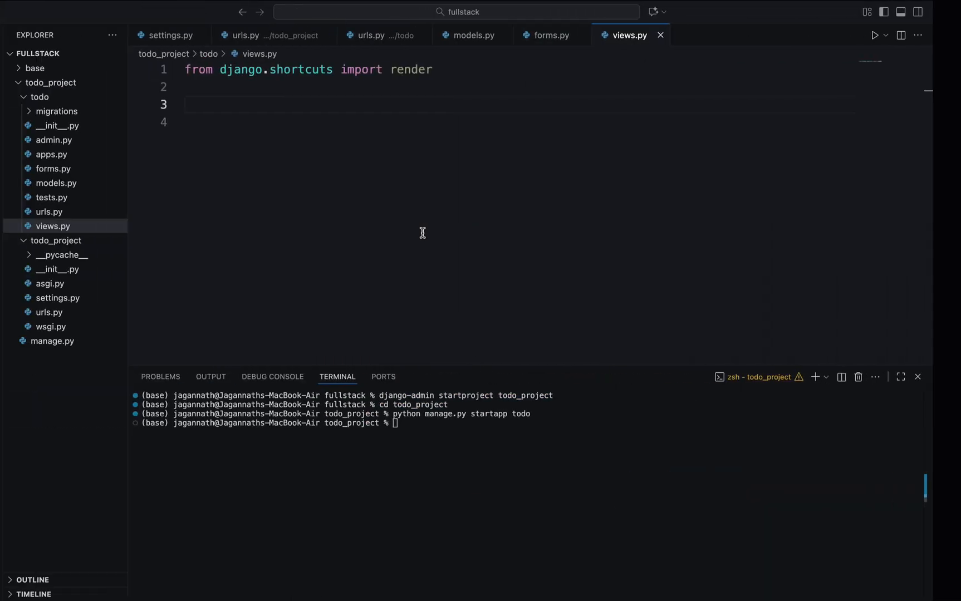
Step: Import Task from .models, TaskForm from .forms, and redirect alongside render in views.py
{"action": "type", "text": "fr"}
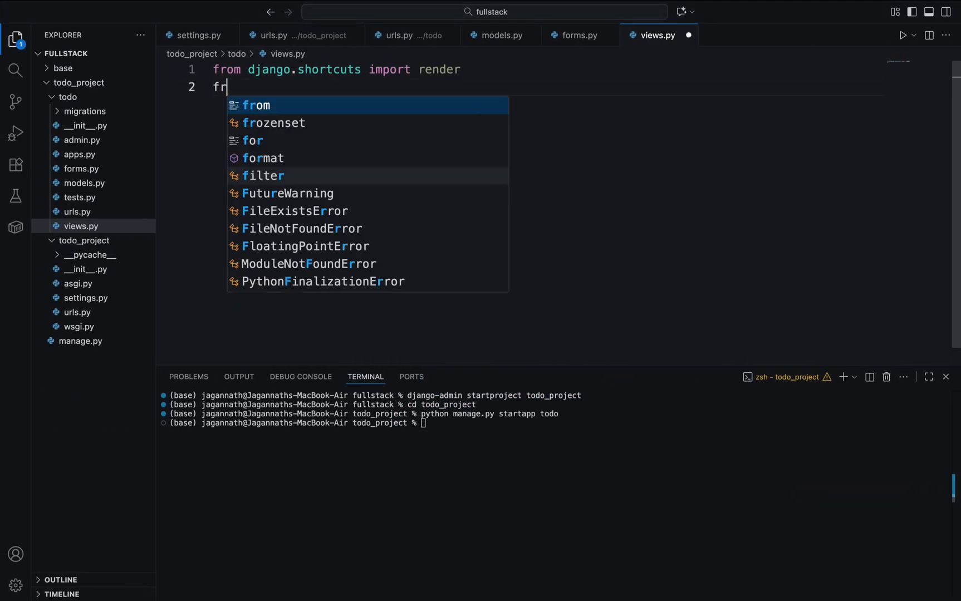
{"action": "type", "text": "om ,"}
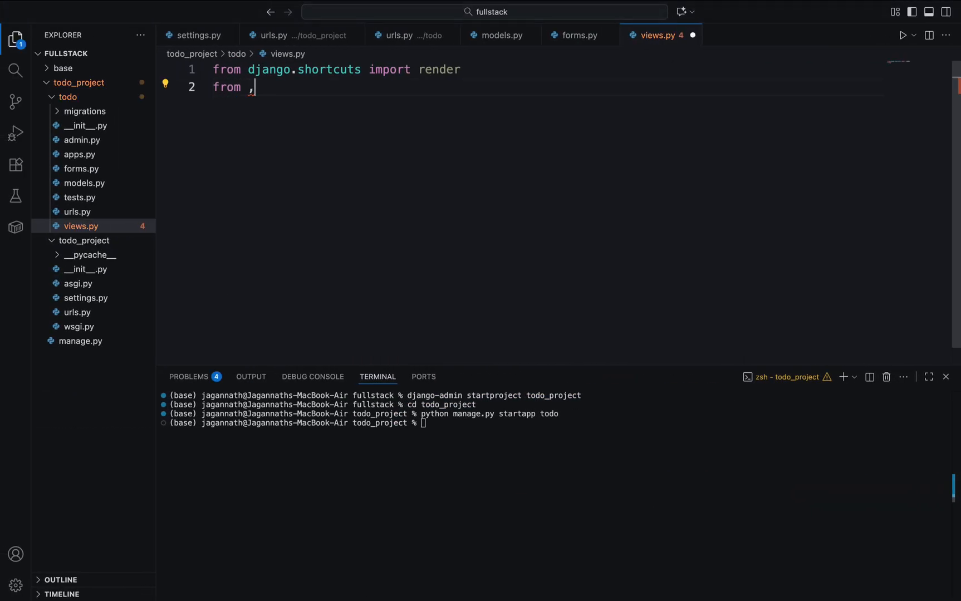
{"action": "type", "text": ".models"}
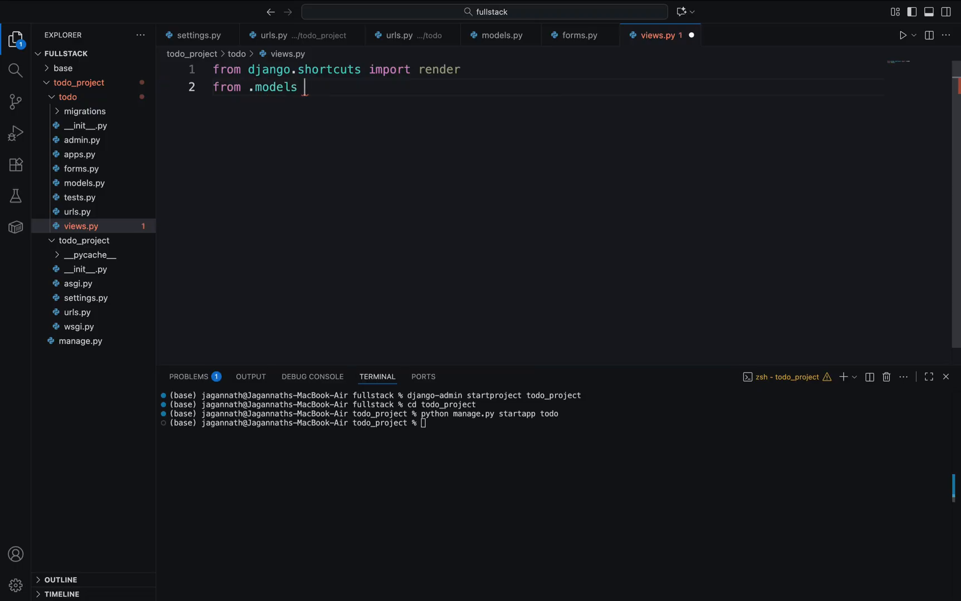
{"action": "type", "text": "import Task"}
{"action": "type", "text": "from"}
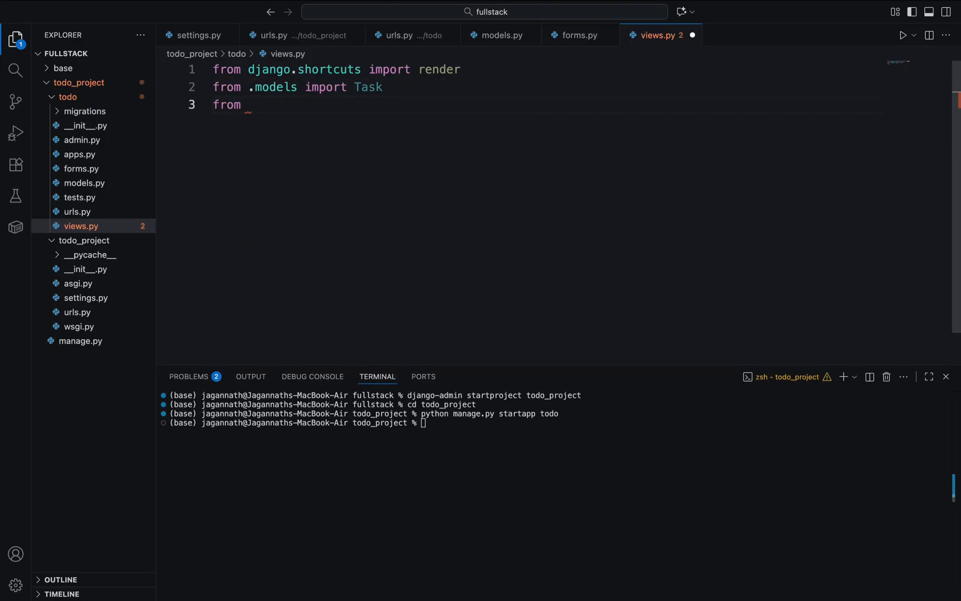
{"action": "type", "text": ".forms import"}
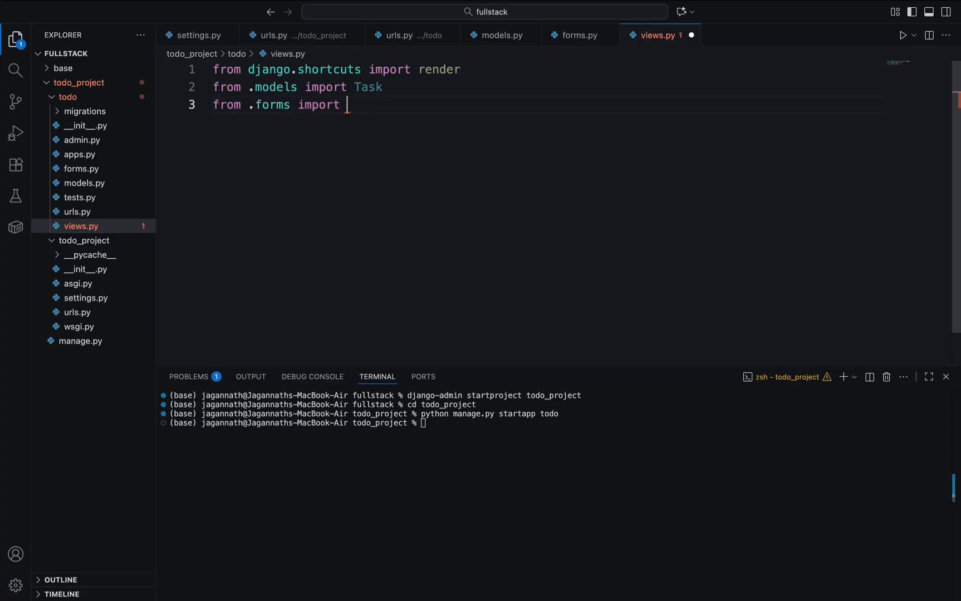
{"action": "type", "text": "TaskForm"}
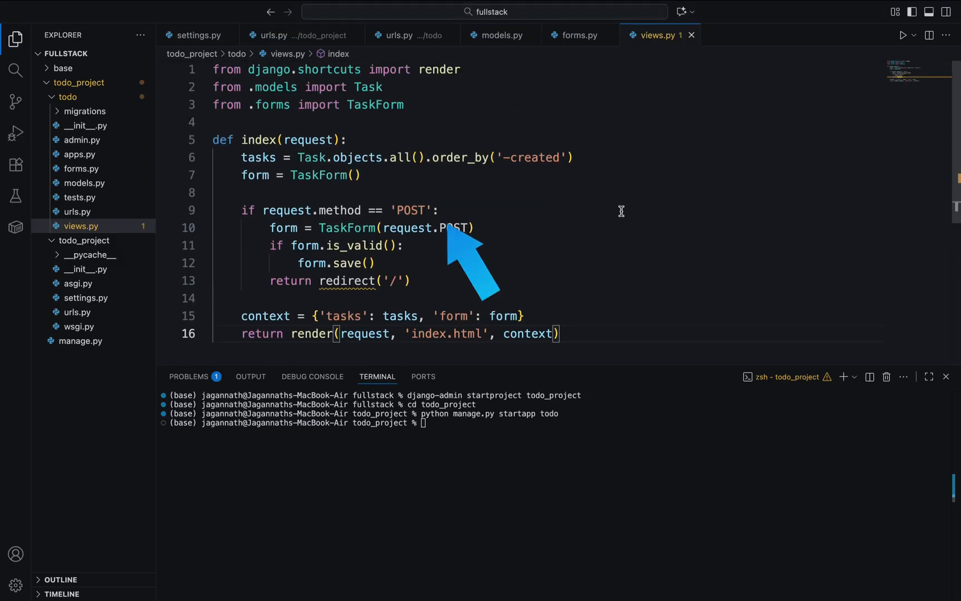
{"action": "type", "text": ", re"}
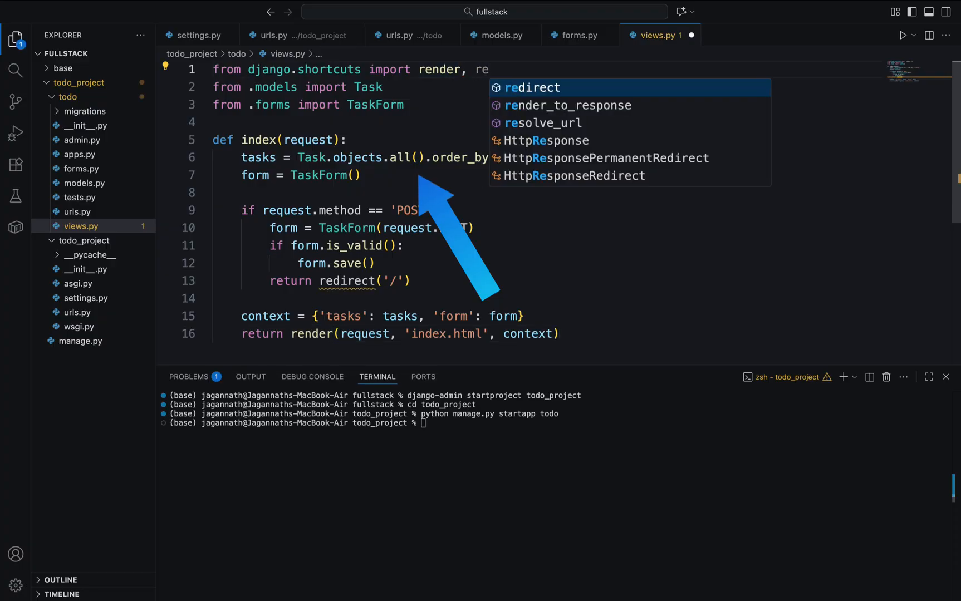
{"action": "key", "text": "Enter"}
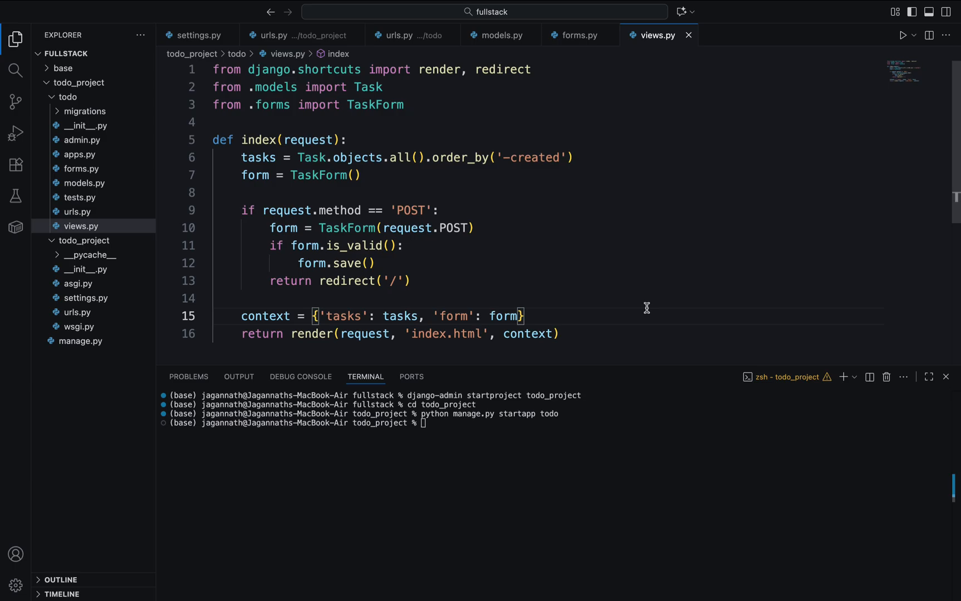
Step: Create a templates folder under todo containing a new index.html file
{"action": "left_click", "coordinate": [66, 97]}
{"action": "type", "text": "templates"}
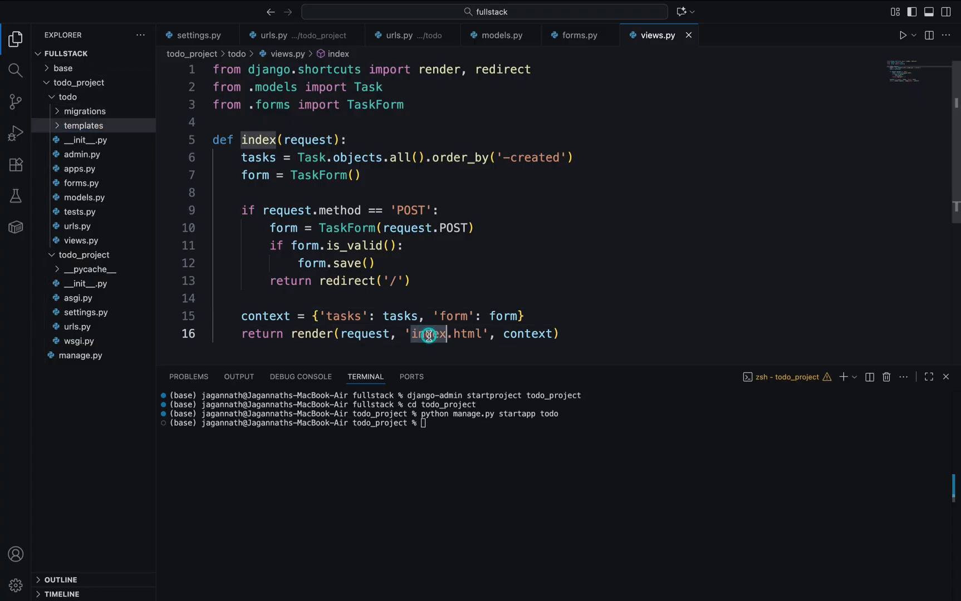
{"action": "left_click", "coordinate": [93, 54]}
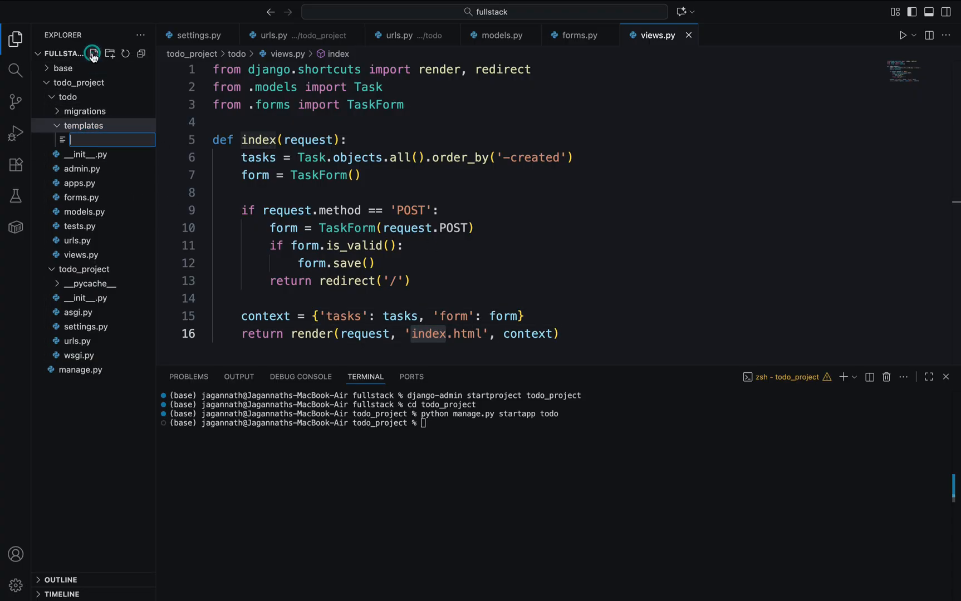
{"action": "type", "text": "index.html"}
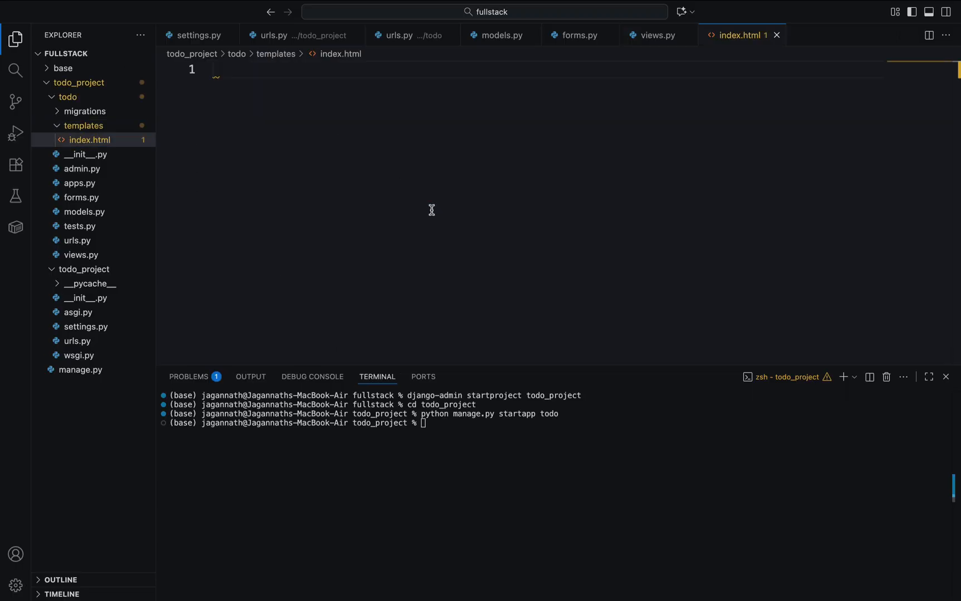
{"action": "type", "text": "1"}
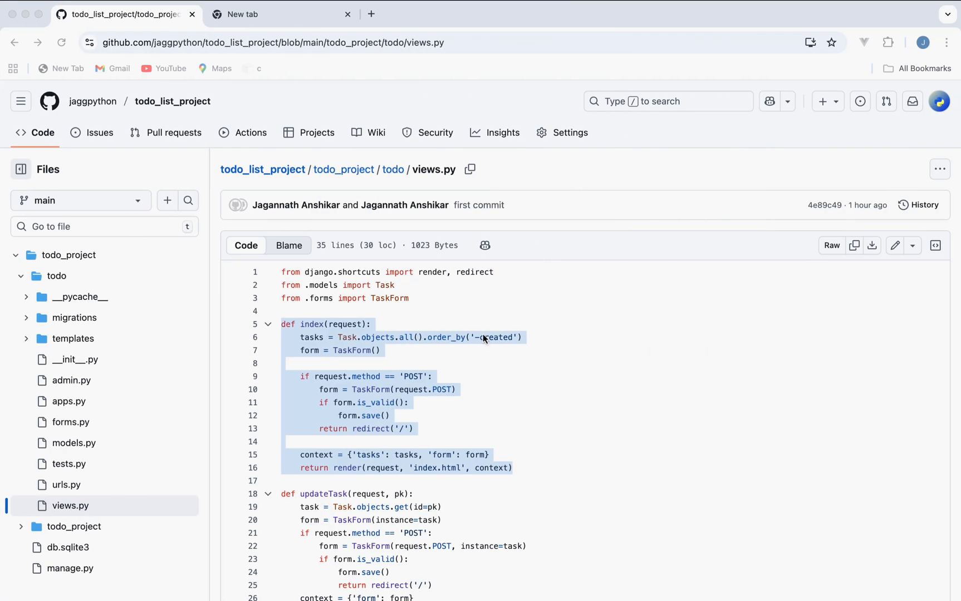
Step: Open templates/index.html on GitHub and copy the to-do container markup from its body
{"action": "left_click", "coordinate": [496, 338]}
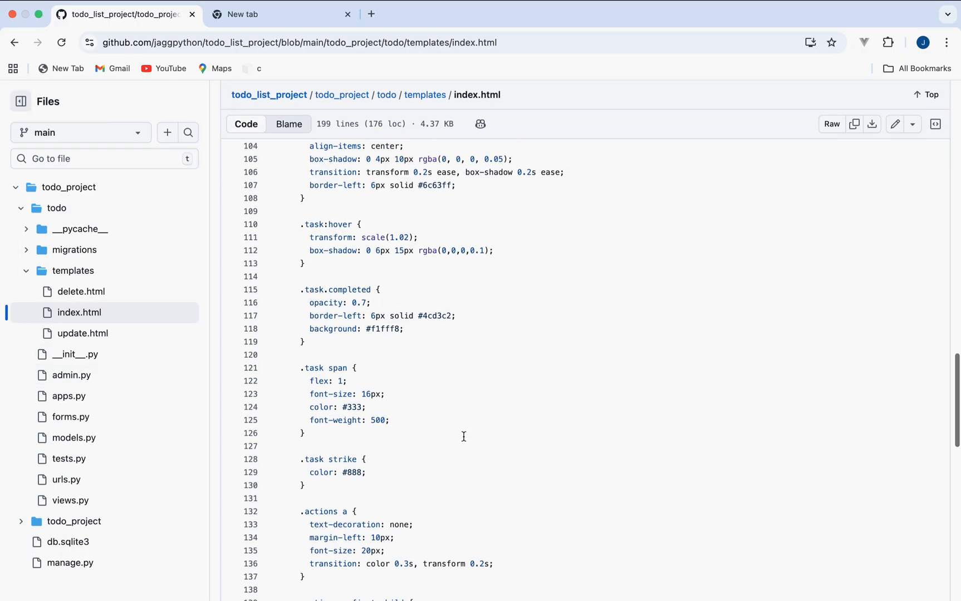
{"action": "scroll", "scroll_direction": "down", "scroll_amount": 3}
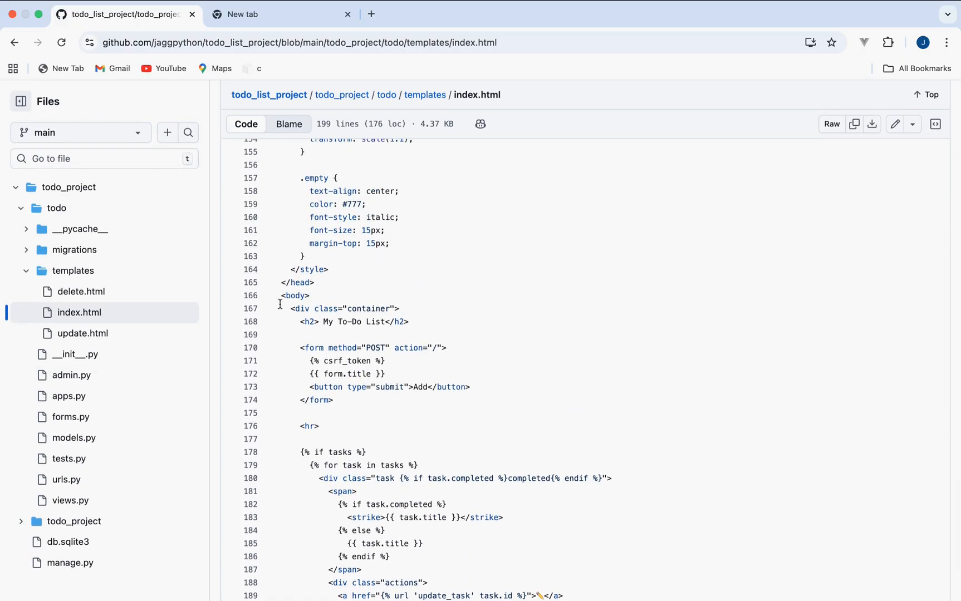
{"action": "left_click_drag", "start_coordinate": [280, 308], "coordinate": [423, 456]}
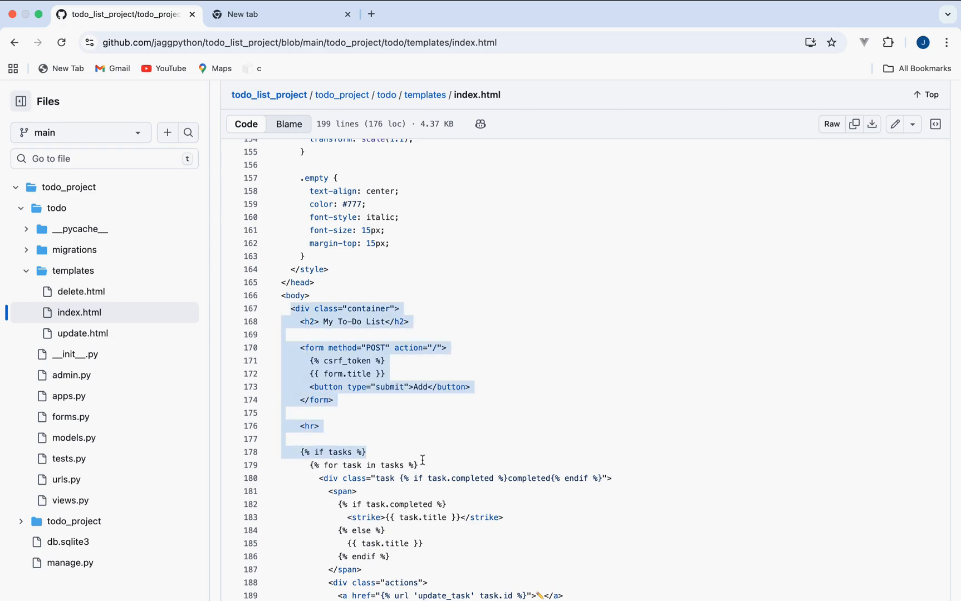
{"action": "scroll", "scroll_direction": "down", "scroll_amount": 3}
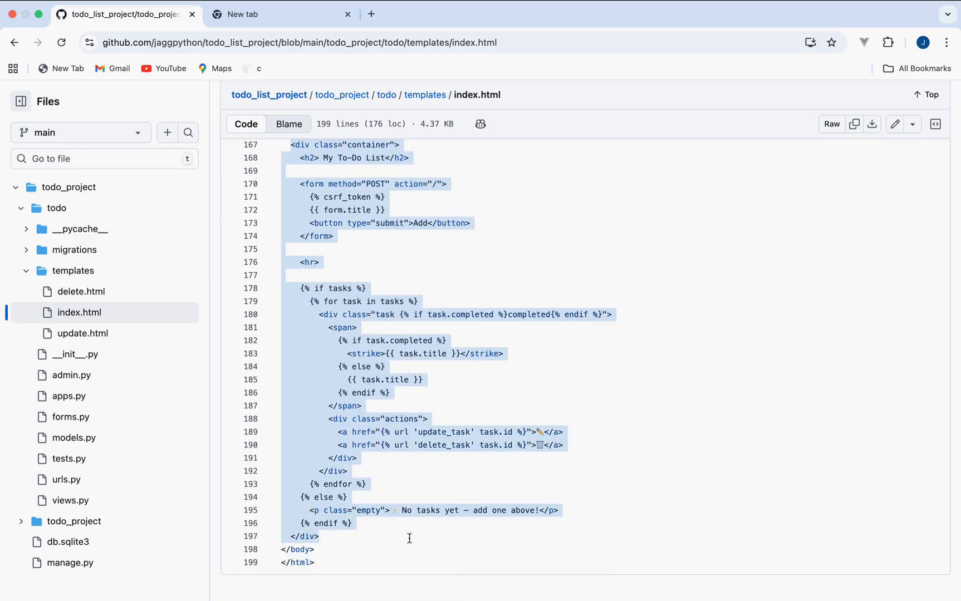
{"action": "right_click", "coordinate": [409, 538]}
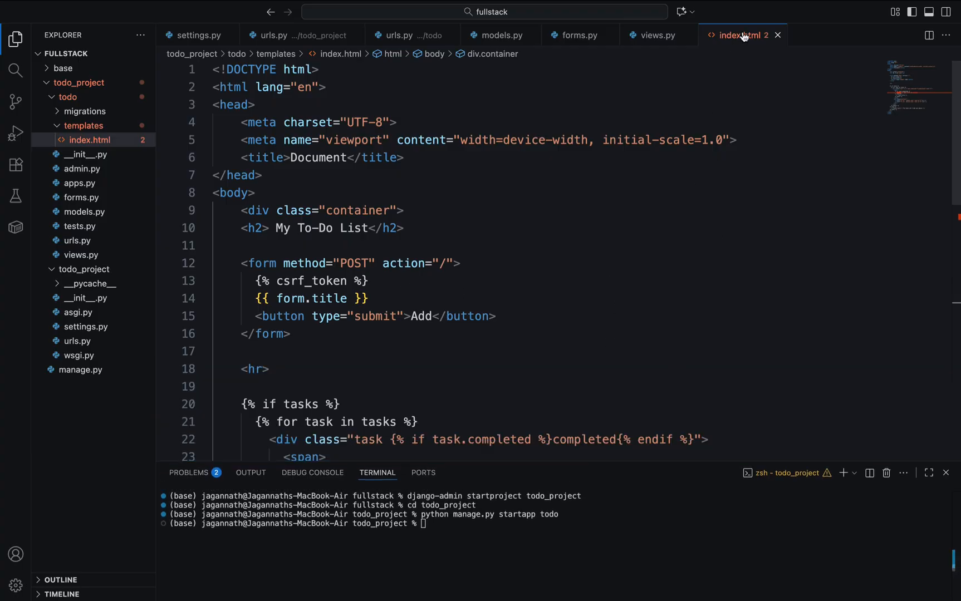
Step: Split the index.html editor to the right, then switch to the views.py tab
{"action": "right_click", "coordinate": [738, 35]}
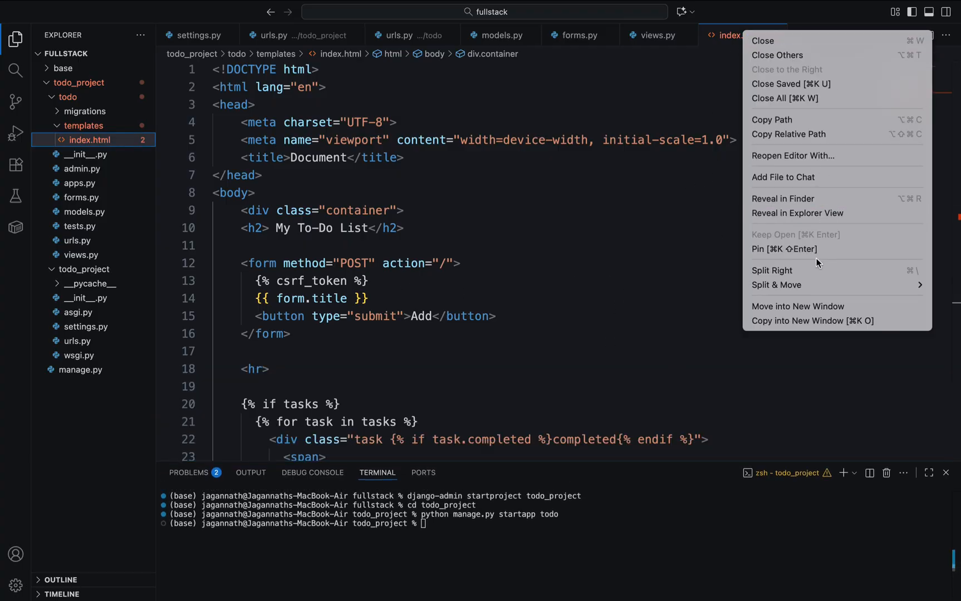
{"action": "left_click", "coordinate": [772, 271]}
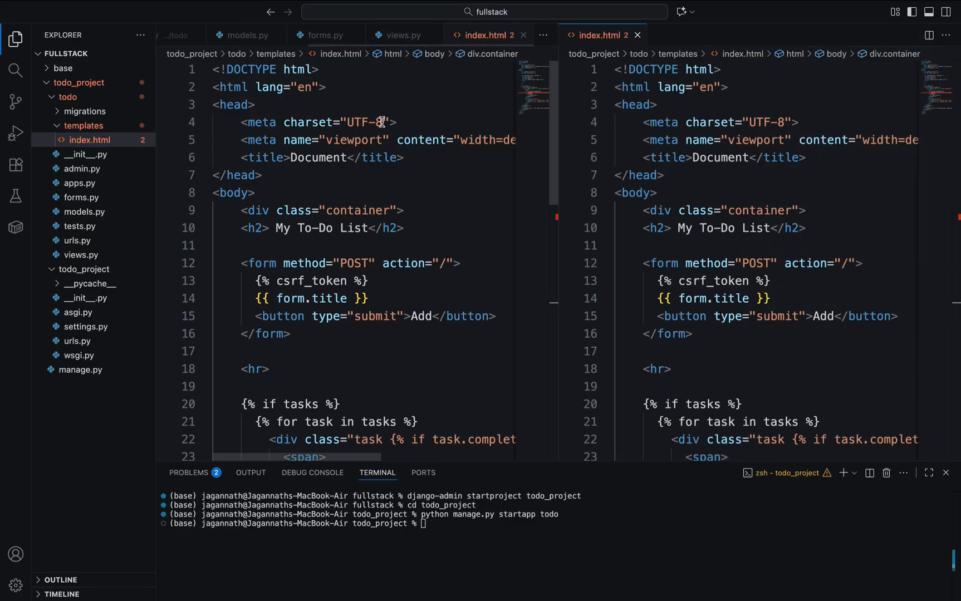
{"action": "left_click", "coordinate": [385, 35]}
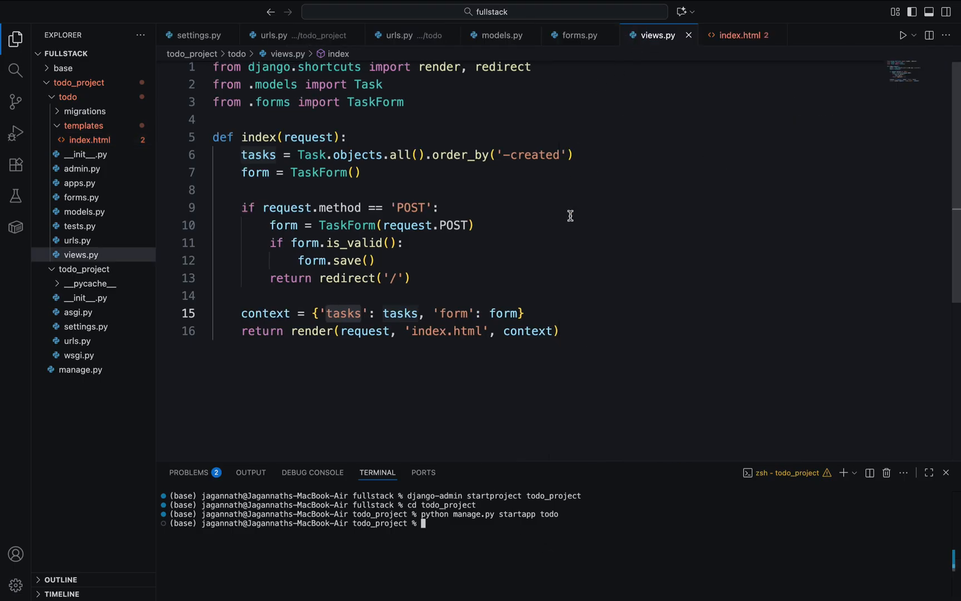
{"action": "mouse_move", "coordinate": [702, 226]}
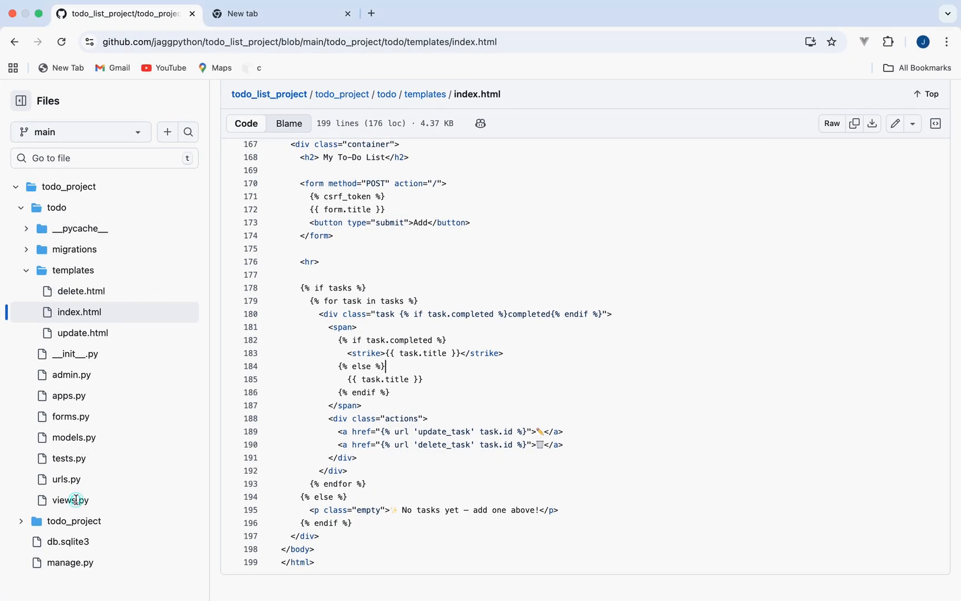
Step: Open views.py on GitHub and select the 'update' template name in updateTask's render call
{"action": "left_click", "coordinate": [69, 500]}
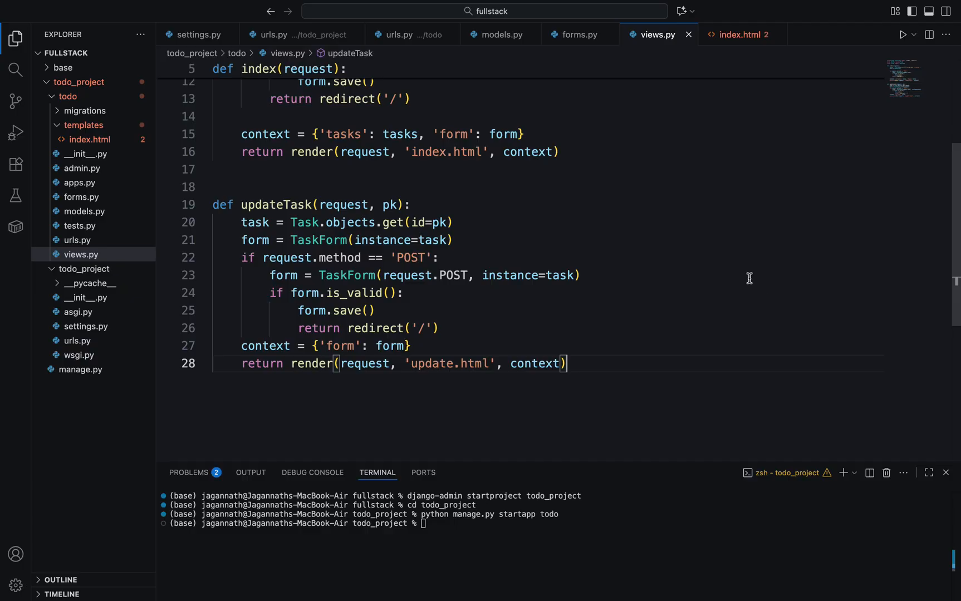
{"action": "double_click", "coordinate": [432, 364]}
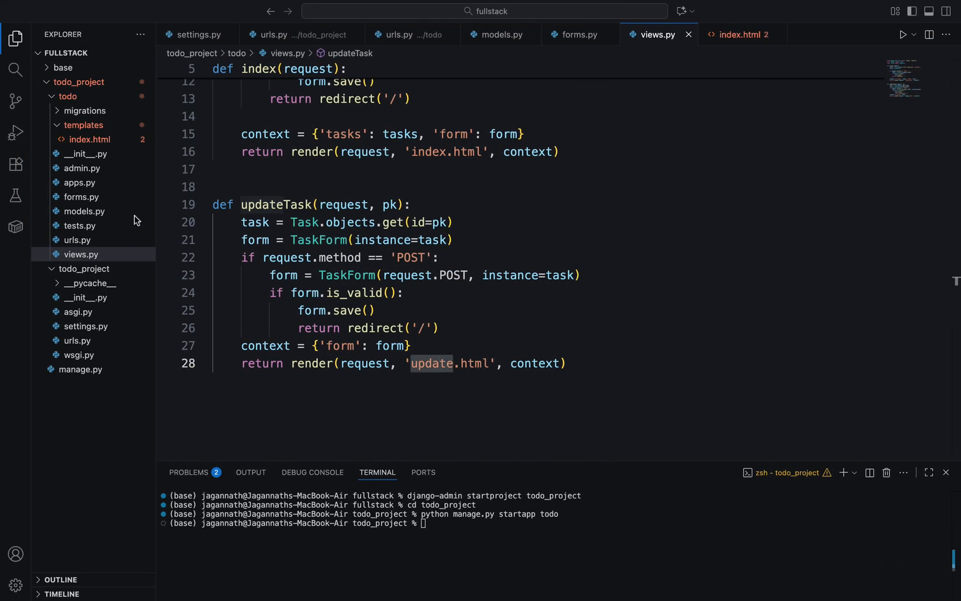
Step: Add a new file named update.html to the todo templates folder
{"action": "left_click", "coordinate": [83, 125]}
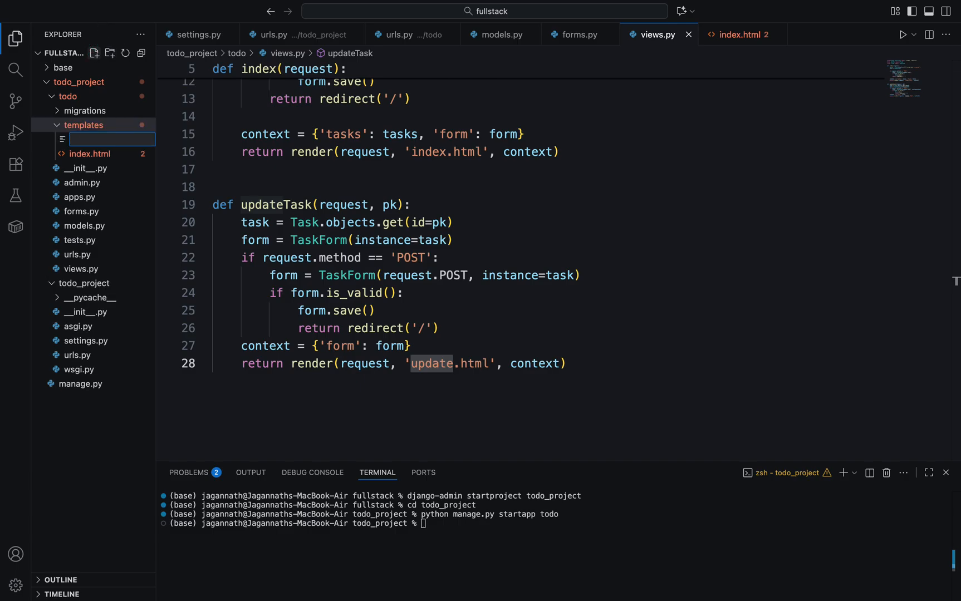
{"action": "type", "text": "update"}
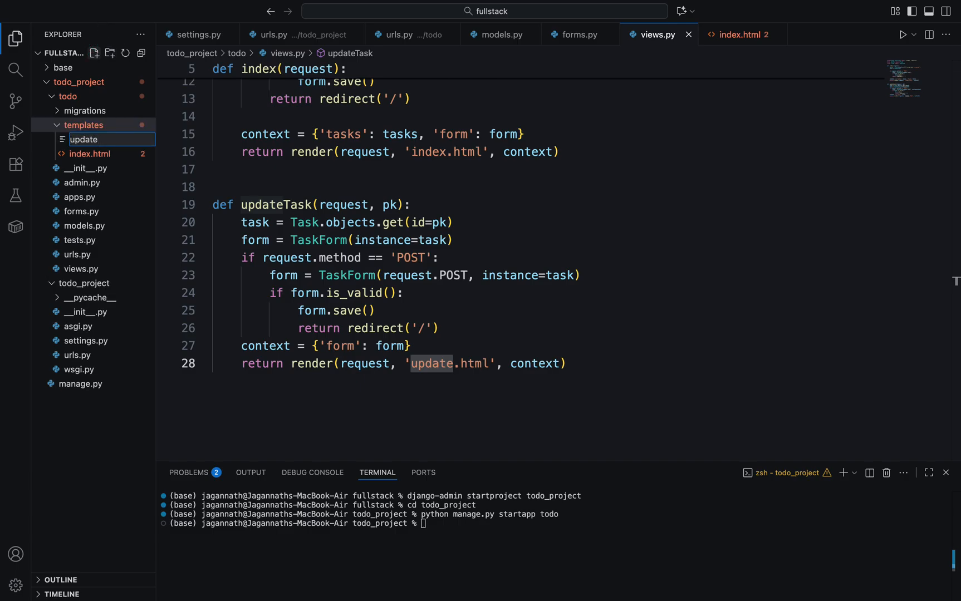
{"action": "type", "text": ".html"}
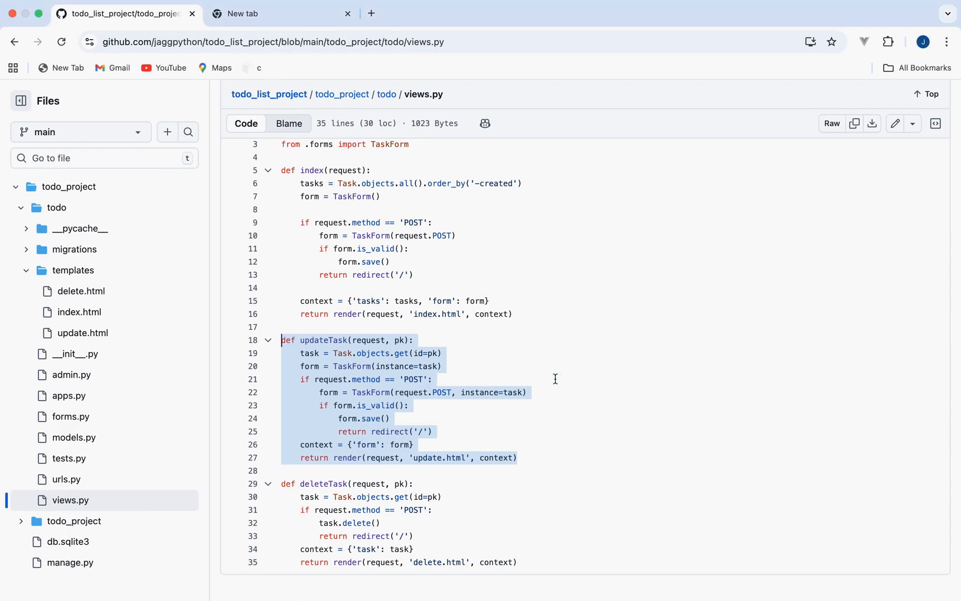
Step: Open update.html on GitHub and select its whole update form container markup
{"action": "left_click", "coordinate": [83, 333]}
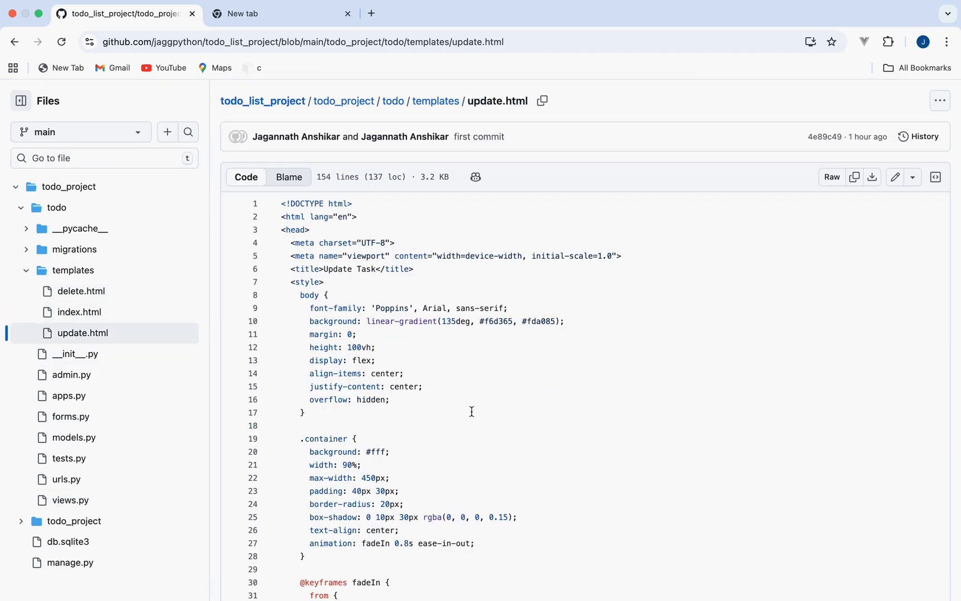
{"action": "scroll", "scroll_direction": "down", "scroll_amount": 3}
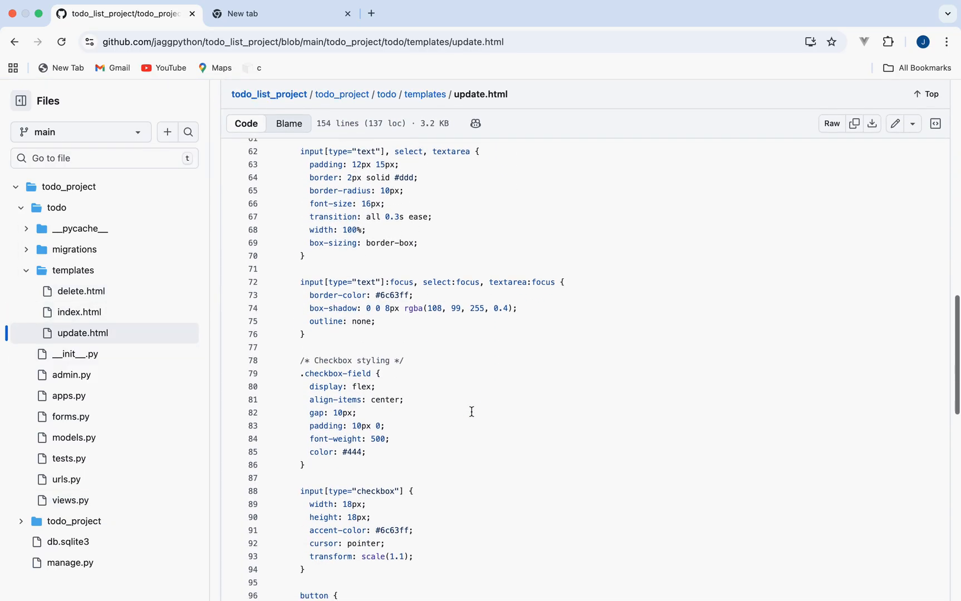
{"action": "scroll", "scroll_direction": "down", "scroll_amount": 3}
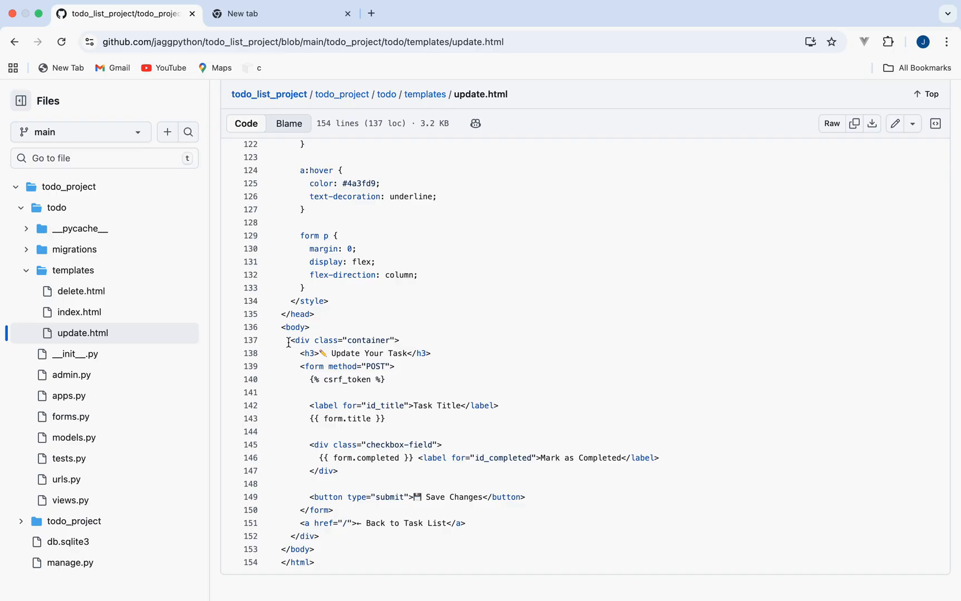
{"action": "left_click_drag", "start_coordinate": [288, 340], "coordinate": [359, 431]}
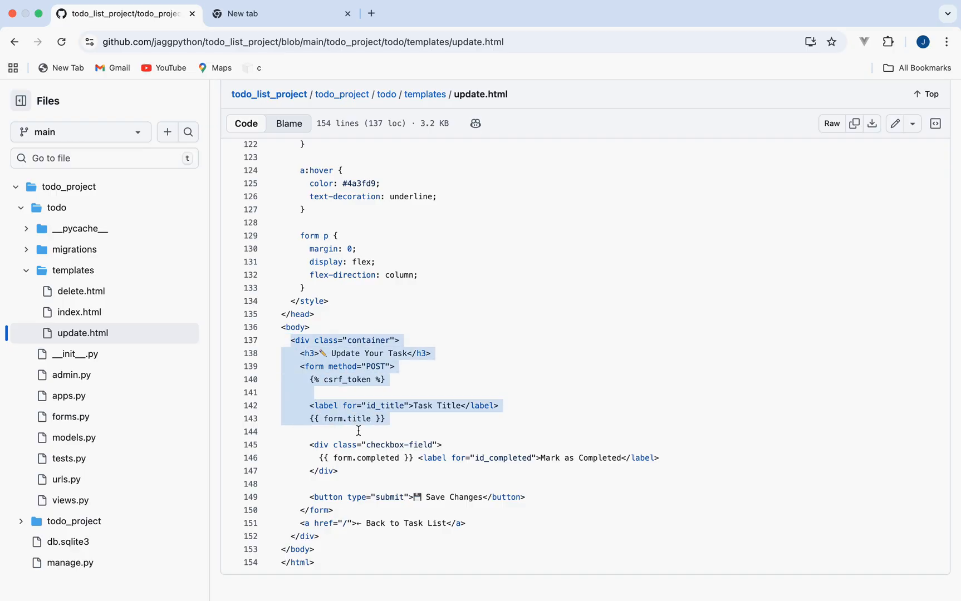
{"action": "left_click_drag", "start_coordinate": [358, 431], "coordinate": [395, 543]}
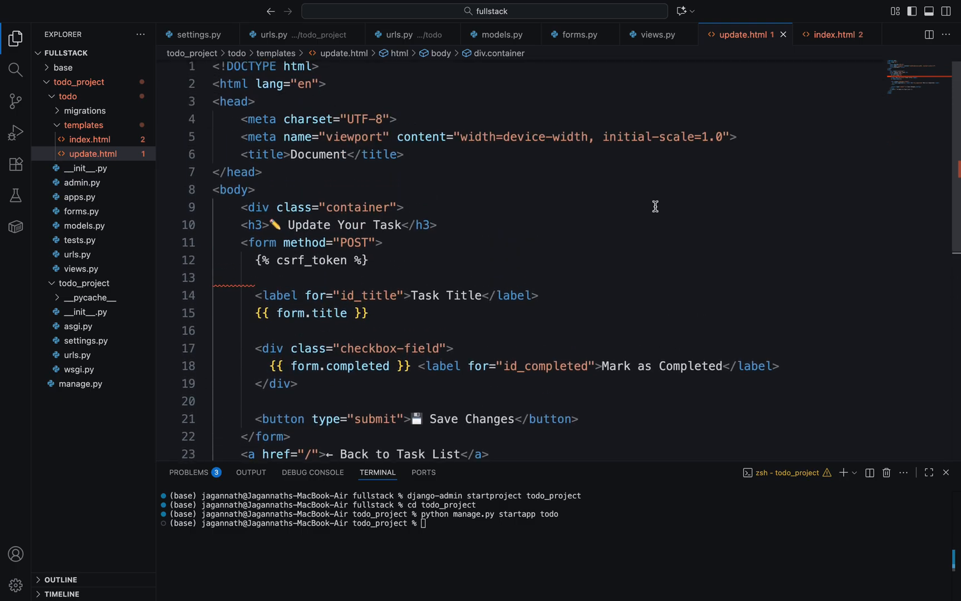
{"action": "mouse_move", "coordinate": [653, 34]}
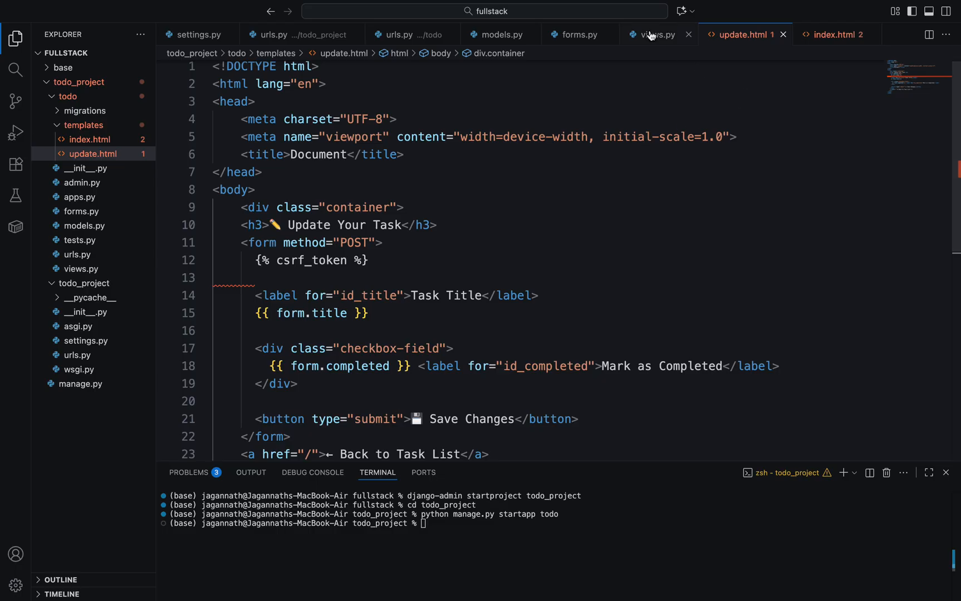
Step: Switch to views.py and select the 'delete' template name in deleteTask on GitHub
{"action": "left_click", "coordinate": [657, 34]}
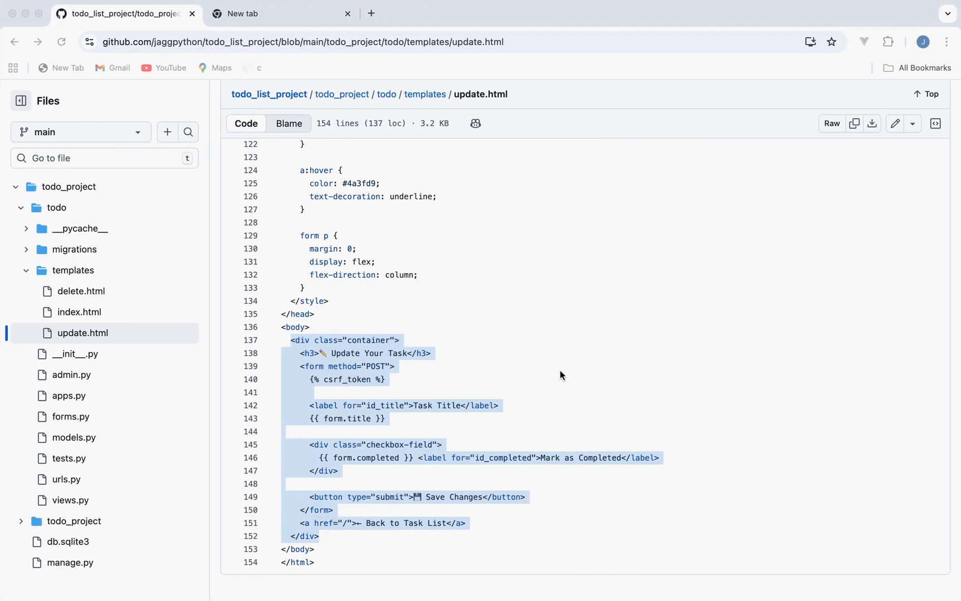
{"action": "left_click", "coordinate": [70, 500]}
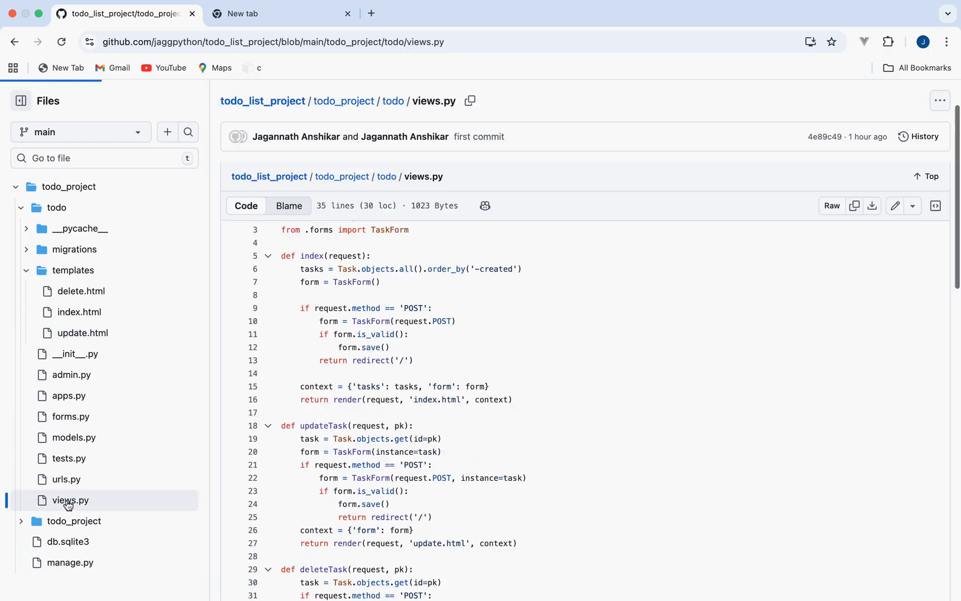
{"action": "scroll", "scroll_direction": "down", "scroll_amount": 3}
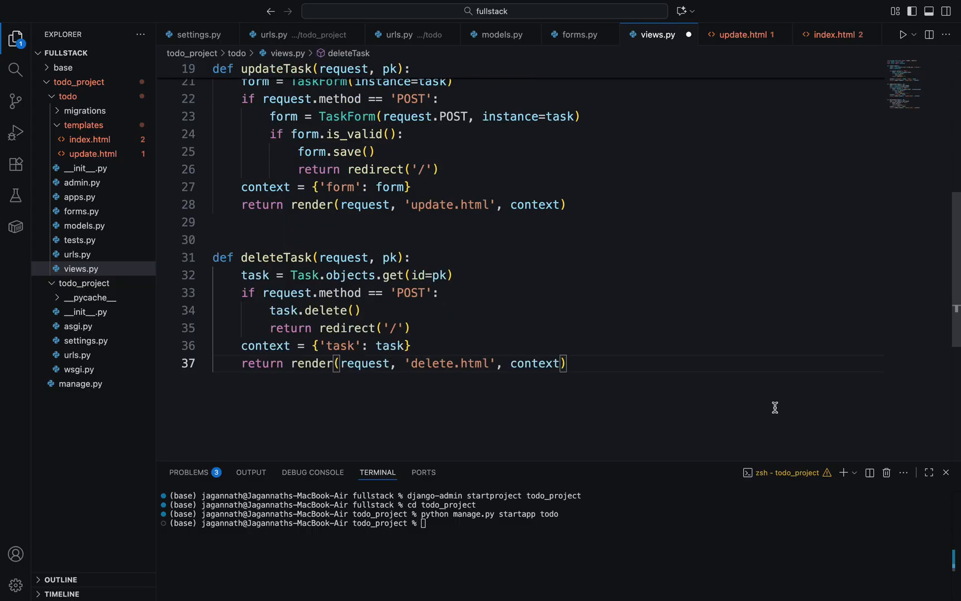
{"action": "double_click", "coordinate": [433, 364]}
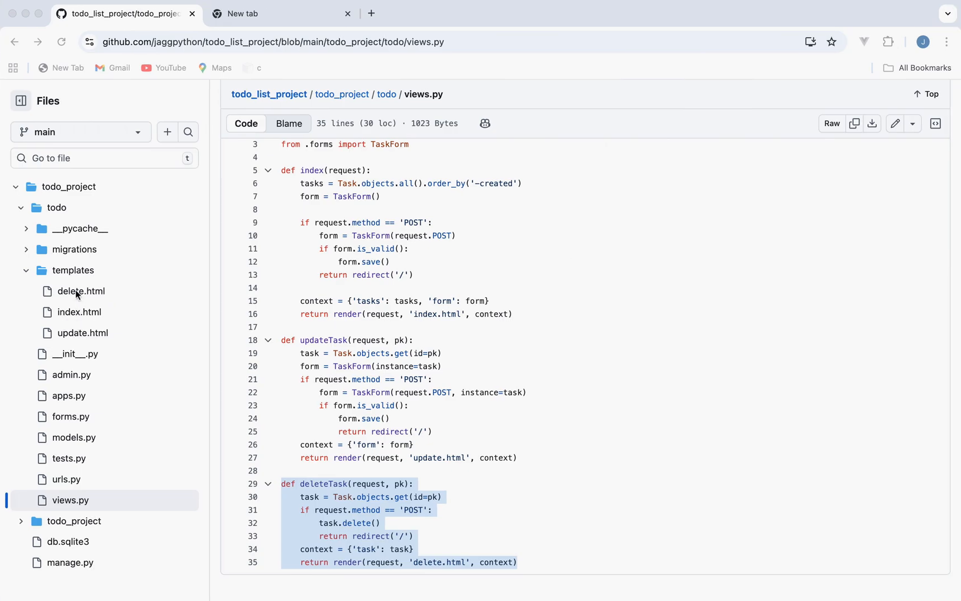
Step: Open delete.html on GitHub and select its container markup
{"action": "left_click", "coordinate": [80, 292]}
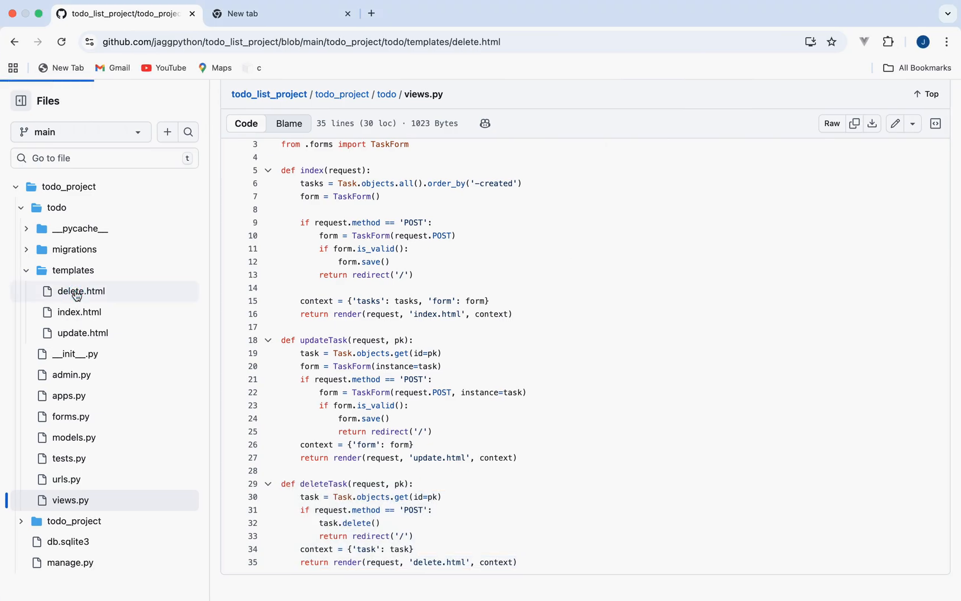
{"action": "left_click", "coordinate": [81, 291]}
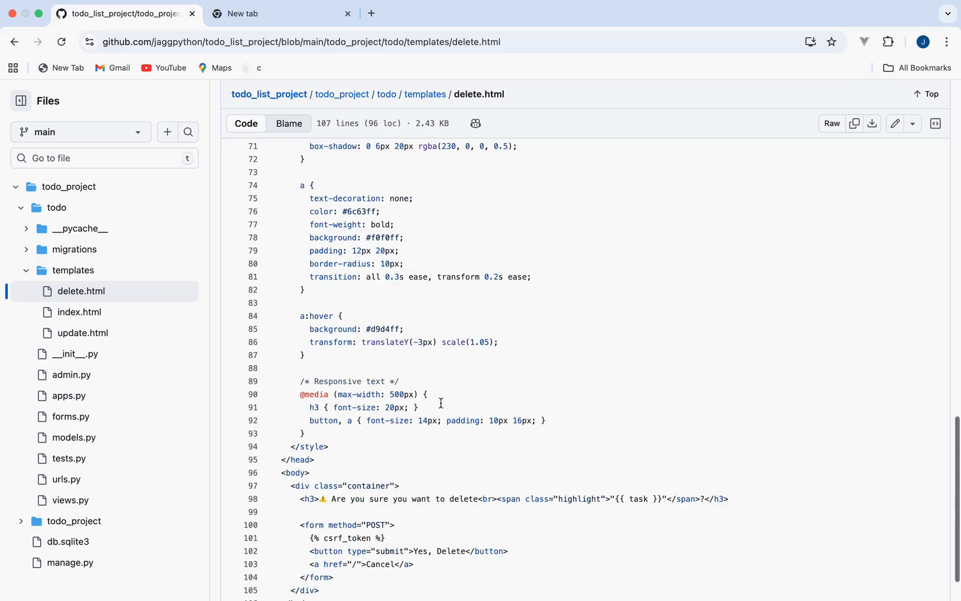
{"action": "scroll", "scroll_direction": "down", "scroll_amount": 3}
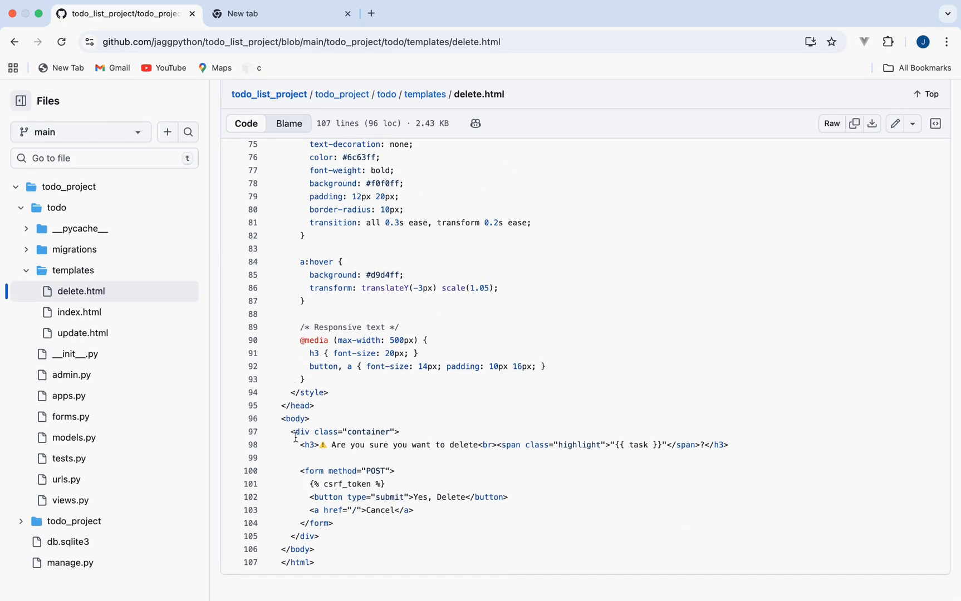
{"action": "left_click_drag", "start_coordinate": [295, 432], "coordinate": [348, 498]}
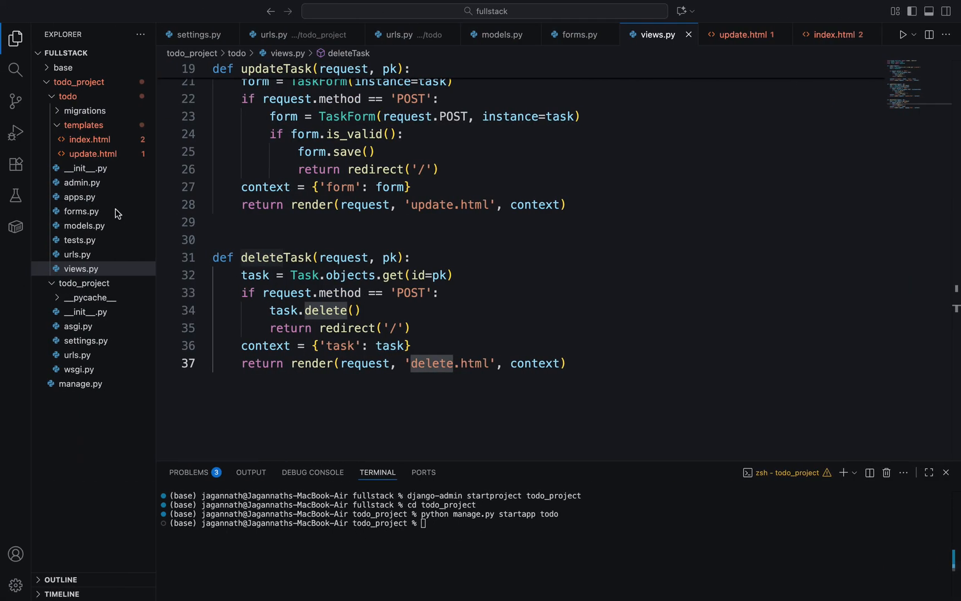
Step: Create delete.html with the Emmet '!' HTML boilerplate, then return to views.py
{"action": "left_click", "coordinate": [84, 125]}
{"action": "type", "text": "d"}
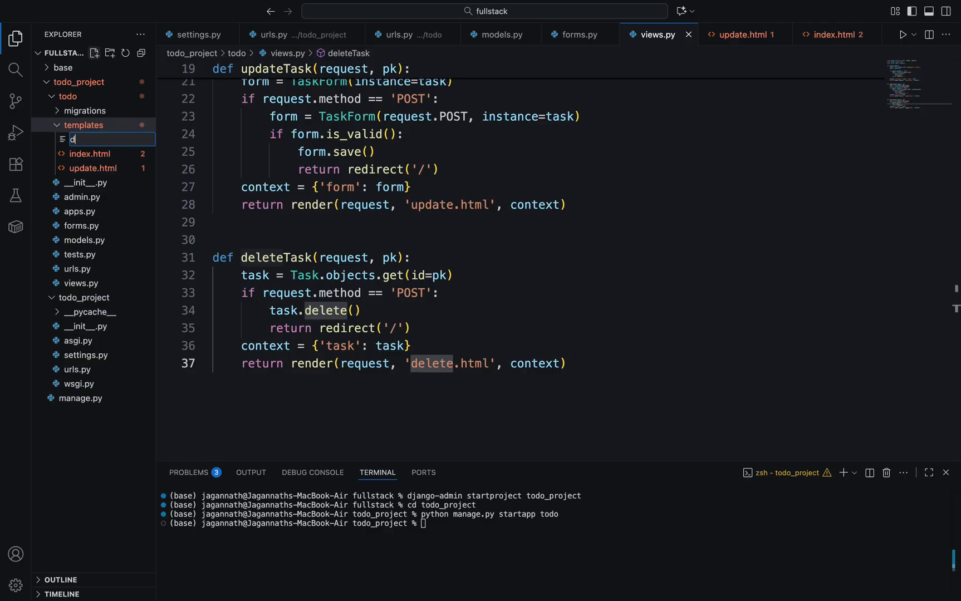
{"action": "type", "text": "elete.html"}
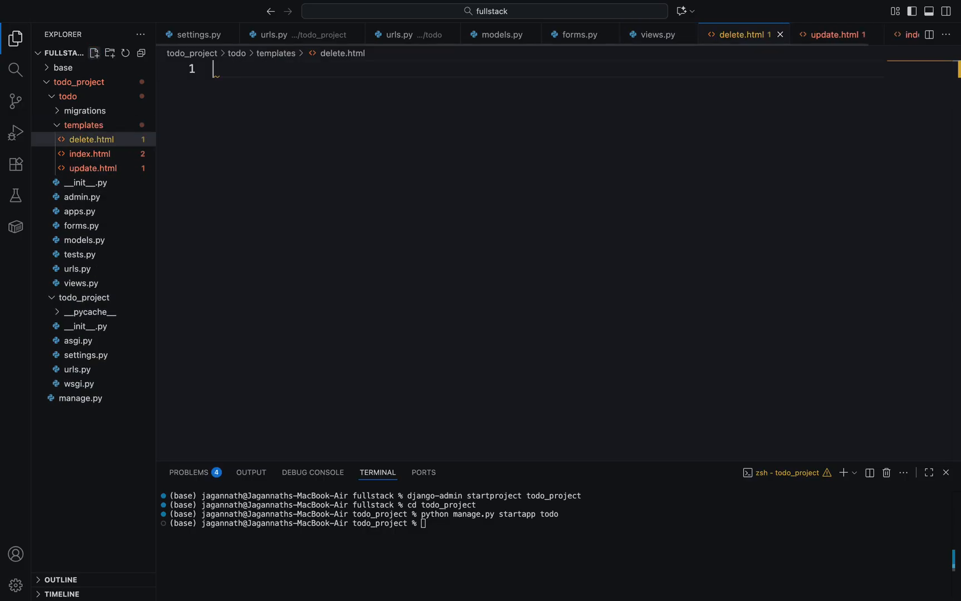
{"action": "type", "text": "!"}
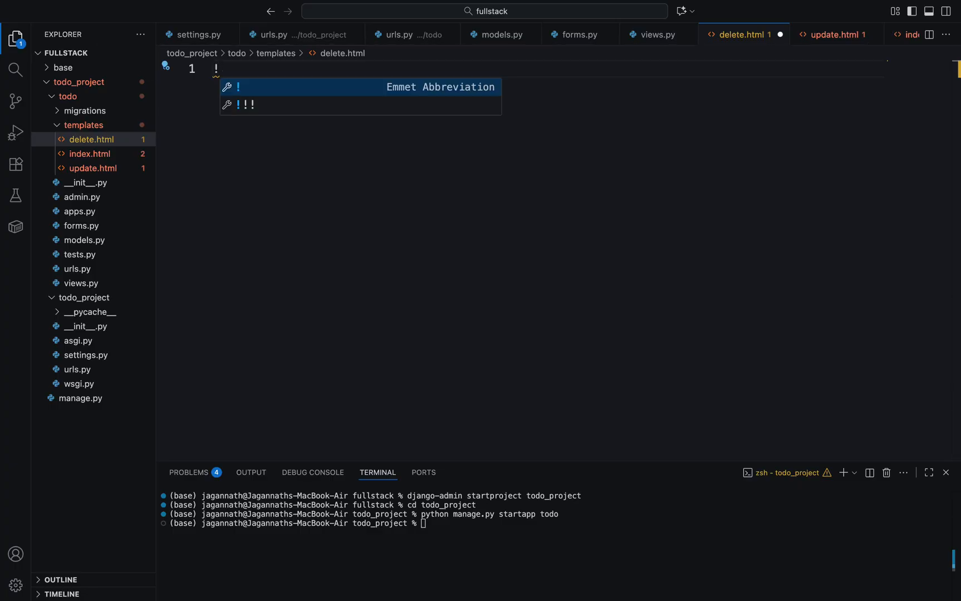
{"action": "key", "text": "Tab"}
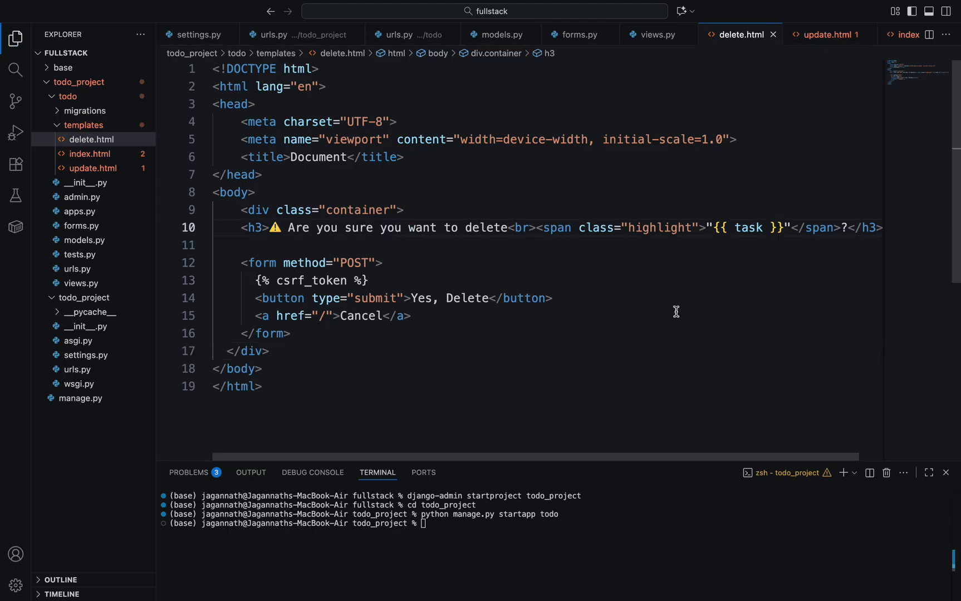
{"action": "left_click", "coordinate": [653, 35]}
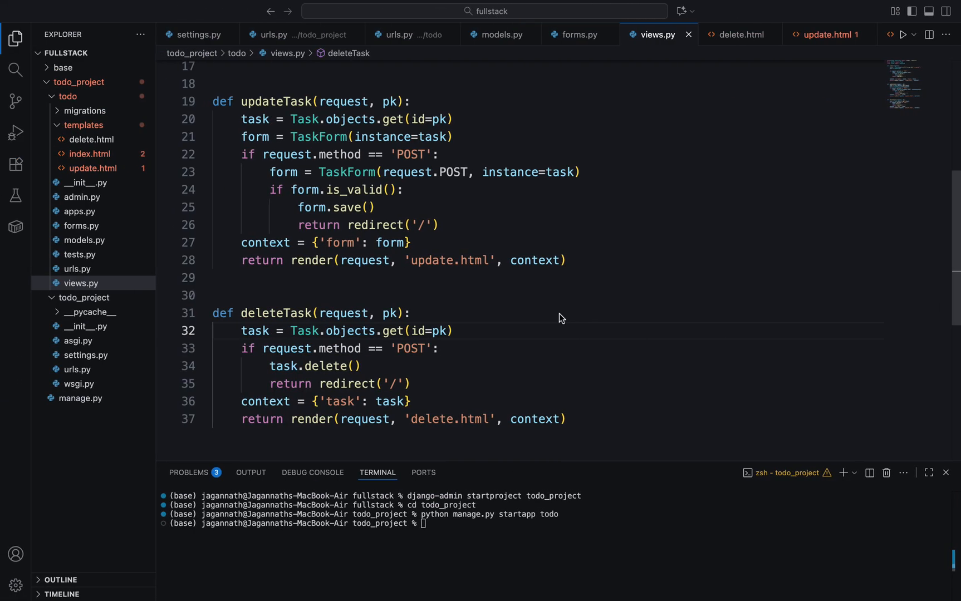
{"action": "left_click", "coordinate": [79, 268]}
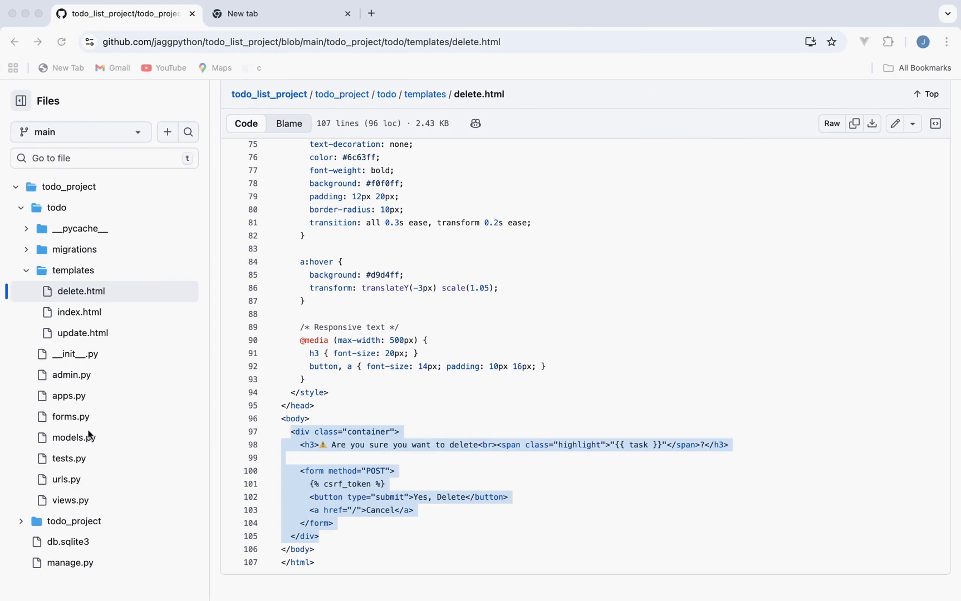
Step: Check urls.py on GitHub, split views.py to the right, and open the app's urls.py
{"action": "left_click", "coordinate": [66, 479]}
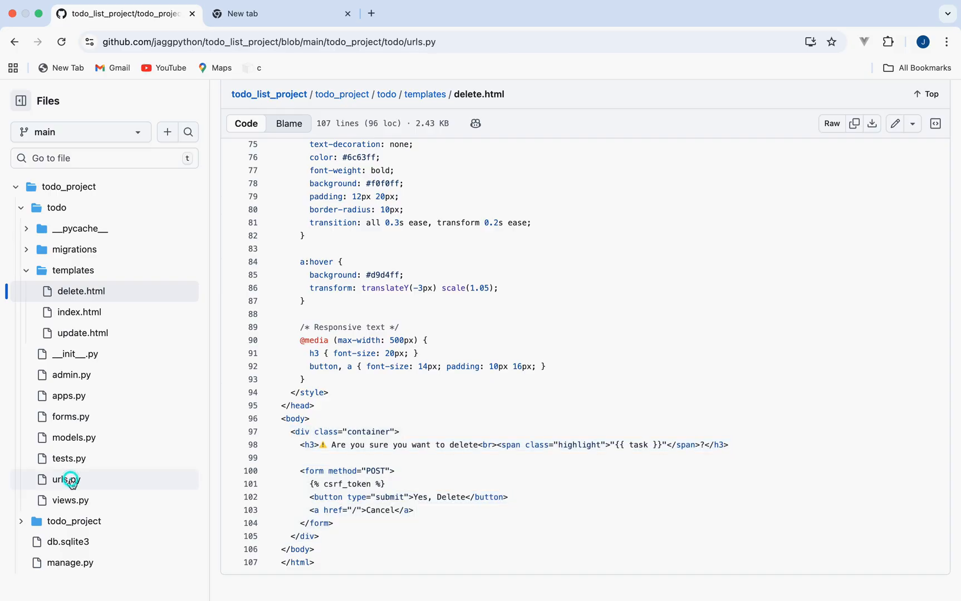
{"action": "left_click", "coordinate": [66, 479]}
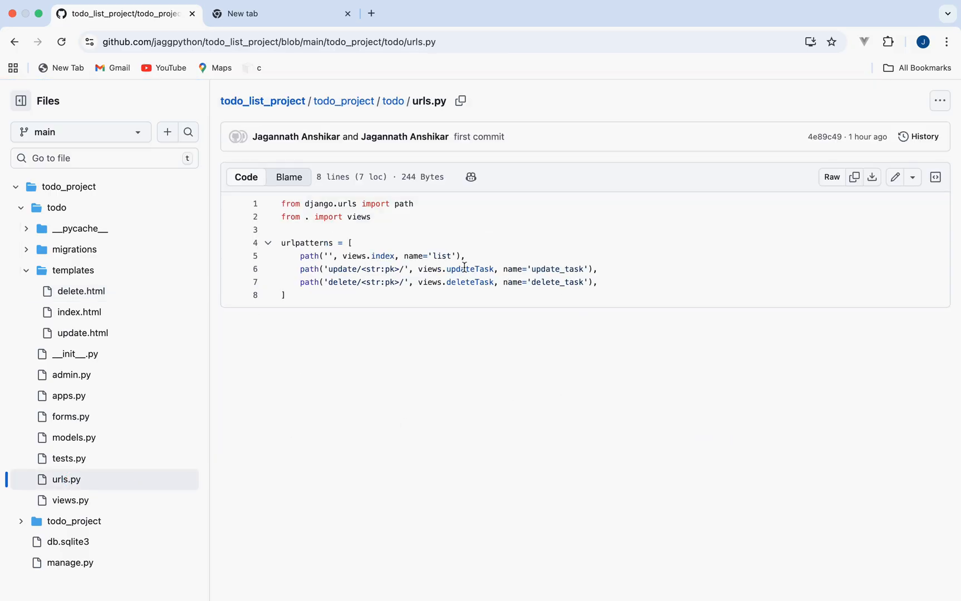
{"action": "mouse_move", "coordinate": [832, 177]}
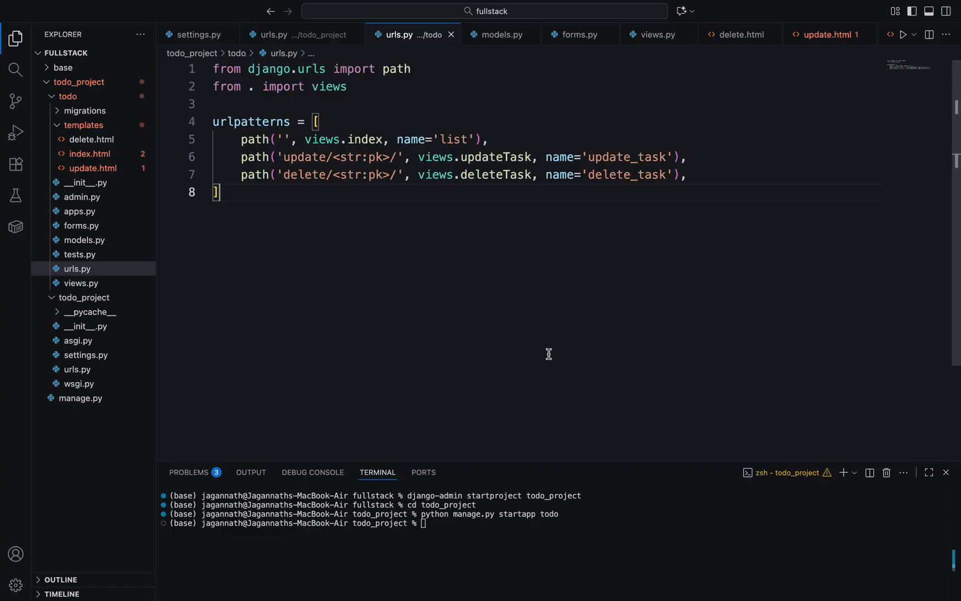
{"action": "mouse_move", "coordinate": [318, 86]}
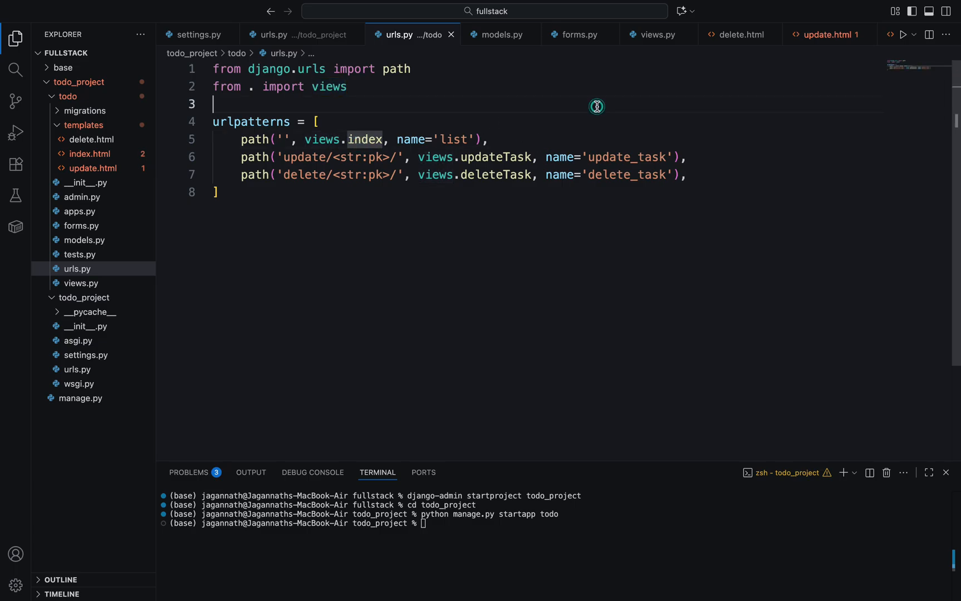
{"action": "right_click", "coordinate": [657, 35]}
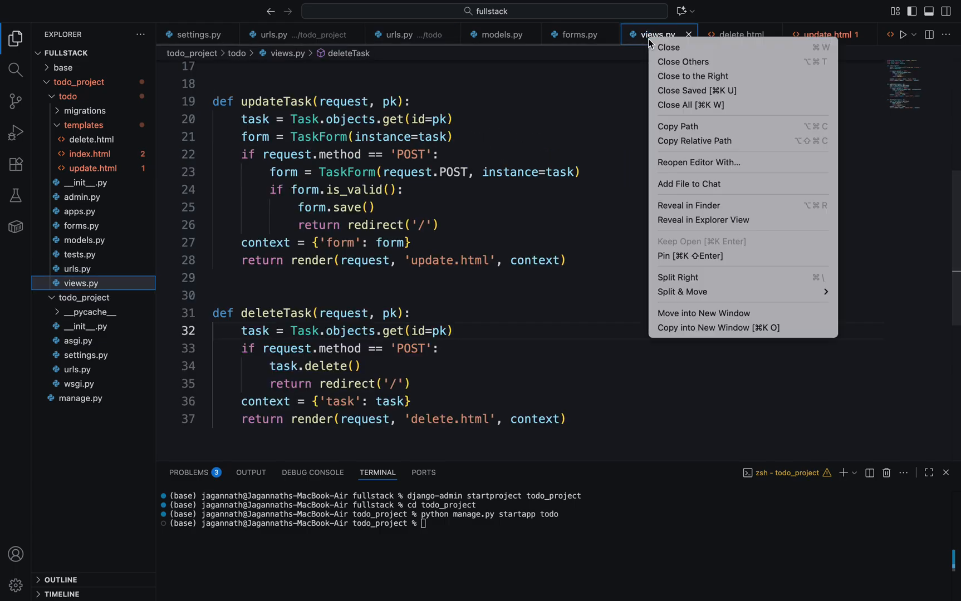
{"action": "left_click", "coordinate": [677, 277]}
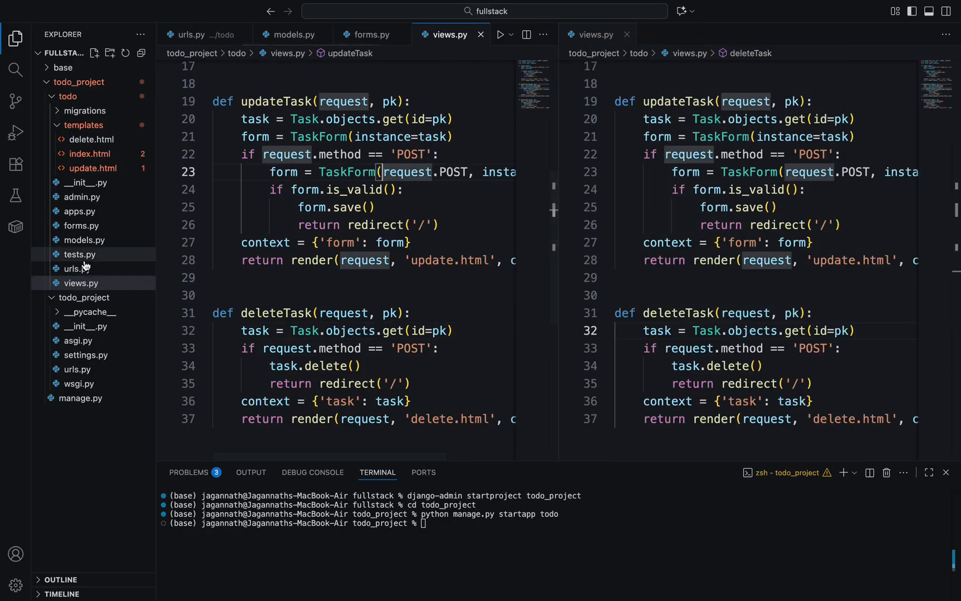
{"action": "left_click", "coordinate": [75, 268]}
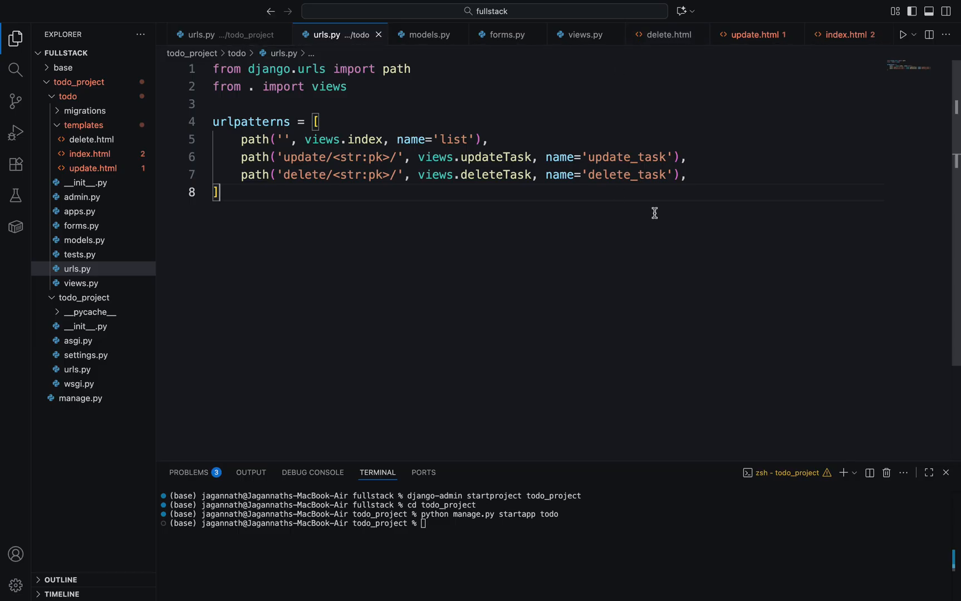
{"action": "mouse_move", "coordinate": [824, 407]}
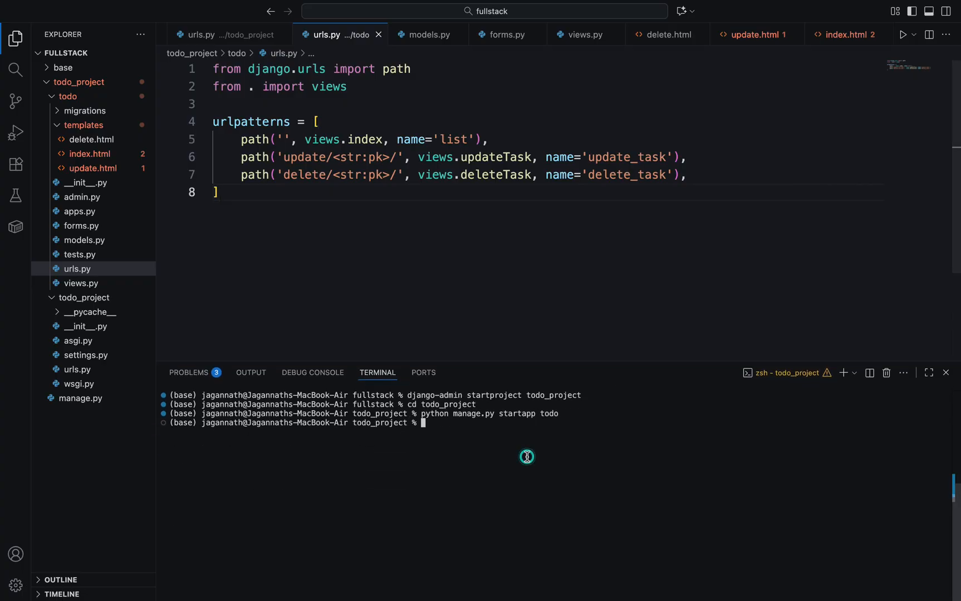
Step: Clear the terminal and run python manage.py makemigrations
{"action": "type", "text": "clear"}
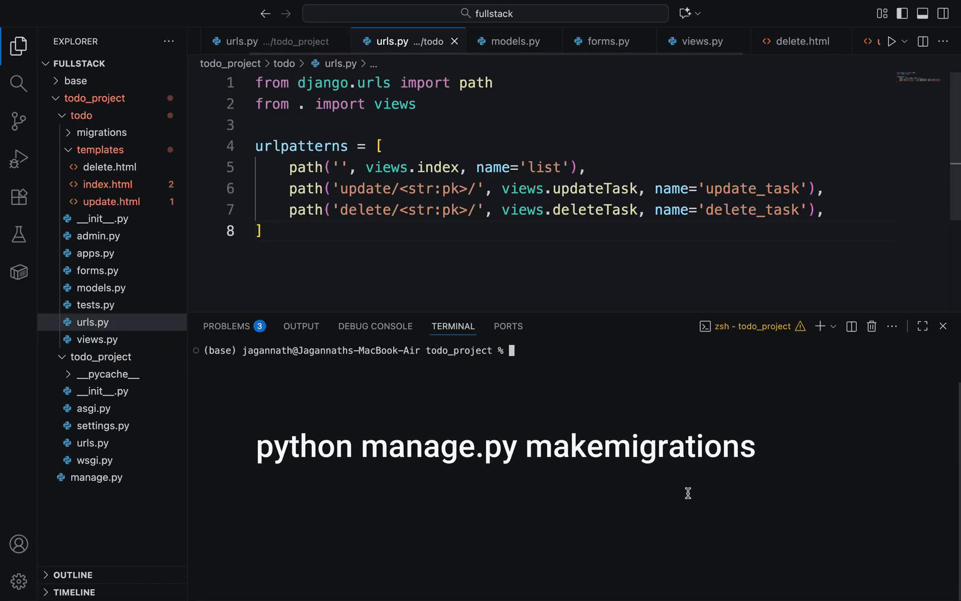
{"action": "type", "text": "p"}
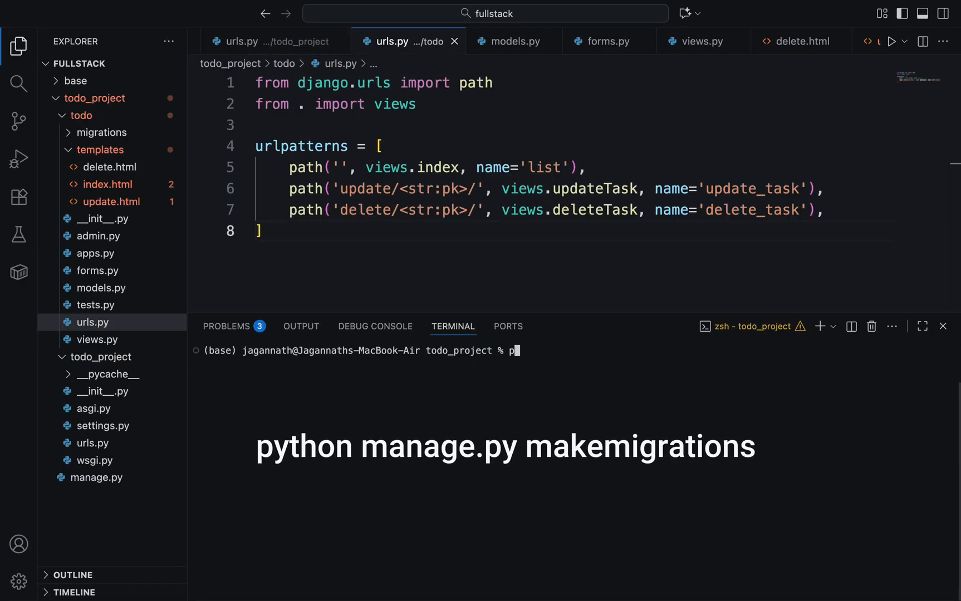
{"action": "type", "text": "ython"}
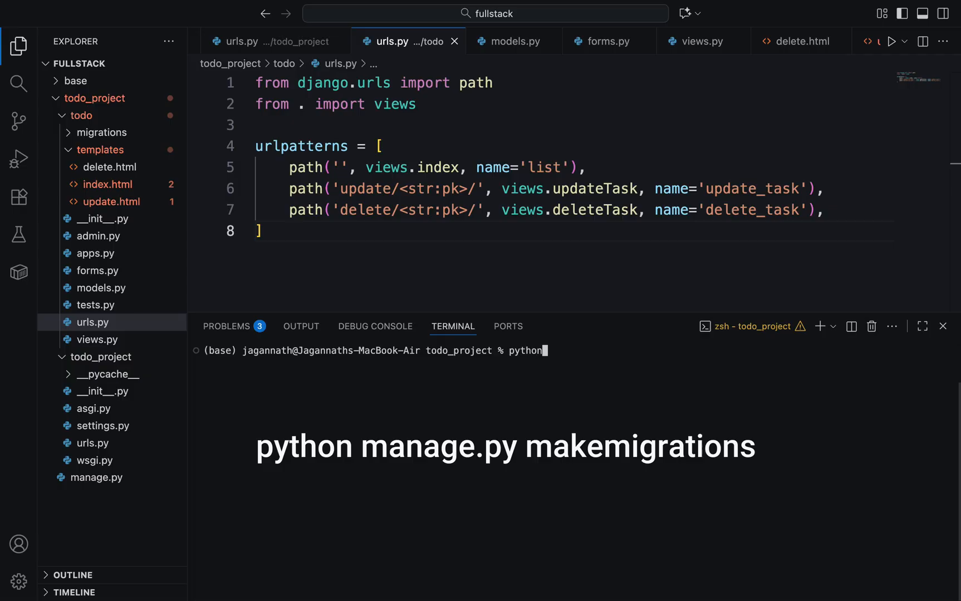
{"action": "type", "text": "manage.py"}
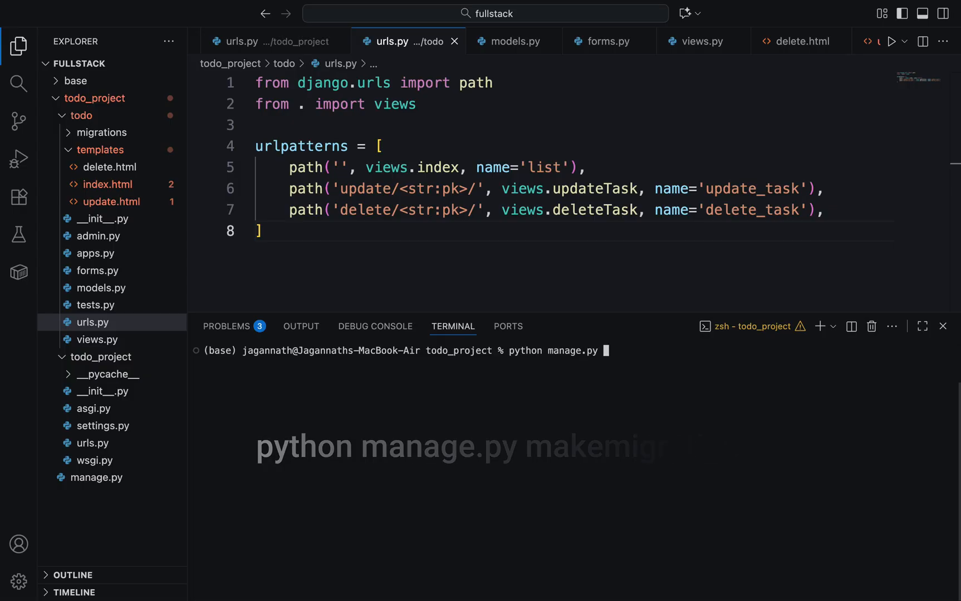
{"action": "type", "text": "makemi"}
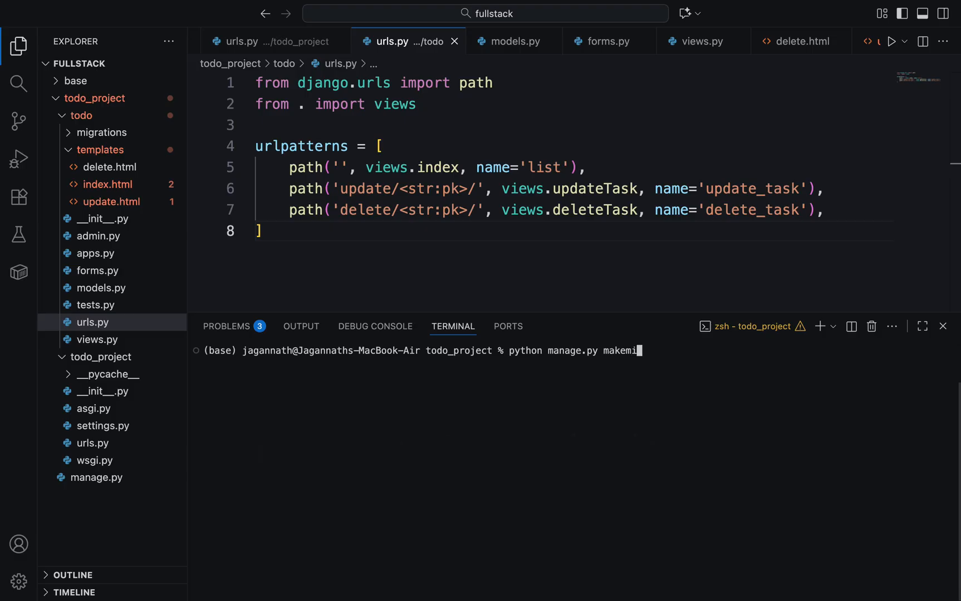
{"action": "type", "text": "grations"}
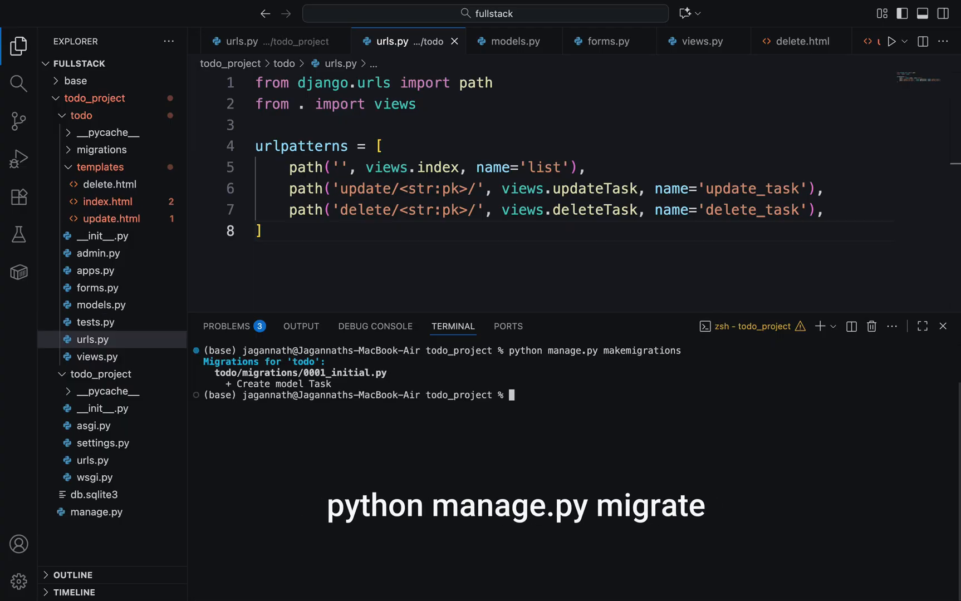
{"action": "type", "text": "python manage.py makemigration"}
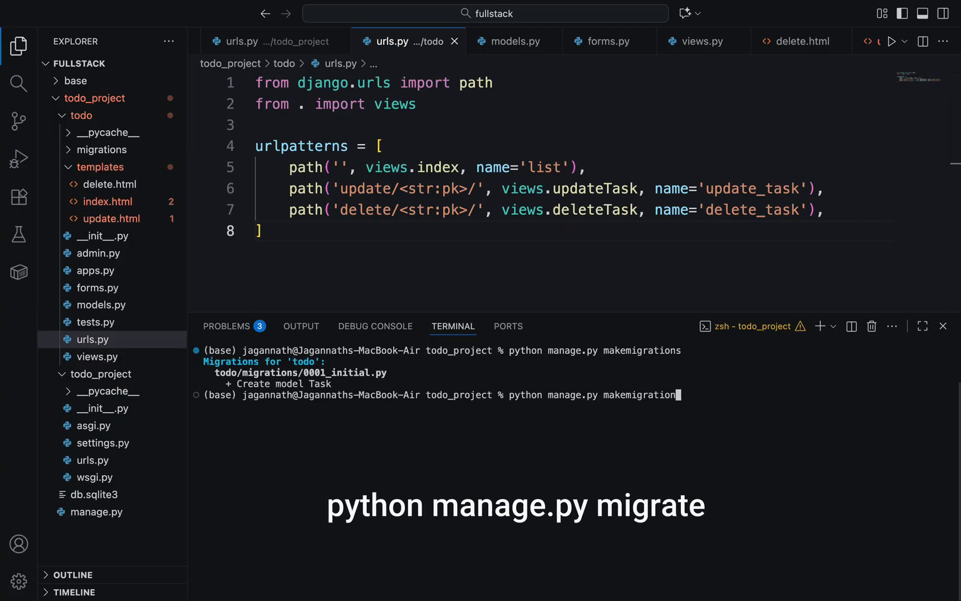
Step: Run python manage.py migrate to apply the migrations
{"action": "key", "text": "Backspace"}
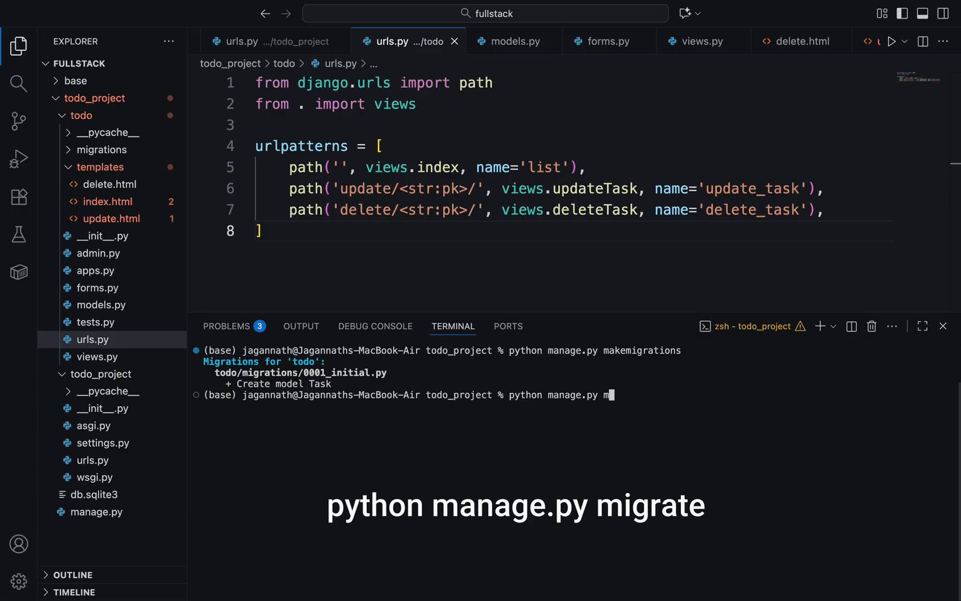
{"action": "type", "text": "igrate"}
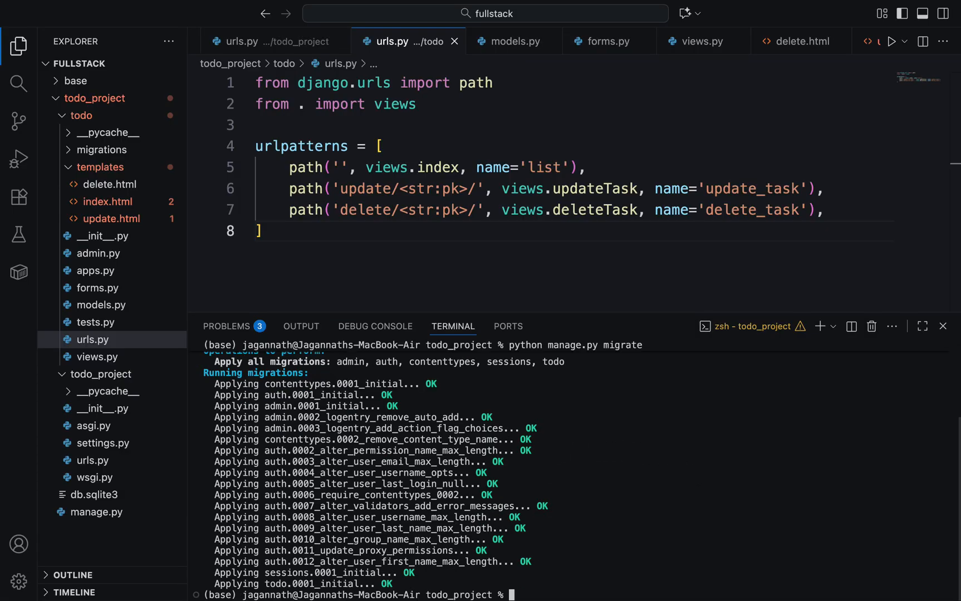
{"action": "mouse_move", "coordinate": [687, 356]}
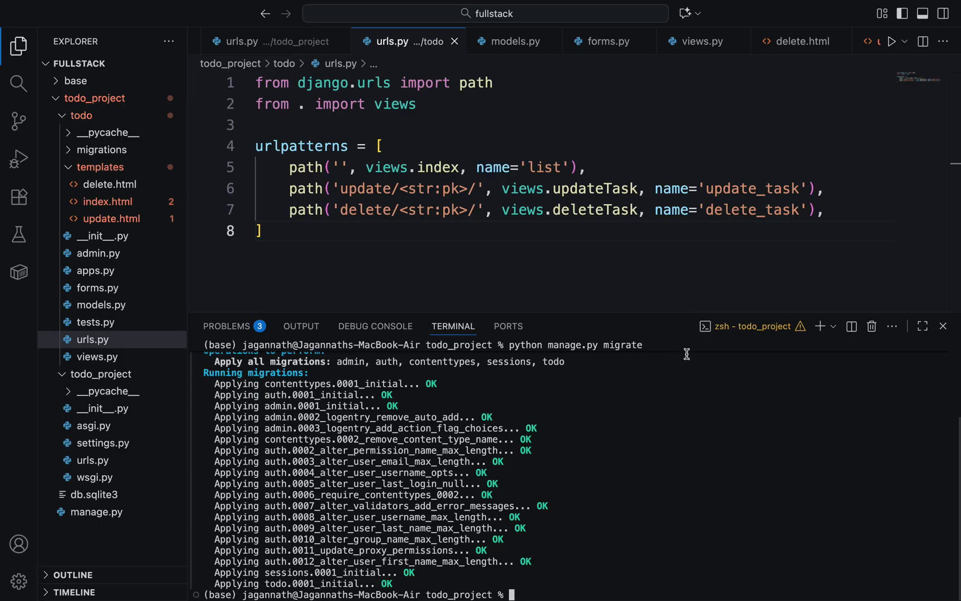
{"action": "mouse_move", "coordinate": [917, 337]}
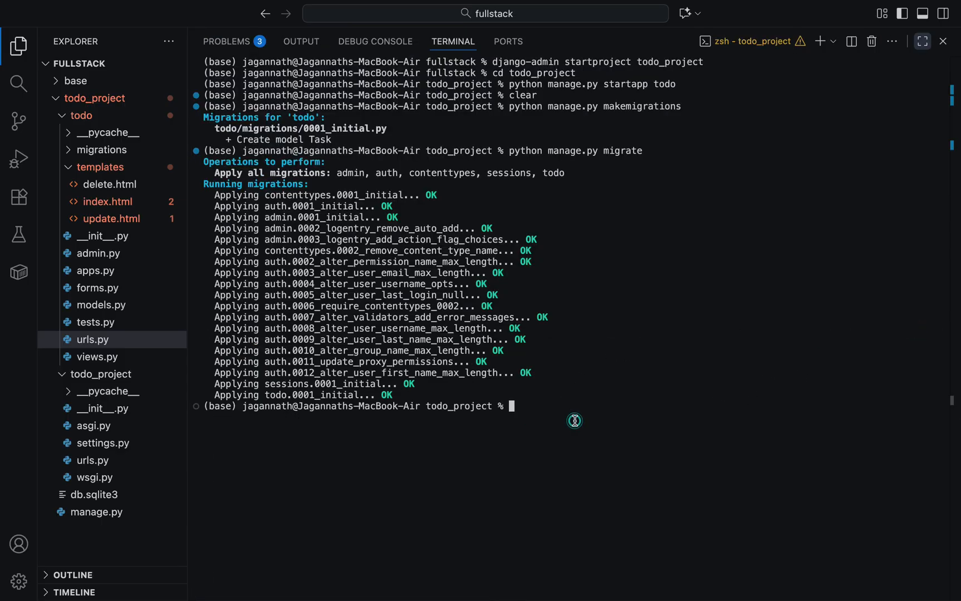
{"action": "type", "text": "python manage.py migrate"}
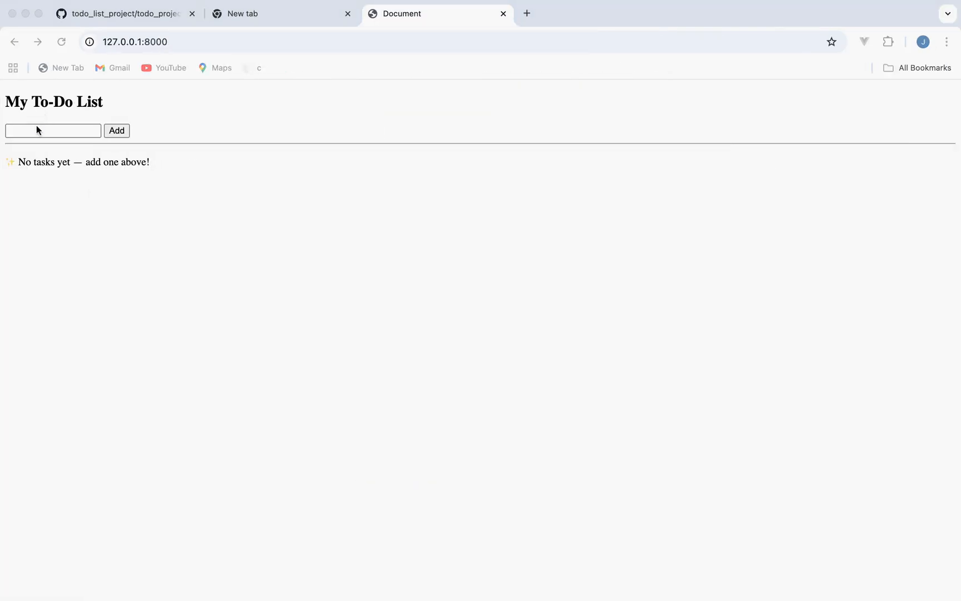
Step: Add a task named 'Test' to the to-do list
{"action": "left_click", "coordinate": [52, 131]}
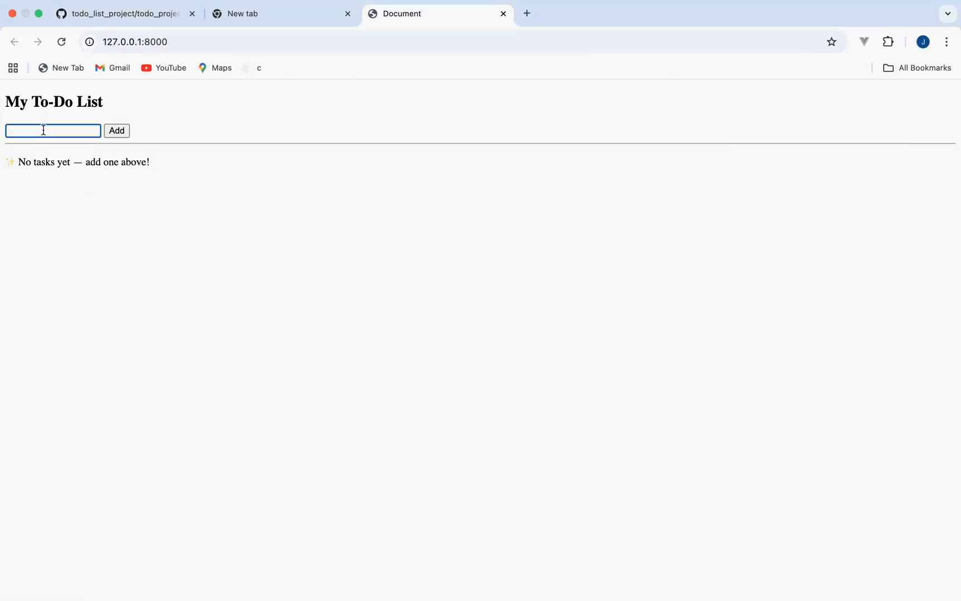
{"action": "type", "text": "Test"}
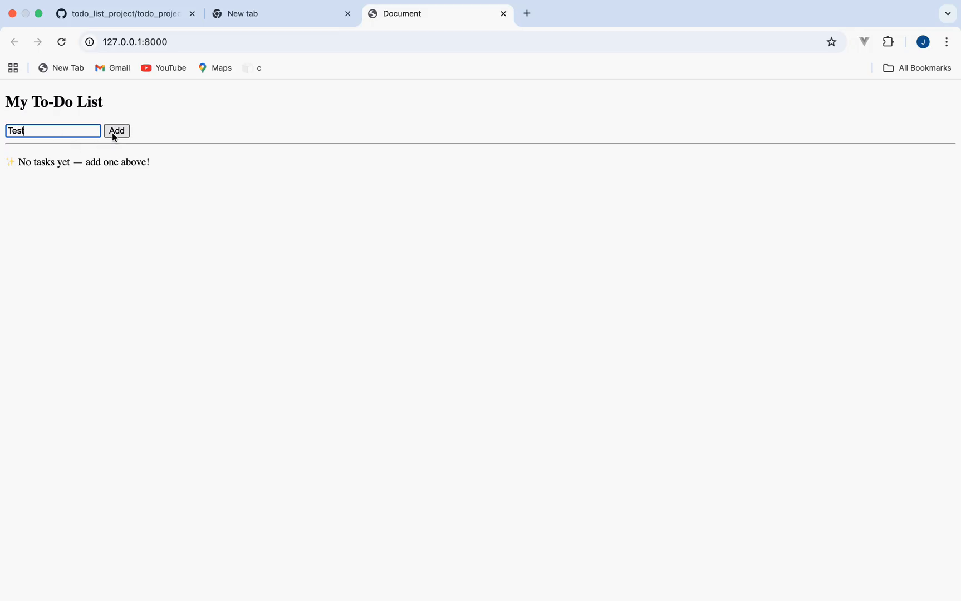
{"action": "left_click", "coordinate": [116, 130]}
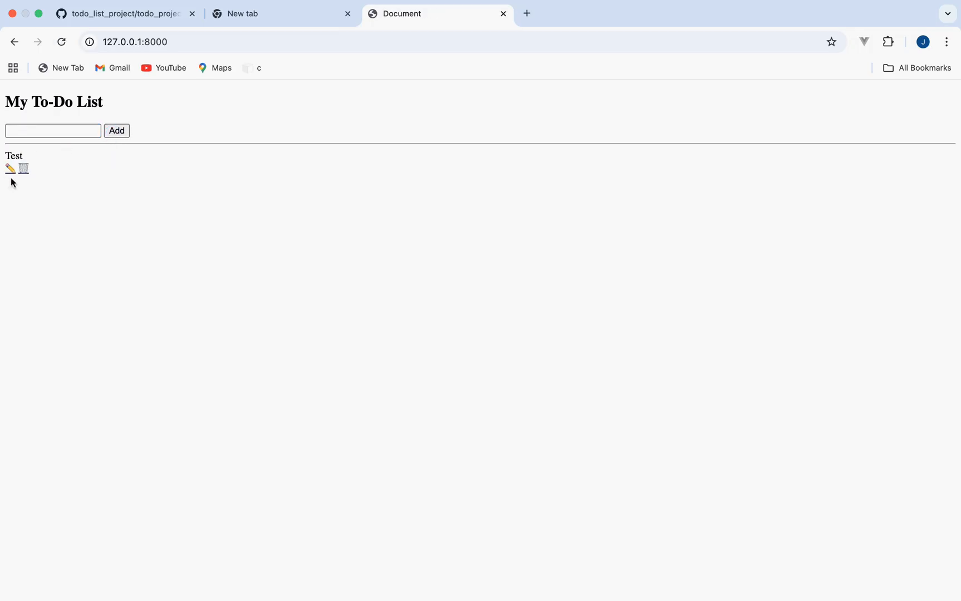
{"action": "mouse_move", "coordinate": [10, 169]}
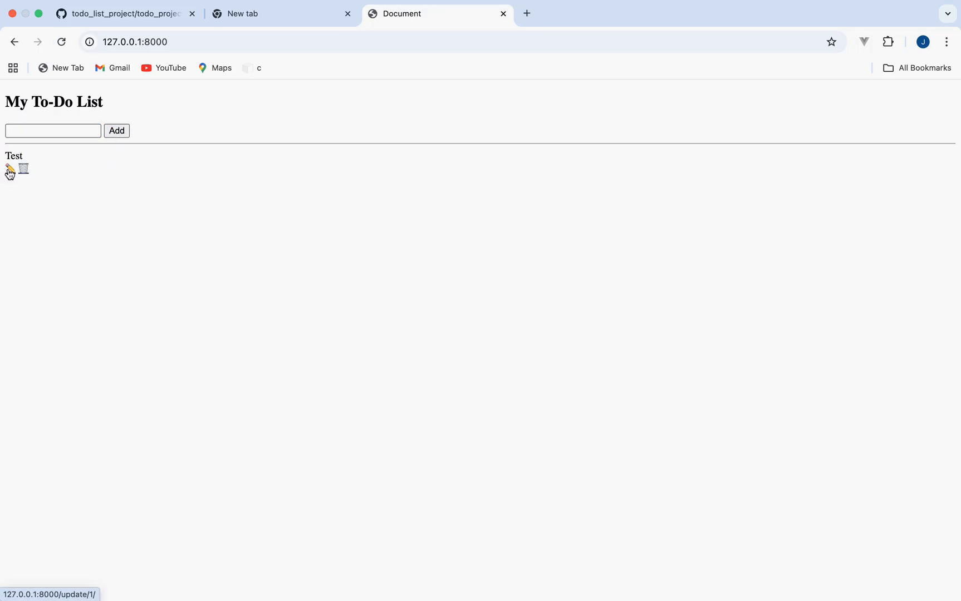
Step: Mark the Test task as completed, then delete it
{"action": "left_click", "coordinate": [10, 169]}
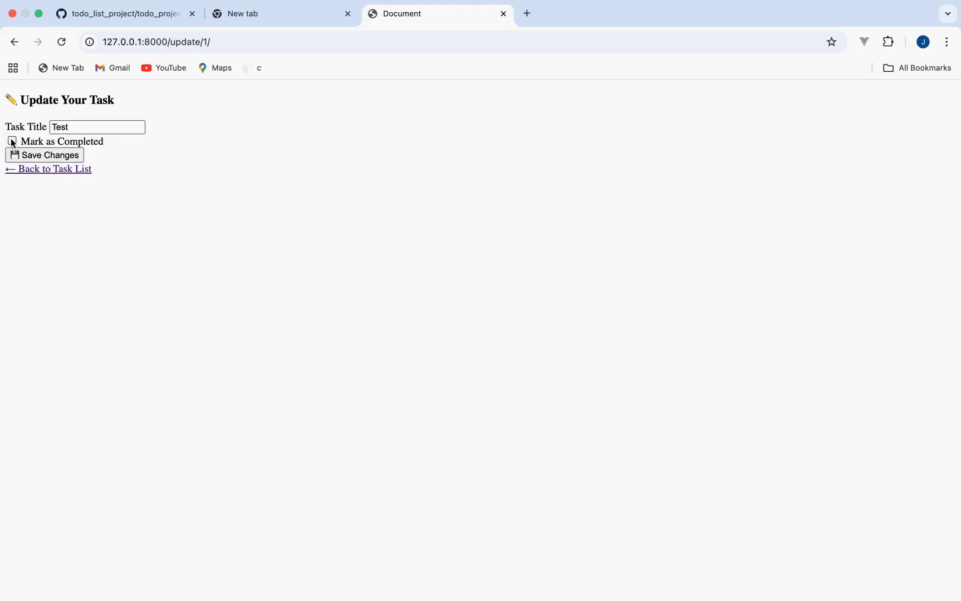
{"action": "left_click", "coordinate": [44, 156]}
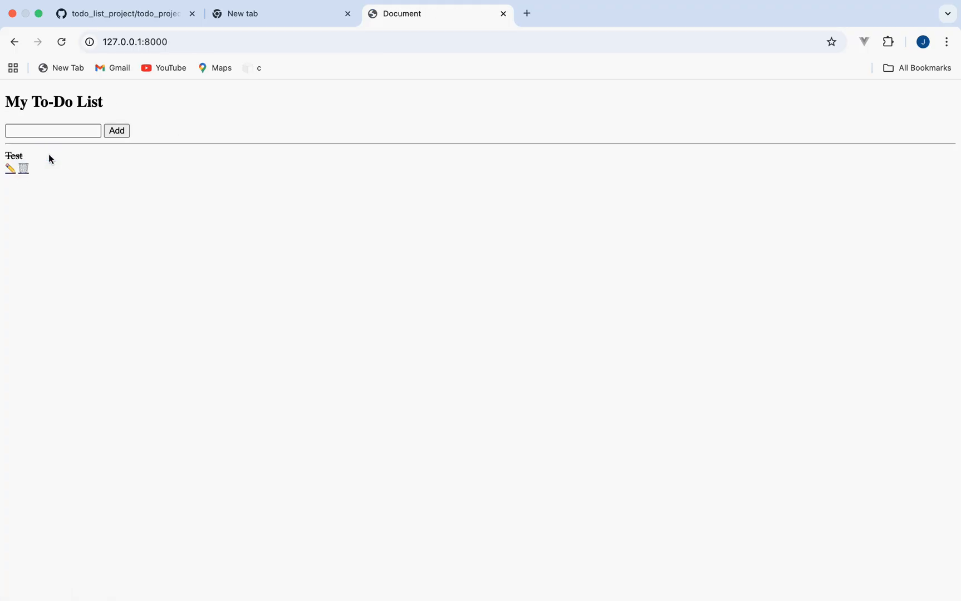
{"action": "mouse_move", "coordinate": [24, 170]}
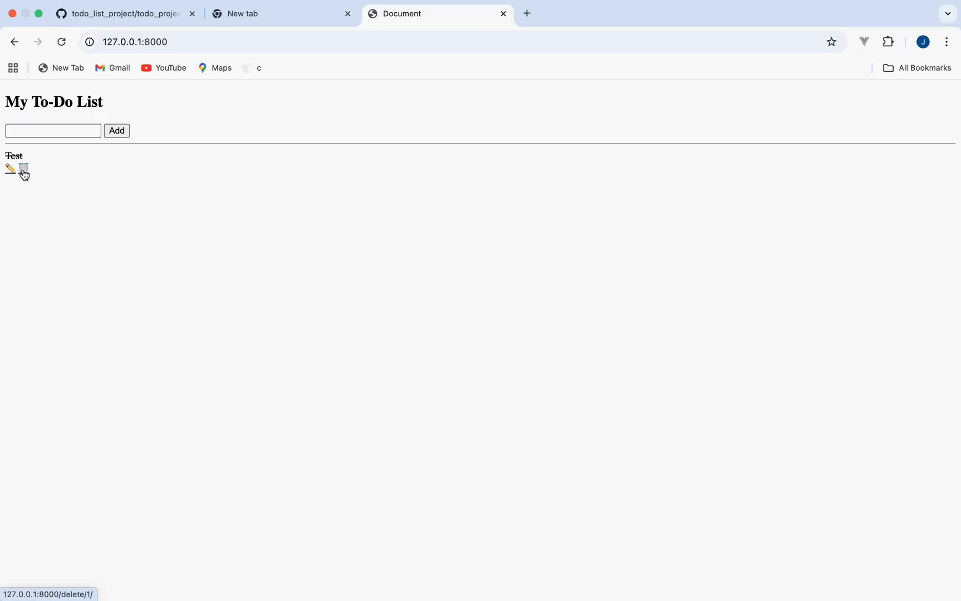
{"action": "left_click", "coordinate": [24, 169]}
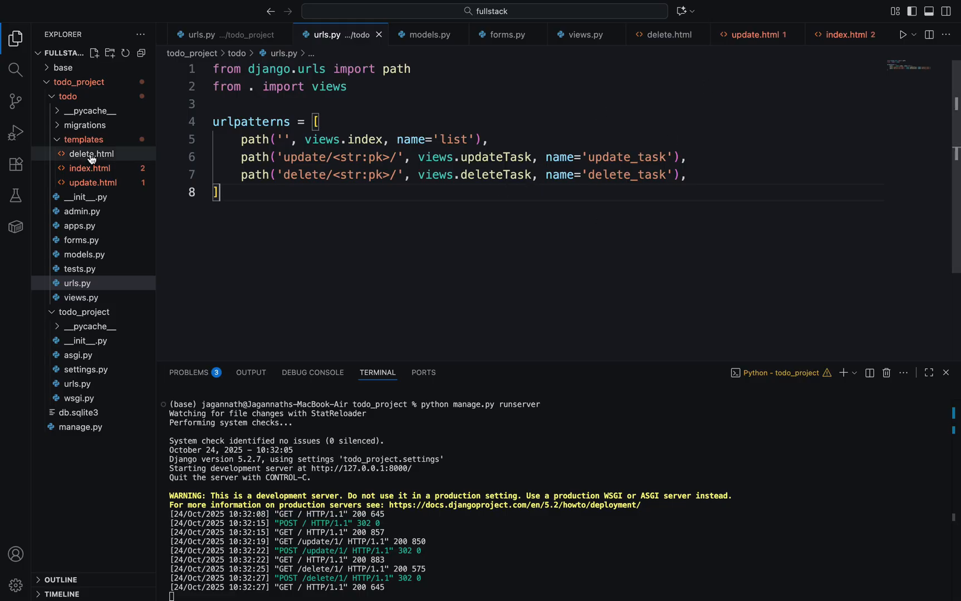
{"action": "left_click", "coordinate": [90, 168]}
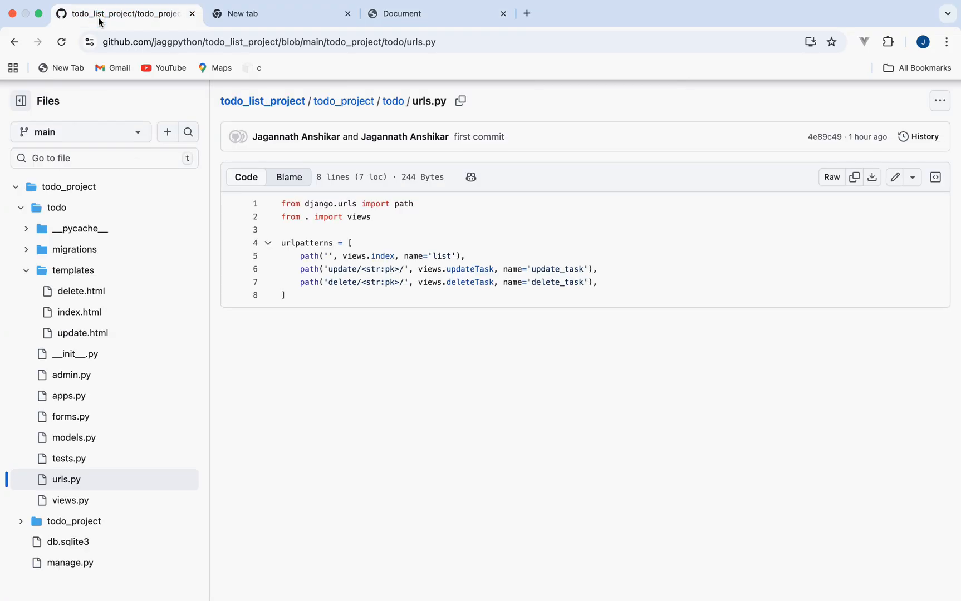
{"action": "left_click", "coordinate": [79, 312]}
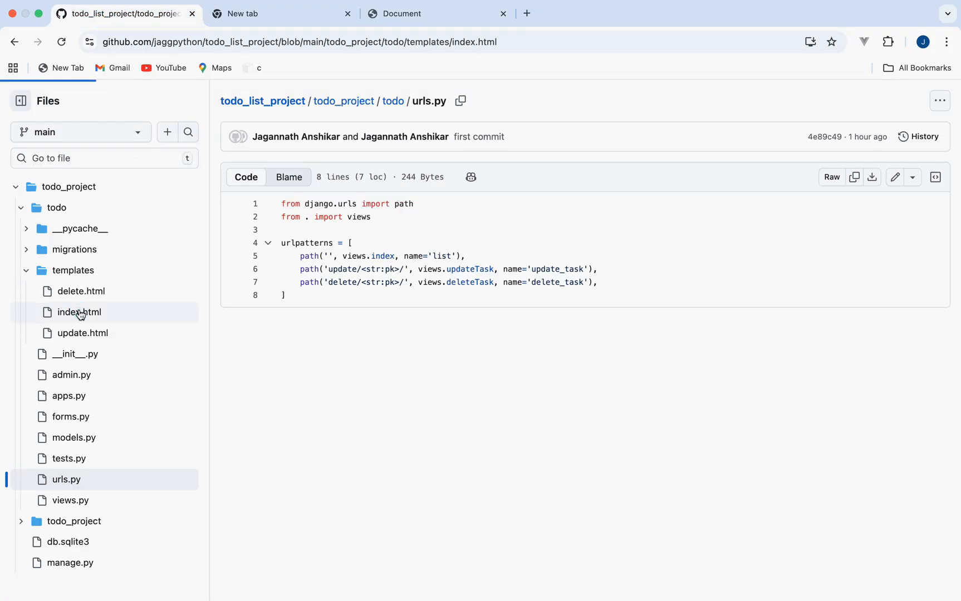
{"action": "left_click", "coordinate": [79, 312]}
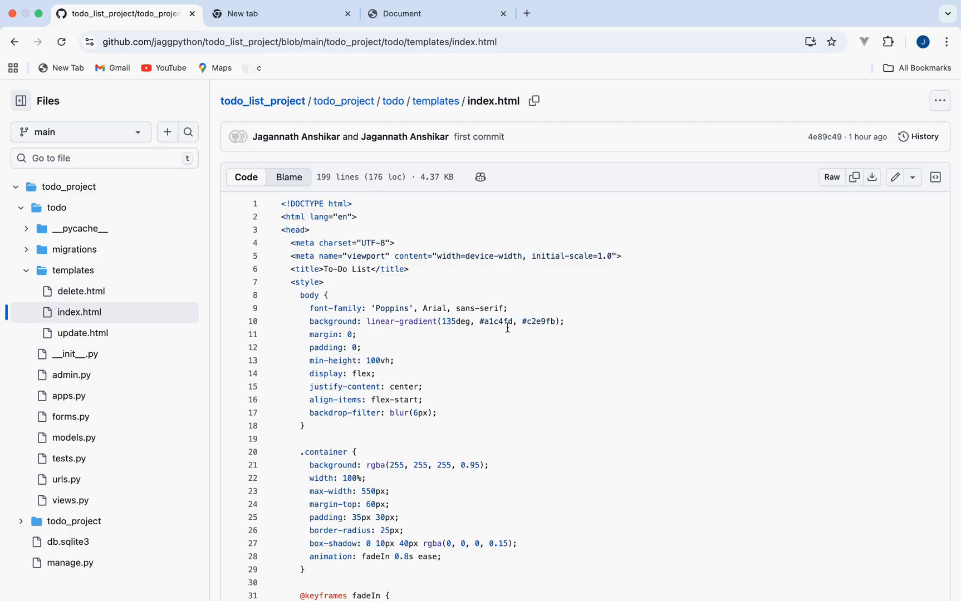
{"action": "scroll", "scroll_direction": "down", "scroll_amount": 3}
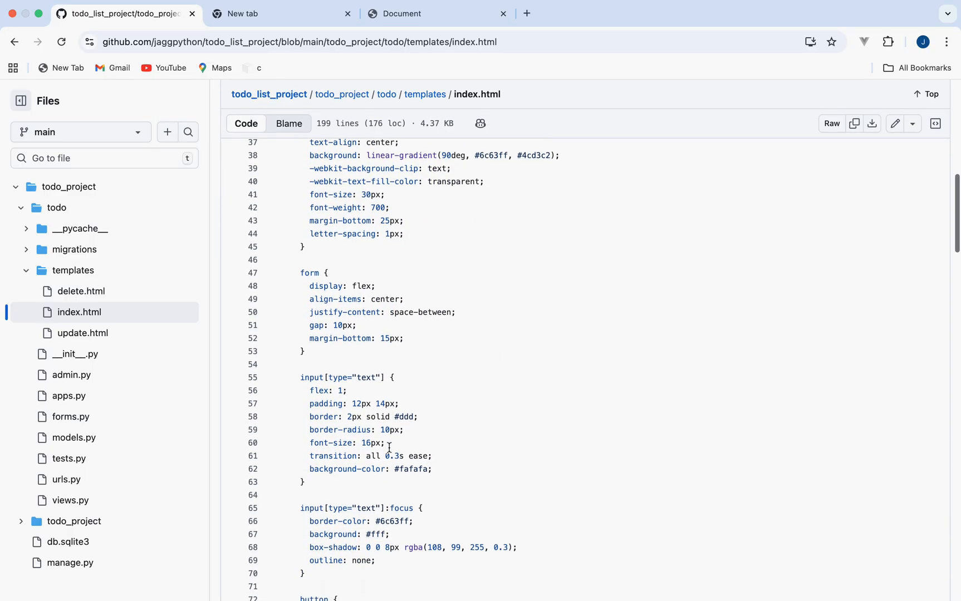
{"action": "scroll", "scroll_direction": "down", "scroll_amount": 3}
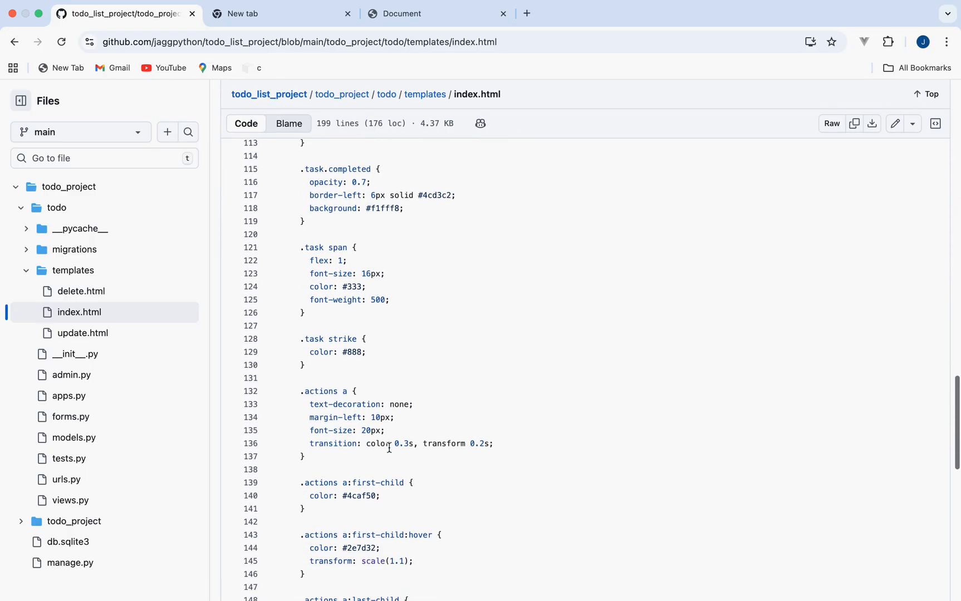
{"action": "scroll", "scroll_direction": "down", "scroll_amount": 3}
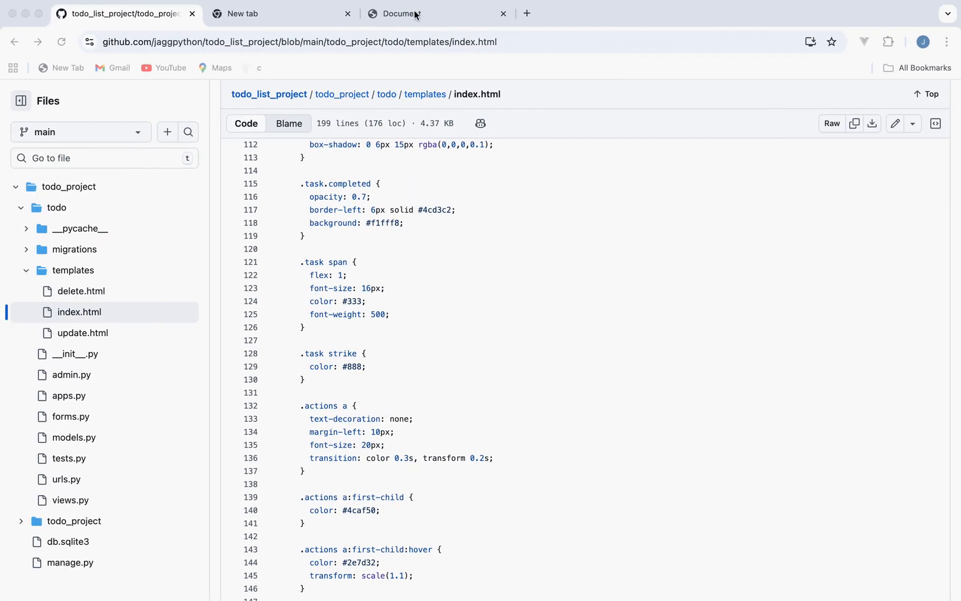
Step: Reload the local app, add a 'test' task, and open its update page
{"action": "left_click", "coordinate": [435, 14]}
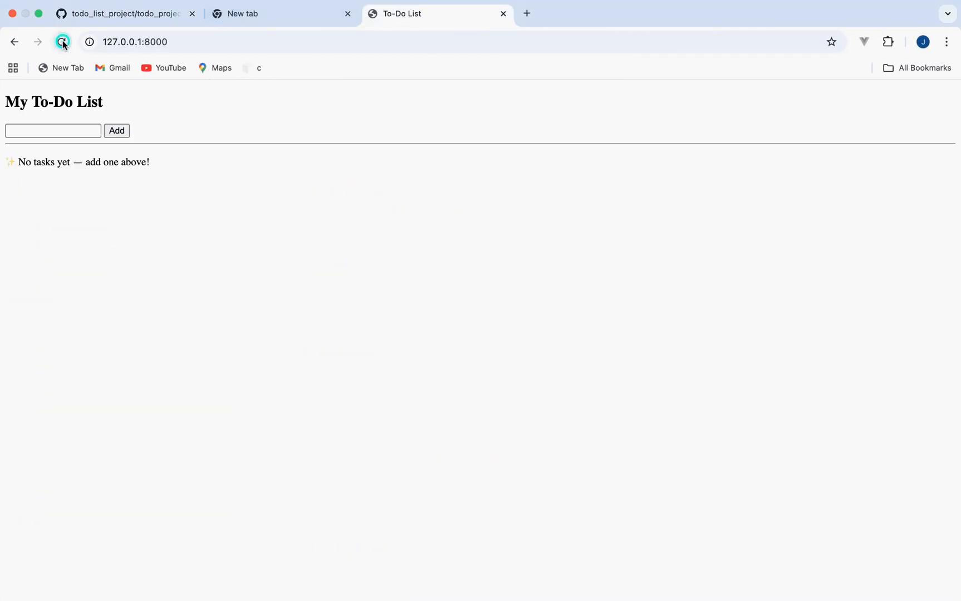
{"action": "left_click", "coordinate": [61, 42]}
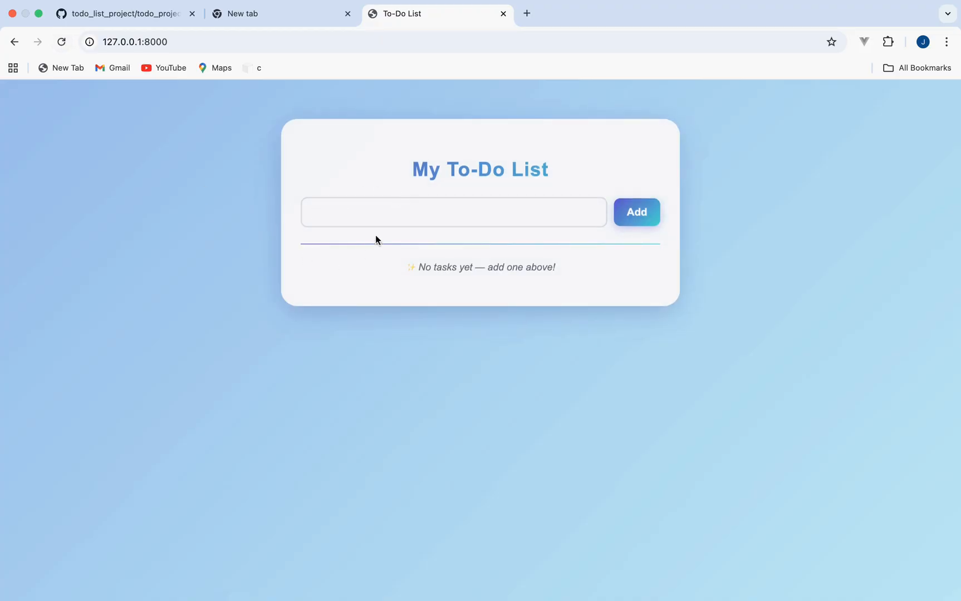
{"action": "mouse_move", "coordinate": [628, 284]}
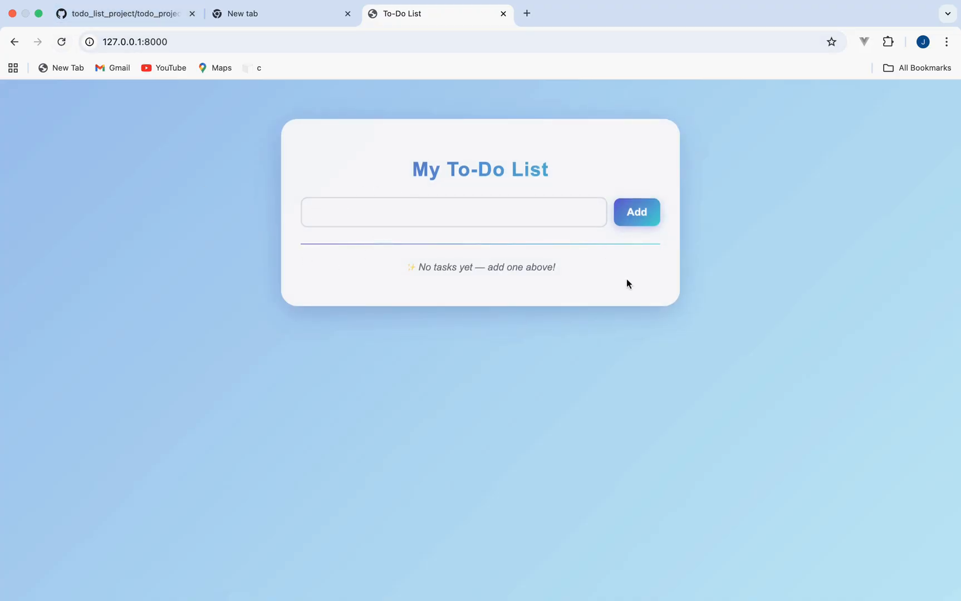
{"action": "left_click", "coordinate": [454, 213]}
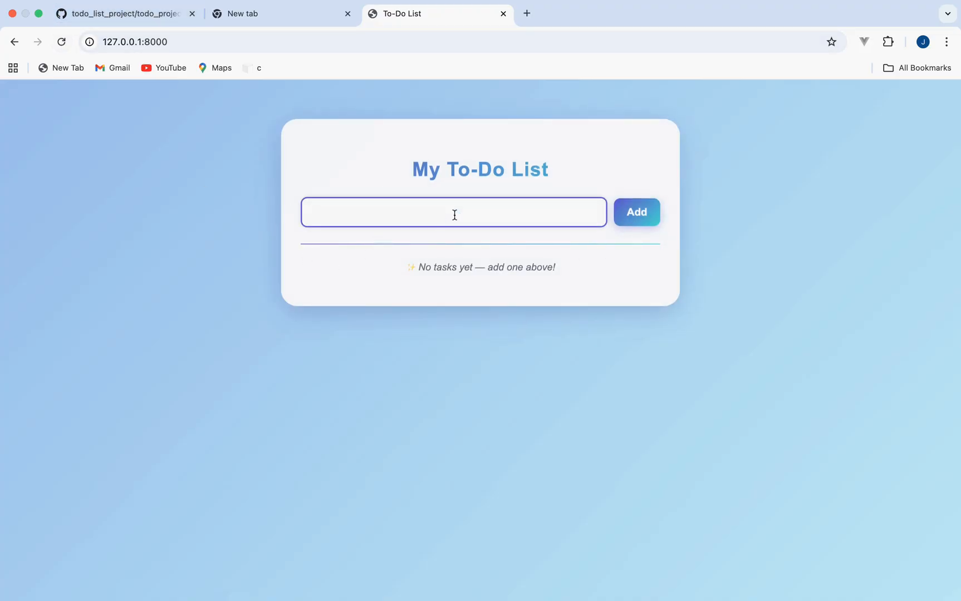
{"action": "type", "text": "test"}
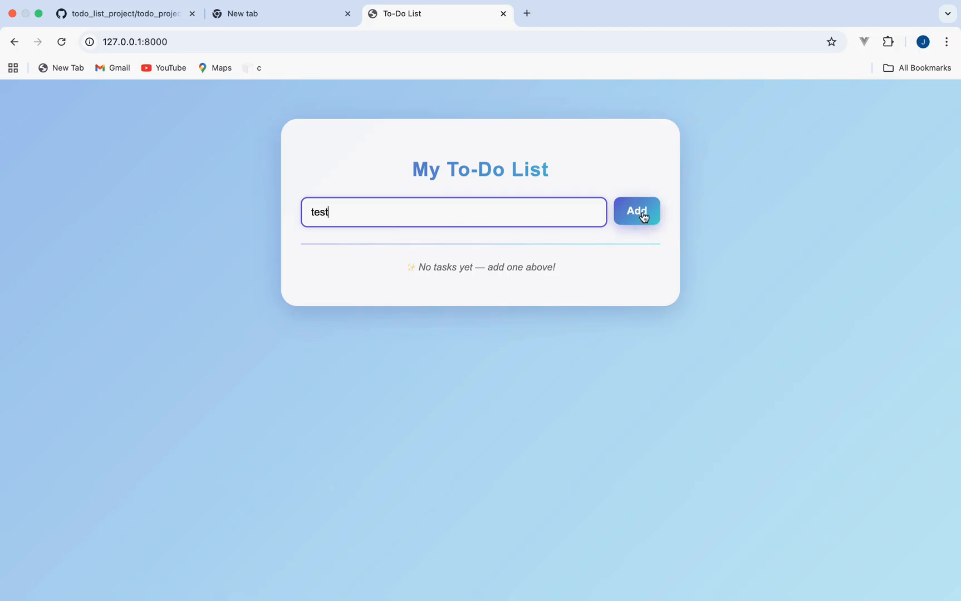
{"action": "left_click", "coordinate": [637, 212]}
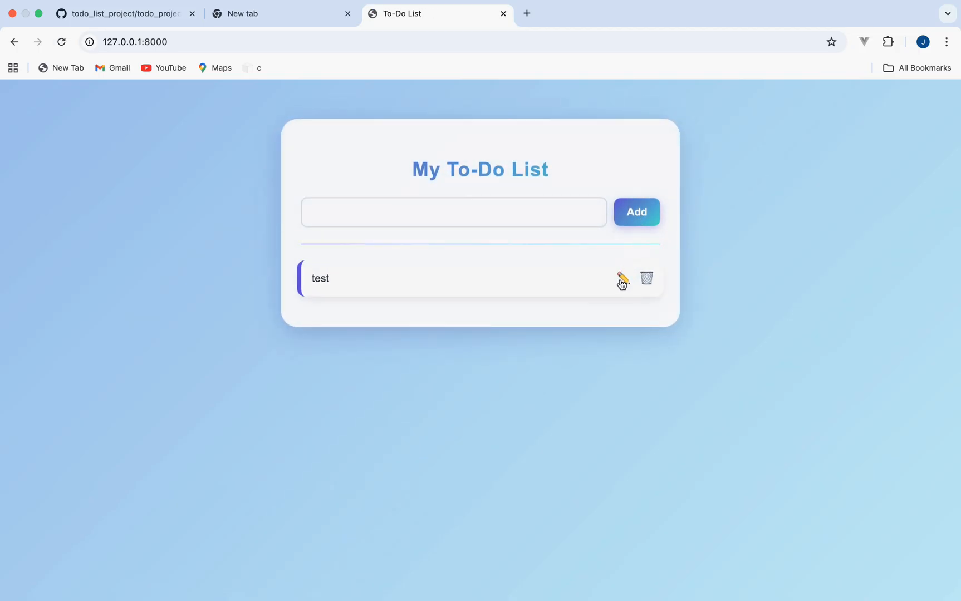
{"action": "left_click", "coordinate": [621, 279]}
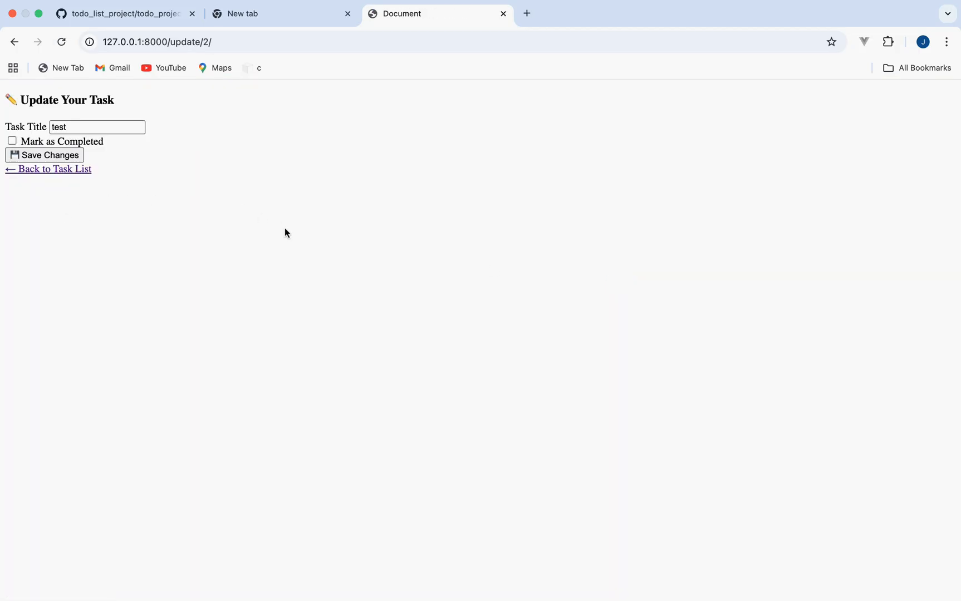
Step: View the update.html and then delete.html template sources in the GitHub repository
{"action": "left_click", "coordinate": [119, 14]}
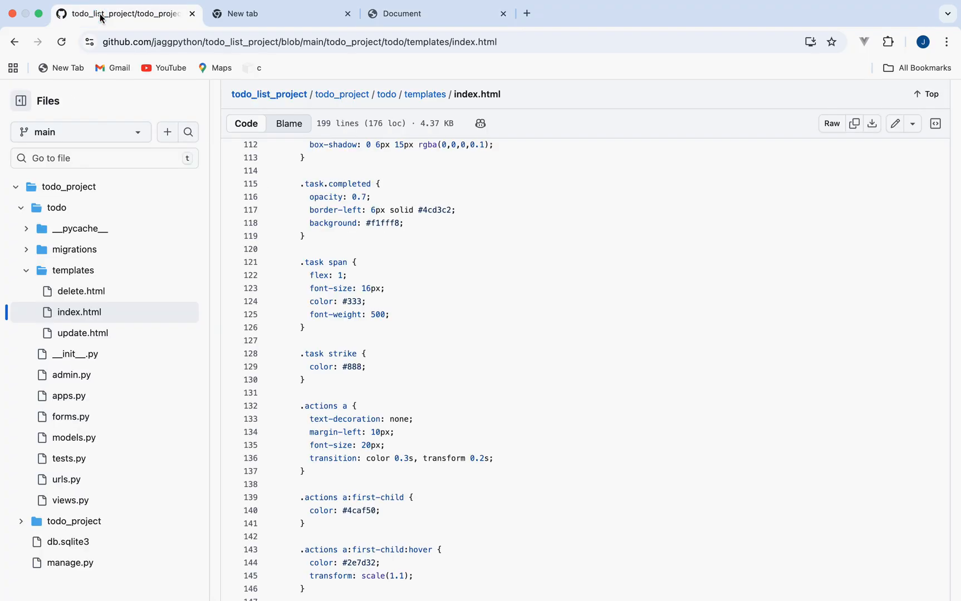
{"action": "left_click", "coordinate": [83, 333]}
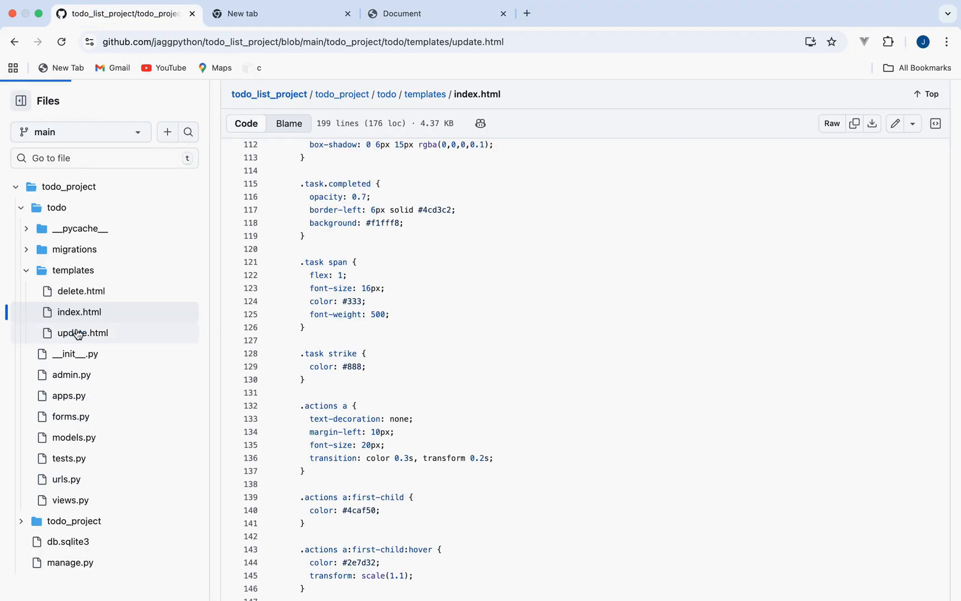
{"action": "left_click", "coordinate": [82, 333]}
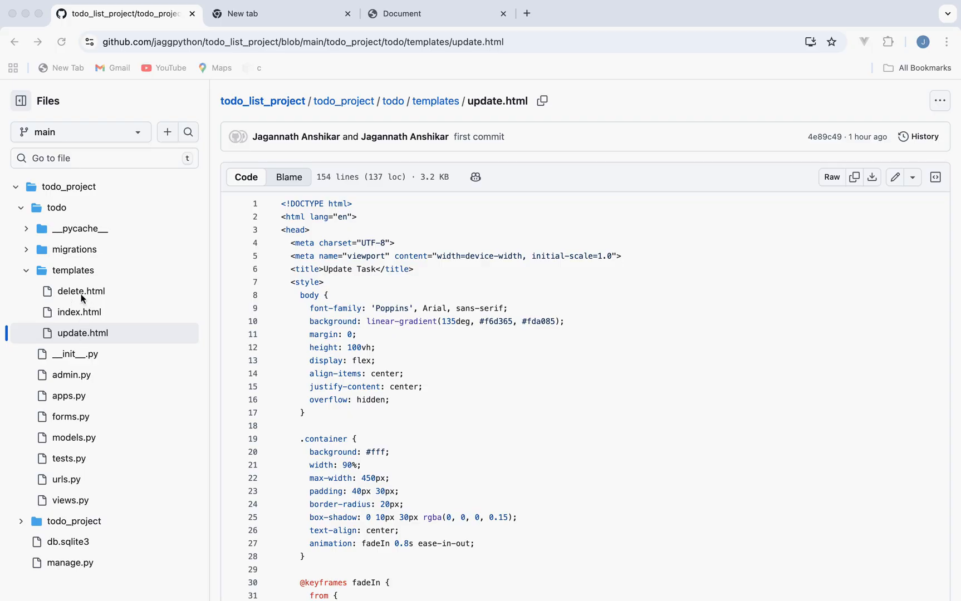
{"action": "left_click", "coordinate": [81, 291]}
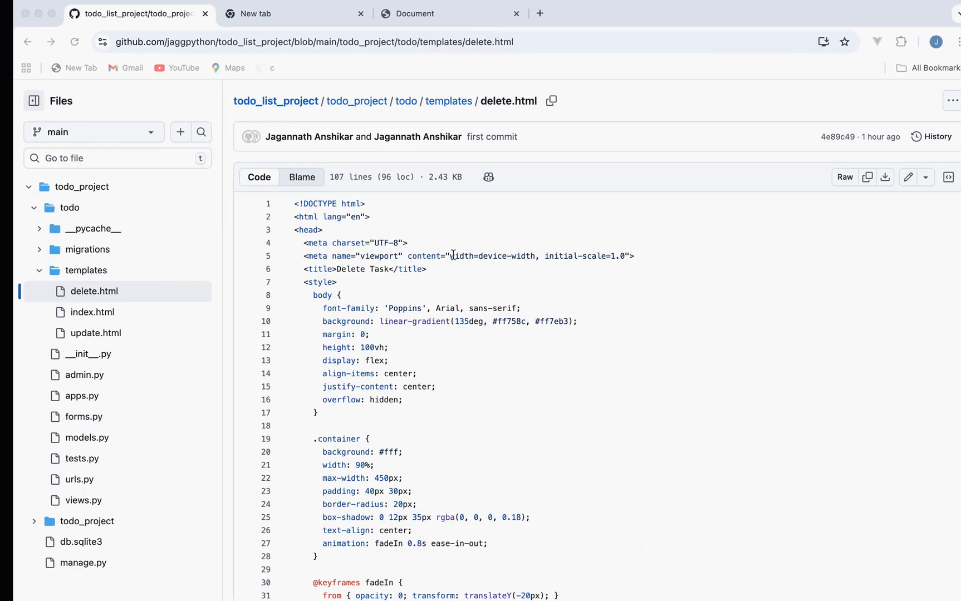
Step: Reload the restyled update page in the to-do app and return to the task list
{"action": "left_click", "coordinate": [436, 13]}
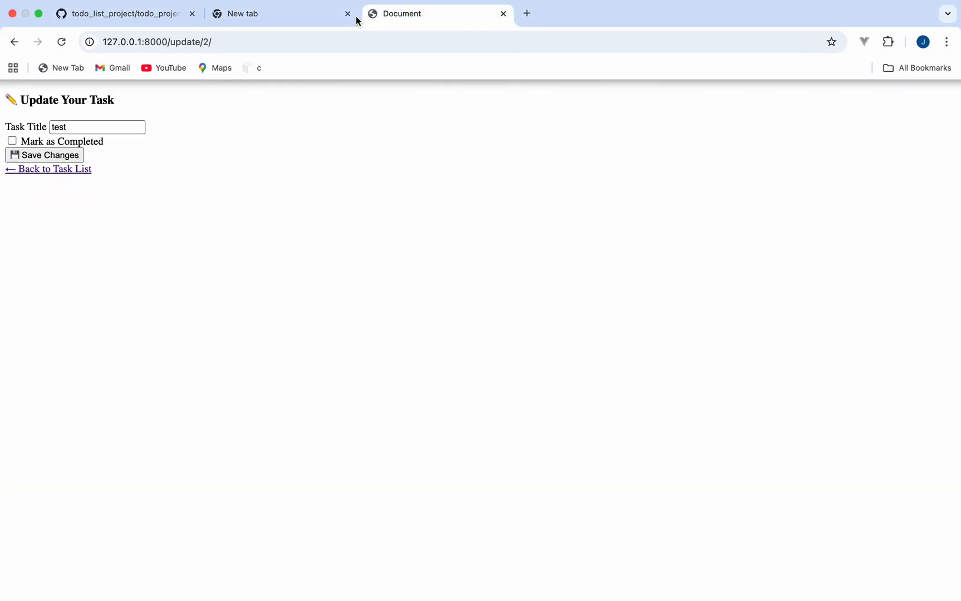
{"action": "left_click", "coordinate": [61, 41]}
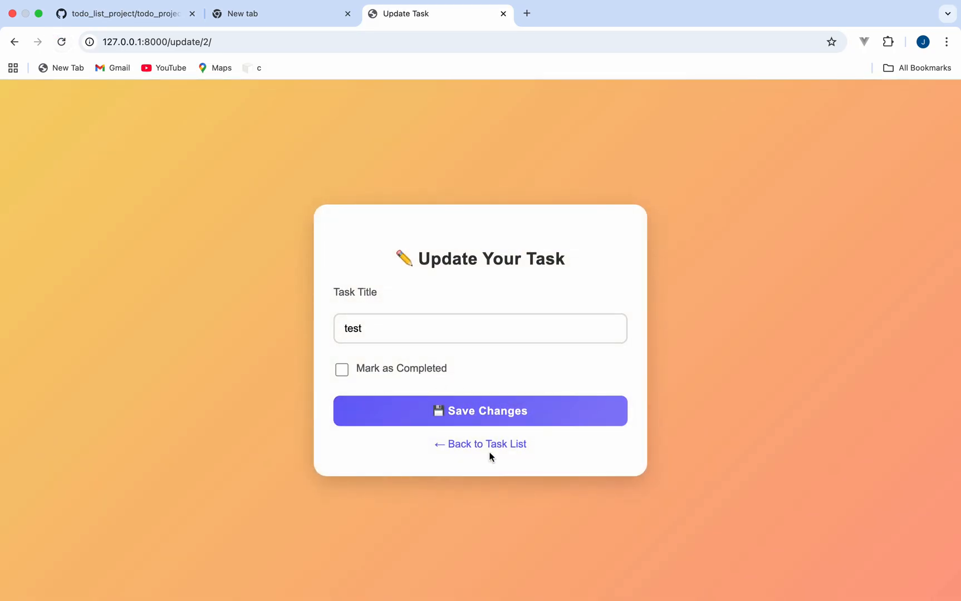
{"action": "left_click", "coordinate": [480, 444]}
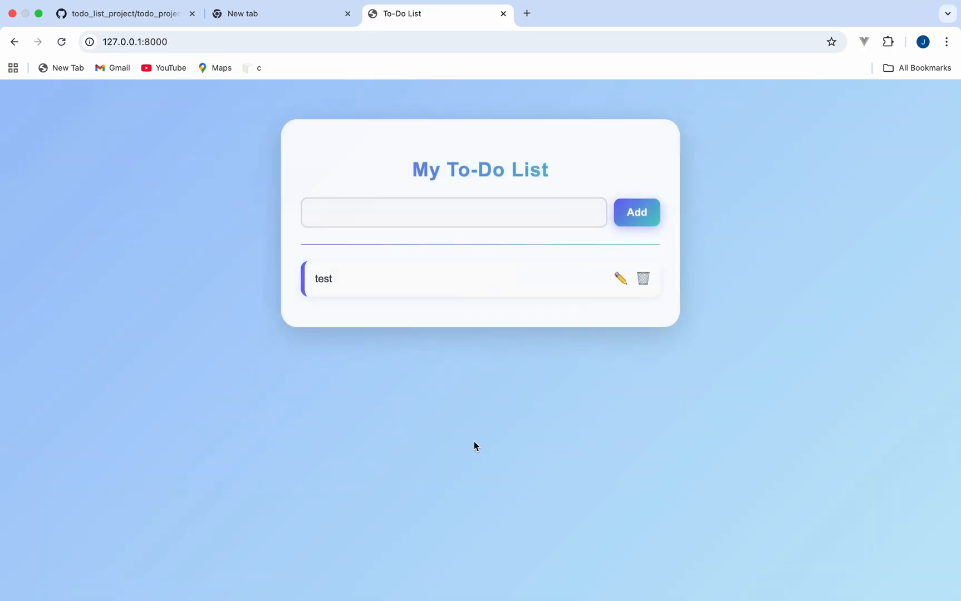
{"action": "mouse_move", "coordinate": [644, 284]}
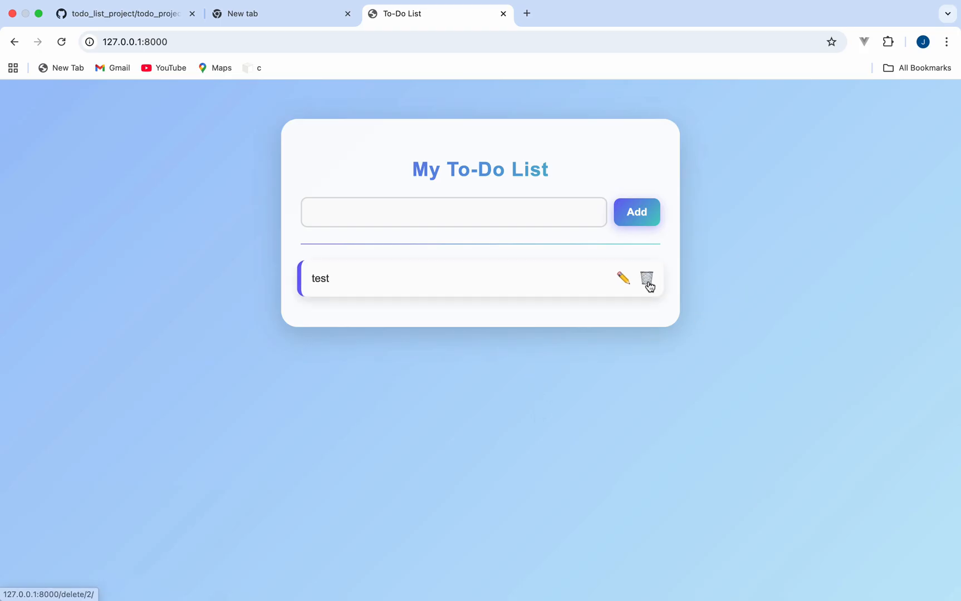
Step: Delete the test task and confirm, leaving the to-do list empty
{"action": "left_click", "coordinate": [648, 279]}
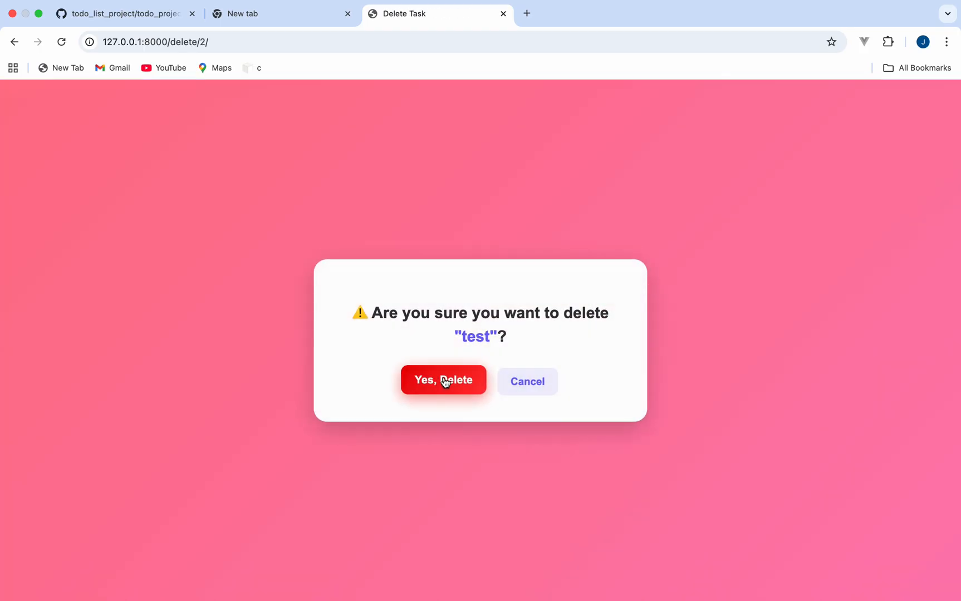
{"action": "left_click", "coordinate": [443, 380]}
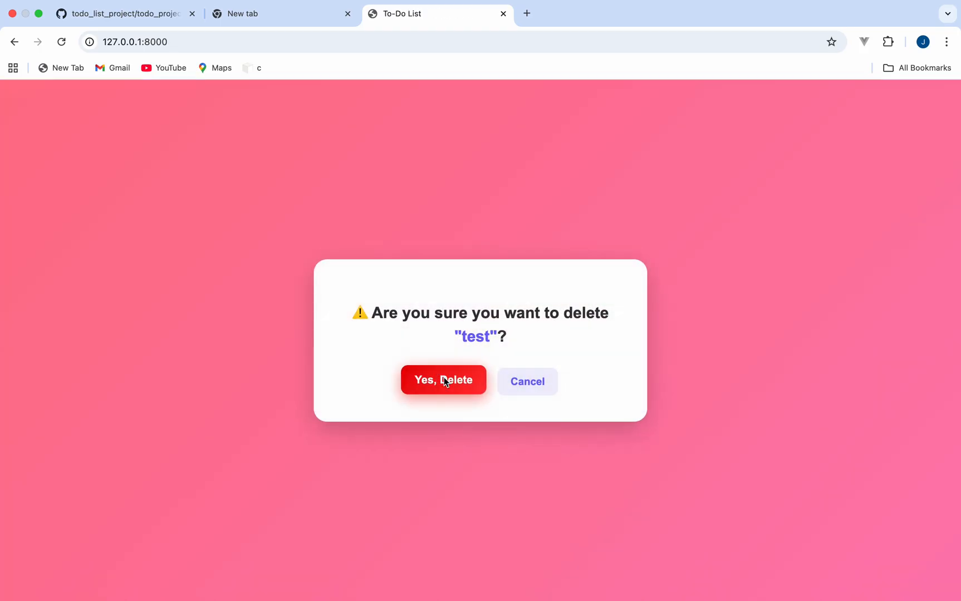
{"action": "left_click", "coordinate": [444, 382]}
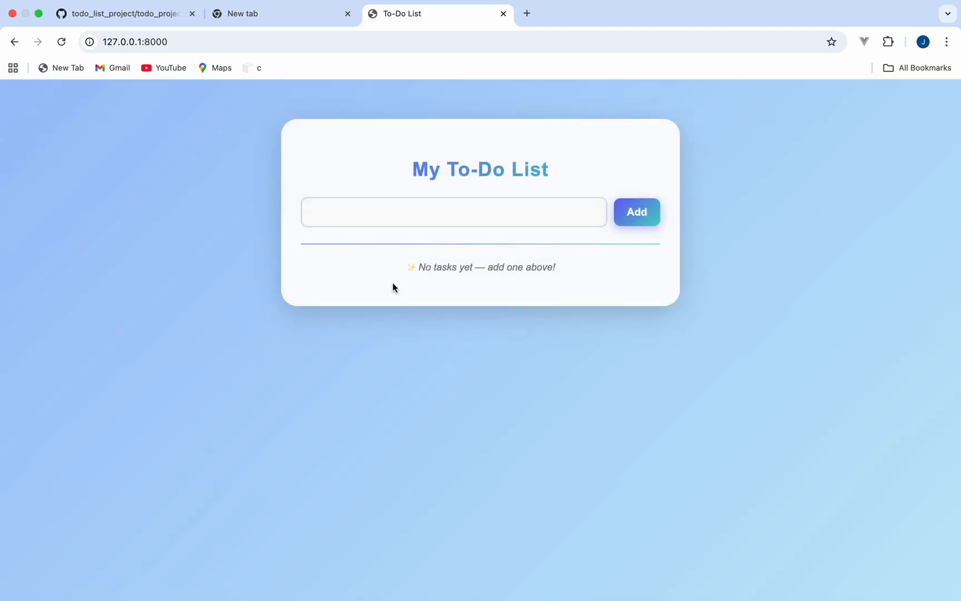
{"action": "mouse_move", "coordinate": [369, 249]}
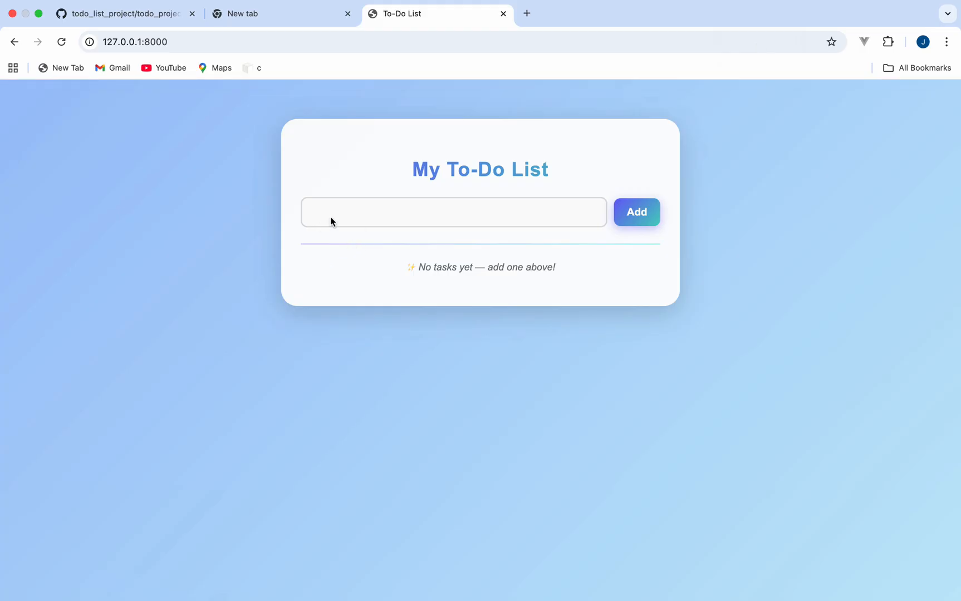
Step: Add Morning workout, Grocery Shopping, Pay bills, Clean workspace, Plan meals for the week; mark completions
{"action": "type", "text": "Morning worko"}
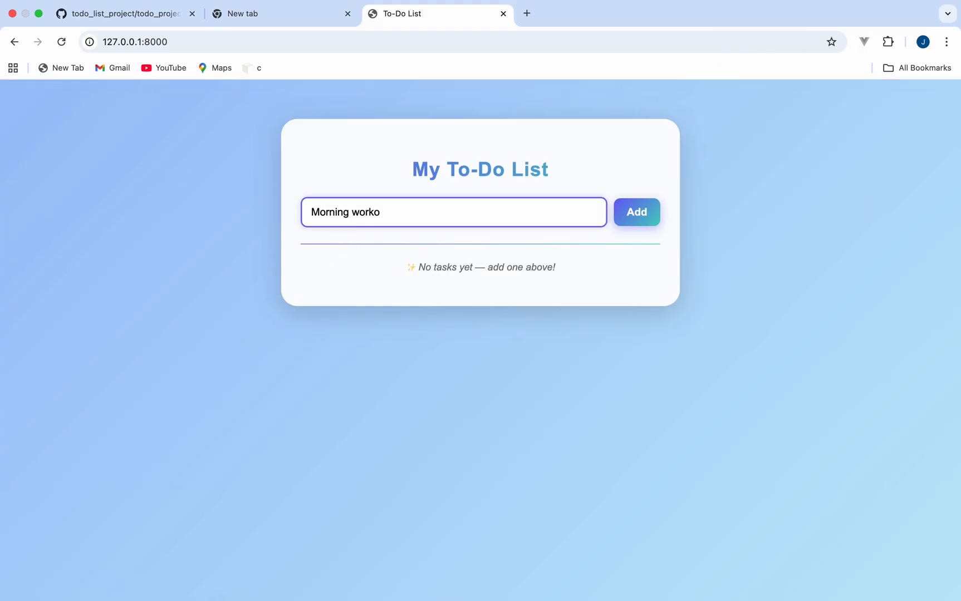
{"action": "left_click", "coordinate": [636, 213]}
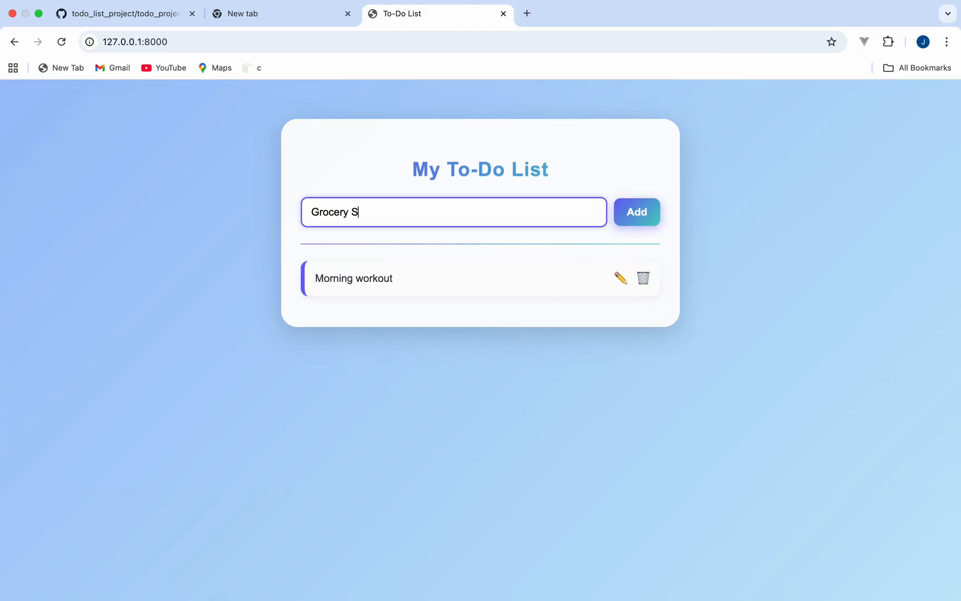
{"action": "left_click", "coordinate": [636, 212]}
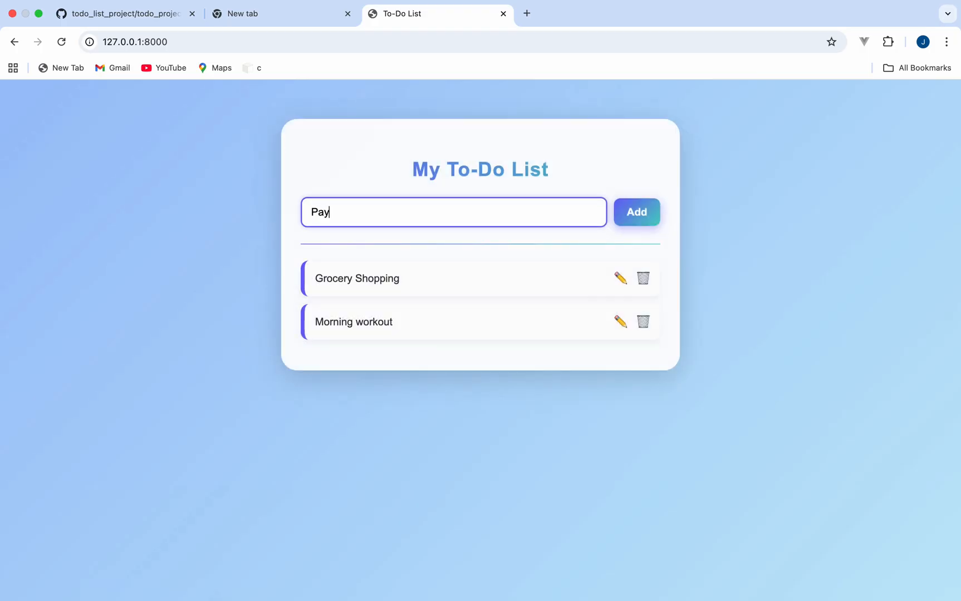
{"action": "left_click", "coordinate": [636, 212]}
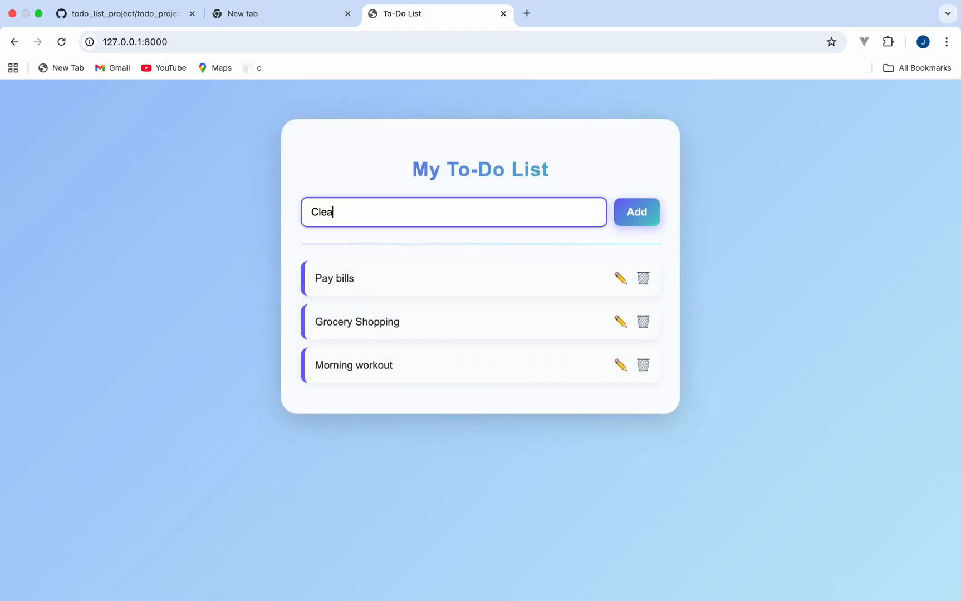
{"action": "left_click", "coordinate": [636, 213]}
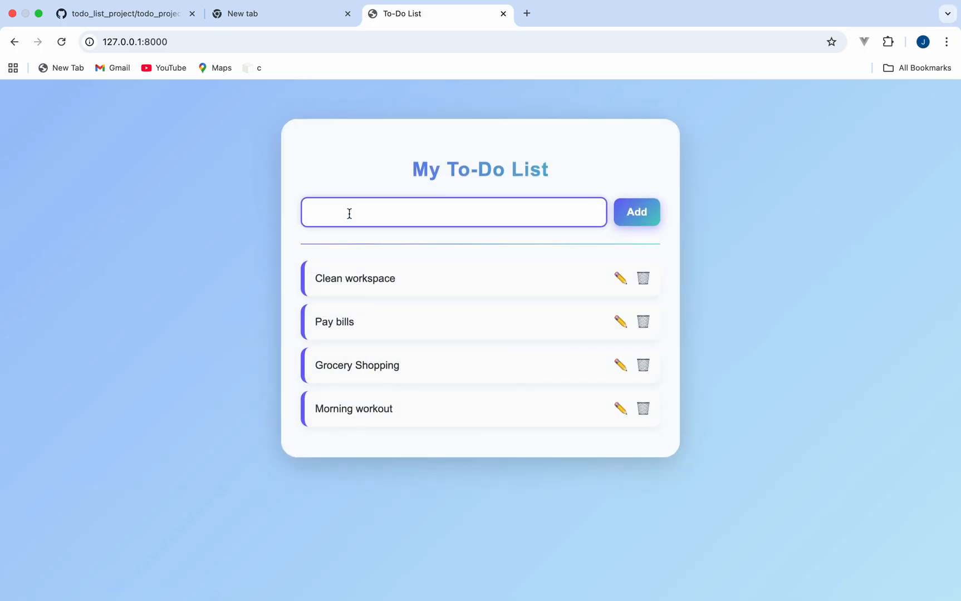
{"action": "type", "text": "Plan meals for the we"}
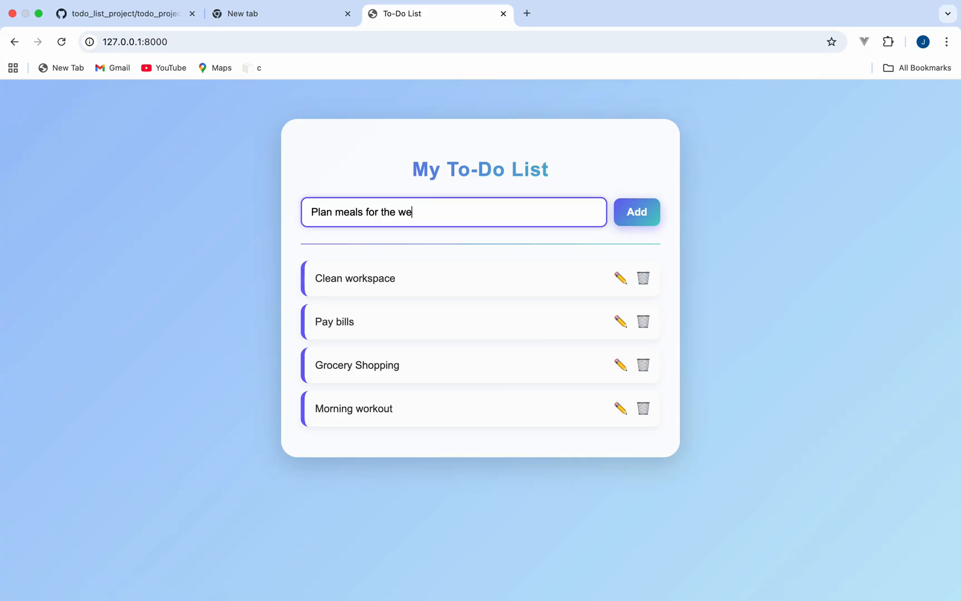
{"action": "left_click", "coordinate": [621, 409]}
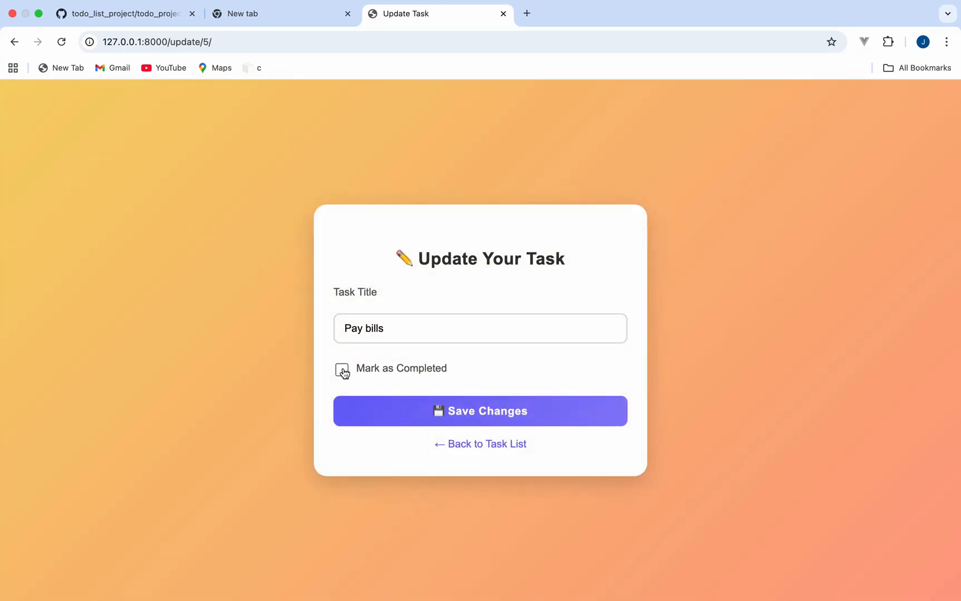
{"action": "left_click", "coordinate": [480, 411]}
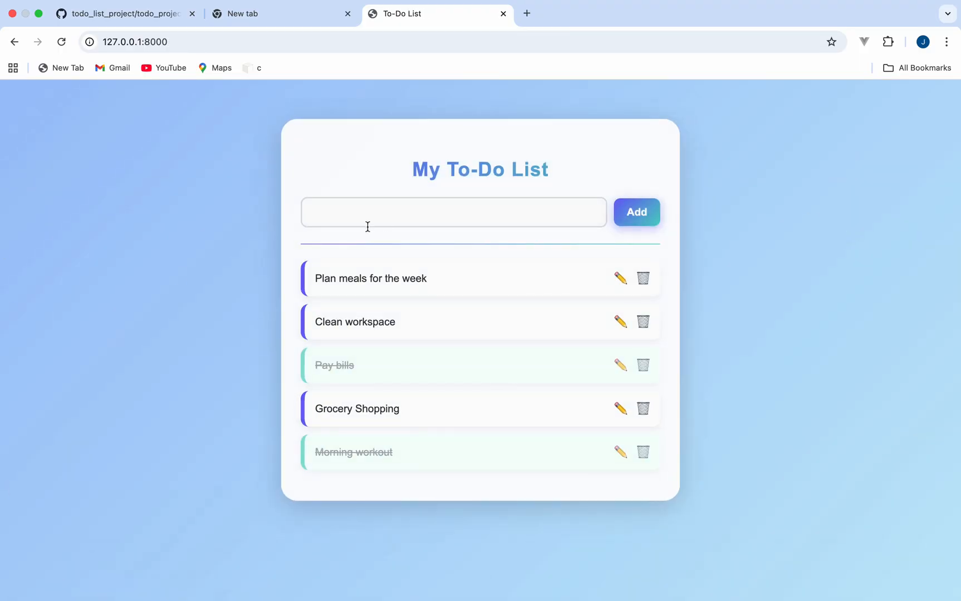